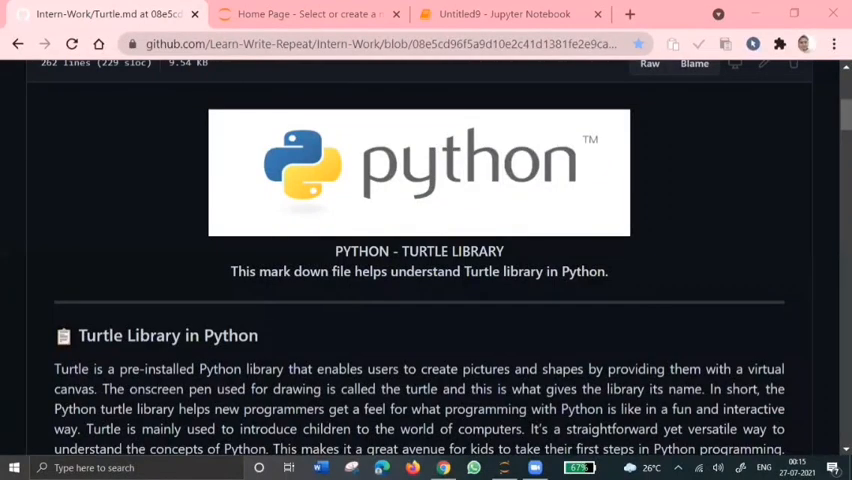
mouse_move(474, 107)
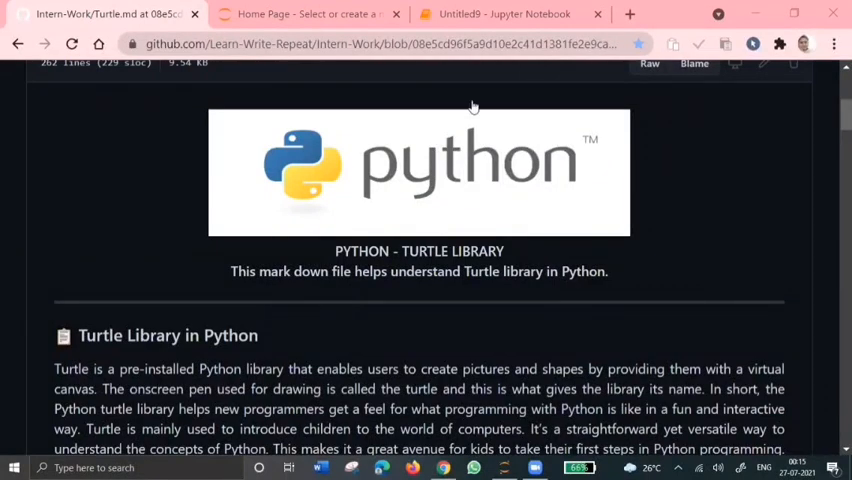
Step: Scroll through the Turtle guide and highlight the 'Turtle Library' heading
scroll(down, 3)
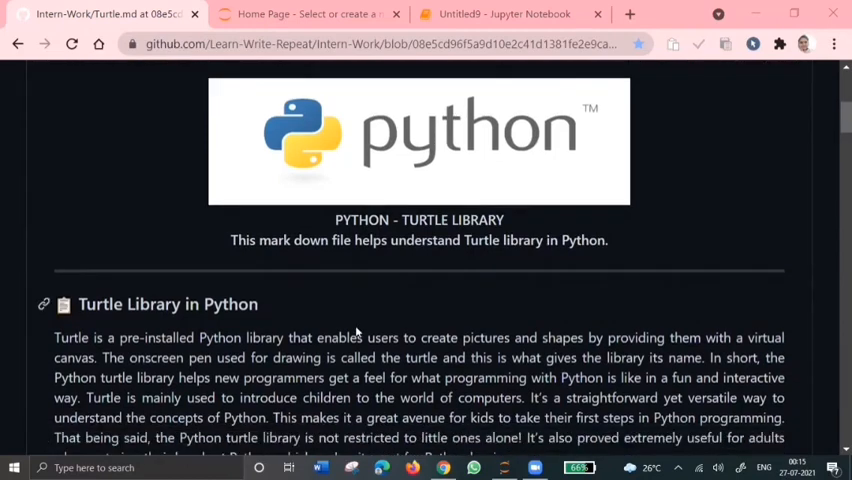
scroll(down, 3)
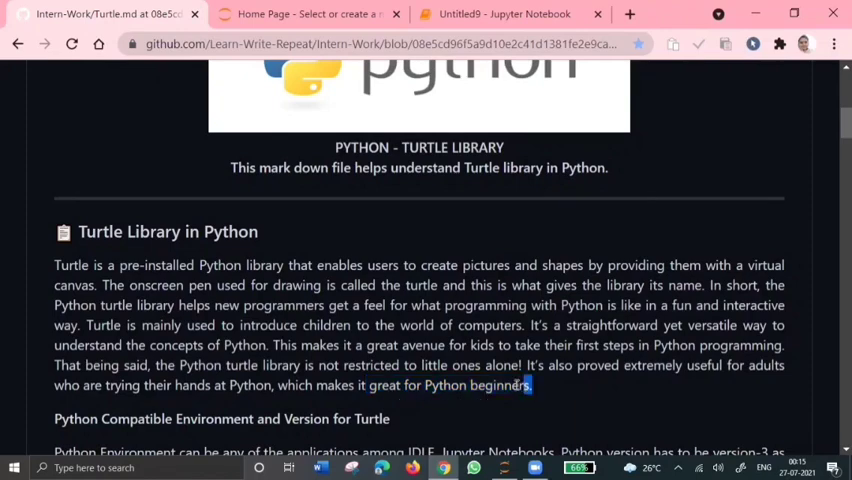
scroll(down, 3)
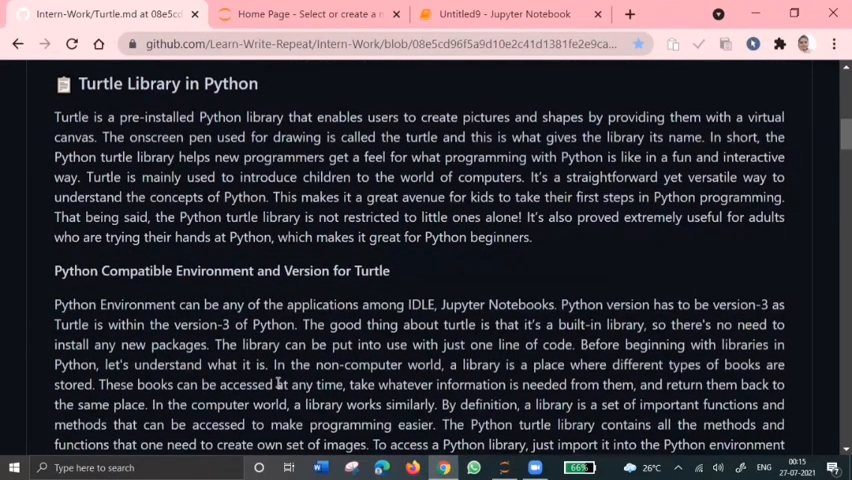
double_click(130, 84)
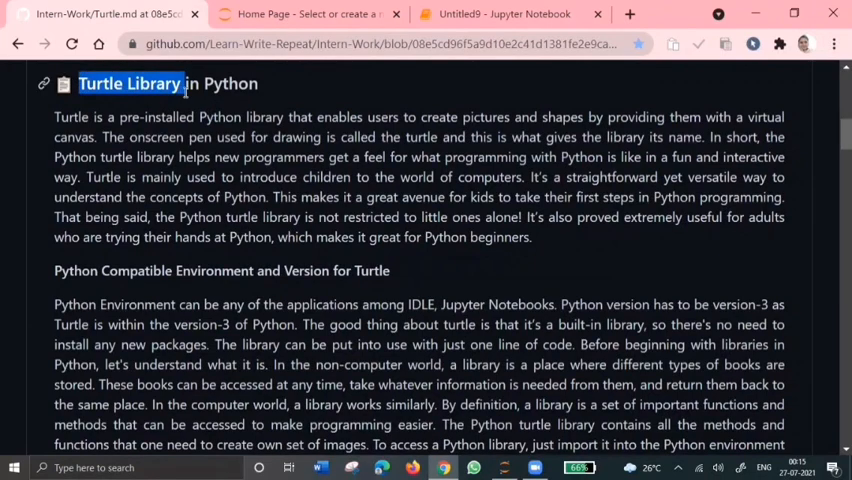
scroll(down, 3)
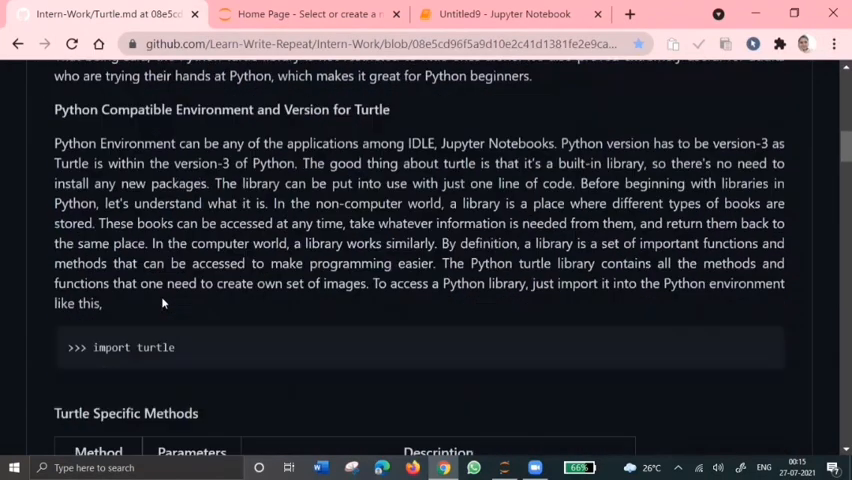
scroll(down, 3)
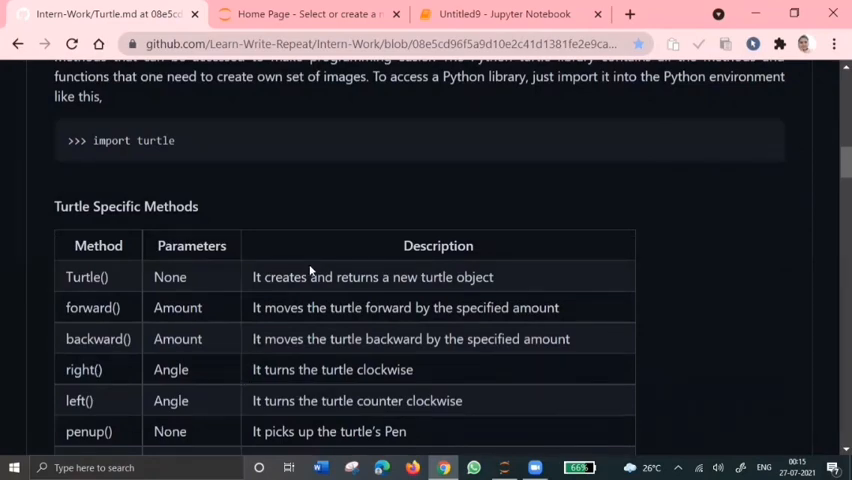
scroll(up, 3)
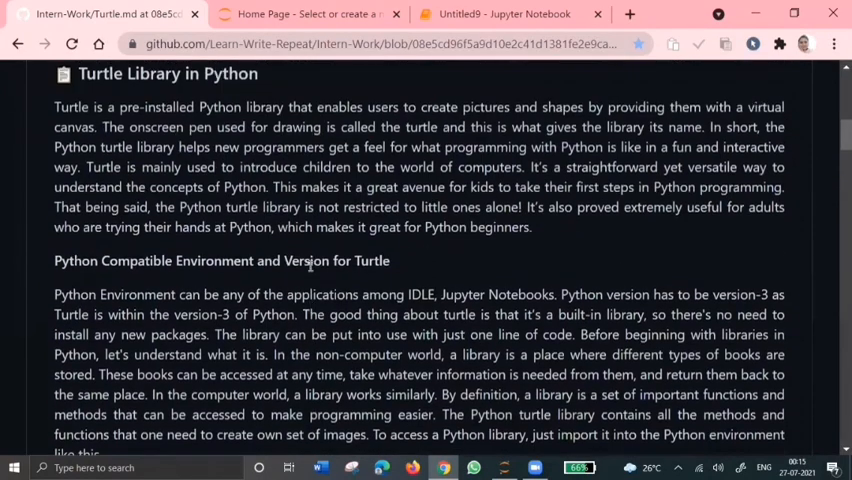
scroll(up, 3)
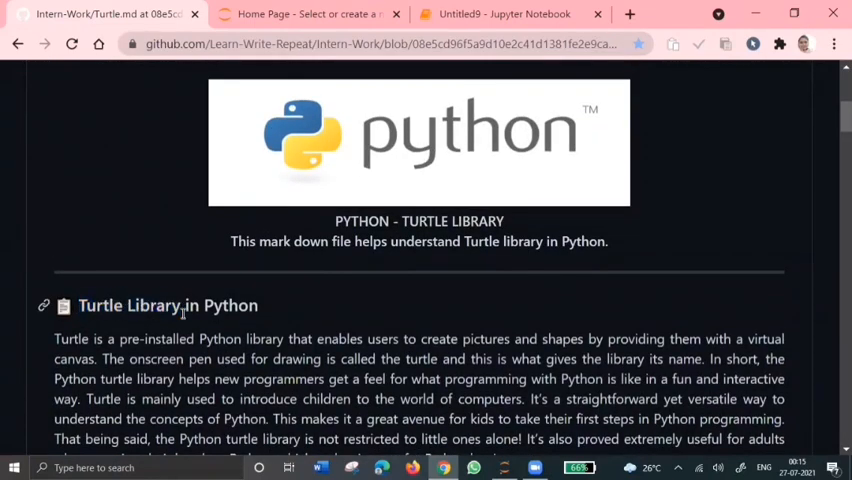
scroll(down, 3)
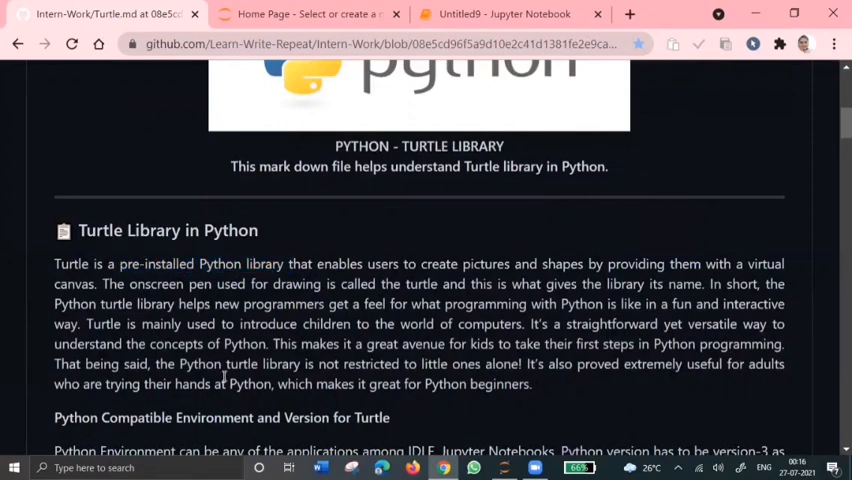
Step: Highlight the Python Compatible Environment heading and the Python 3 requirement, then clear the highlight
scroll(down, 3)
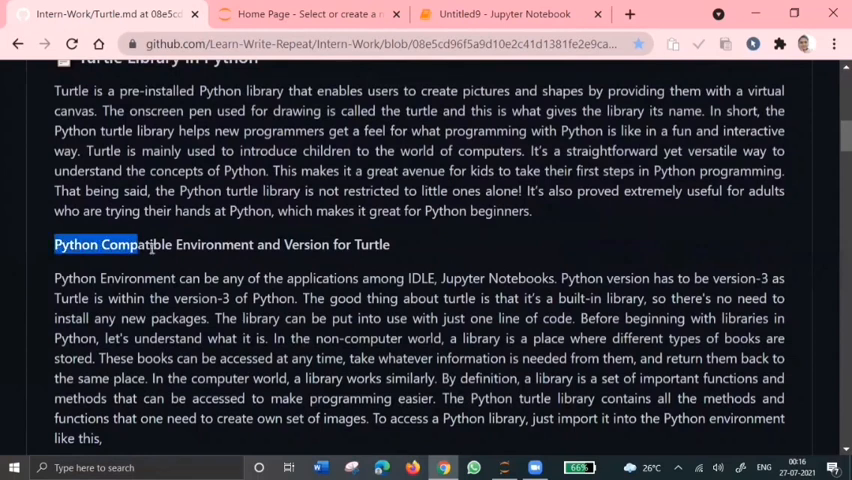
drag(136, 244, 327, 244)
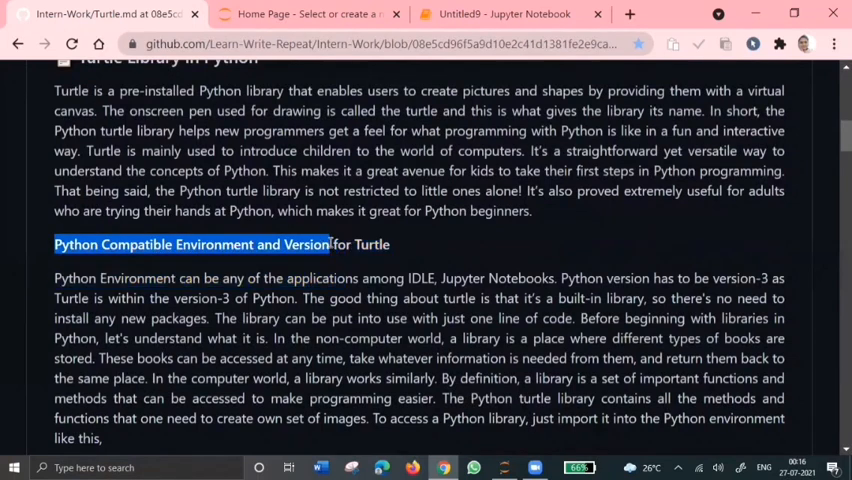
scroll(down, 3)
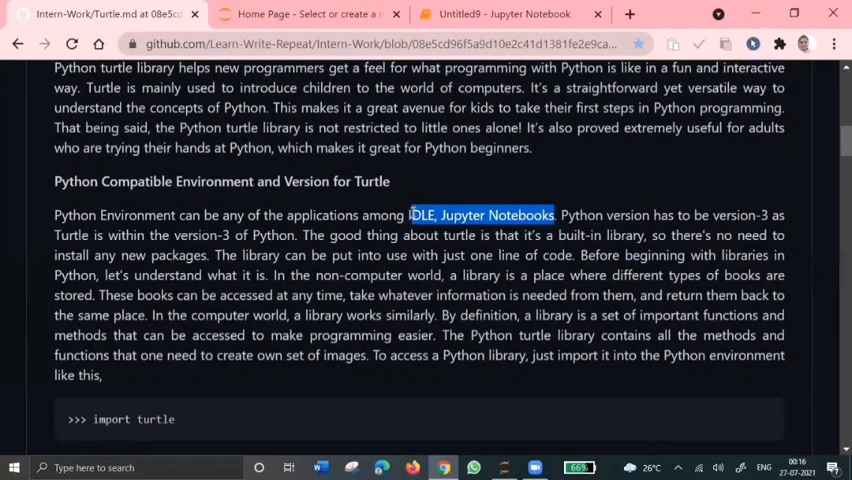
scroll(down, 3)
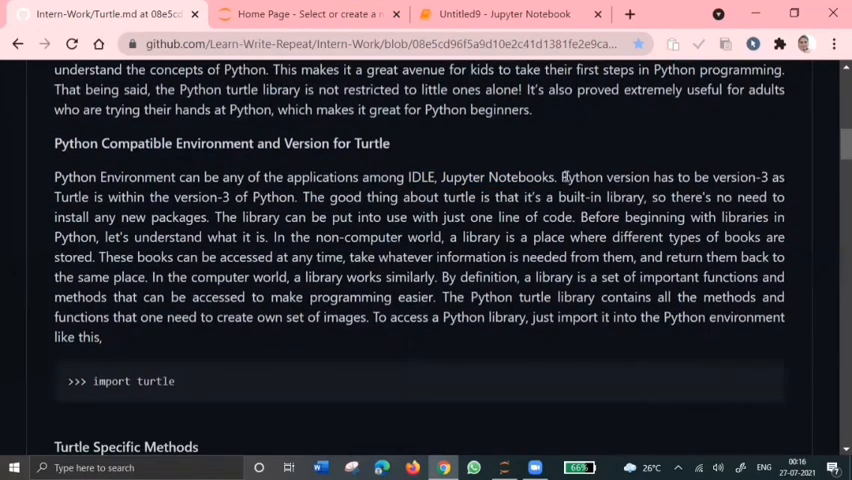
drag(562, 177, 785, 177)
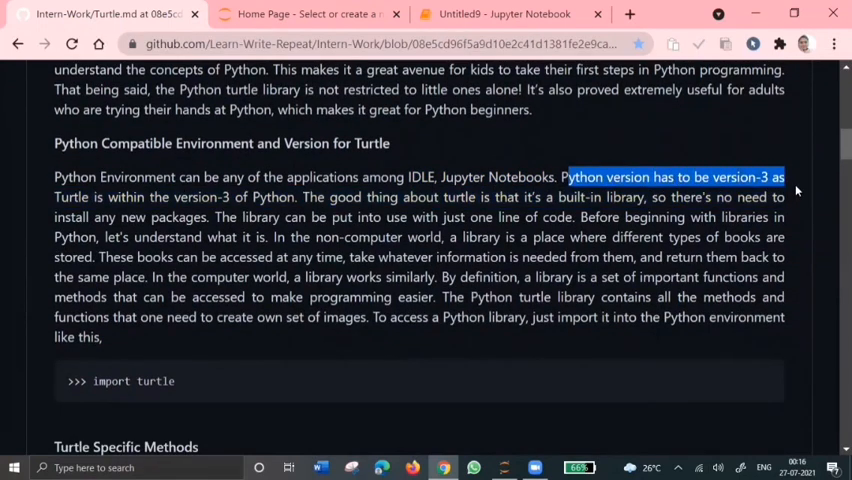
scroll(down, 3)
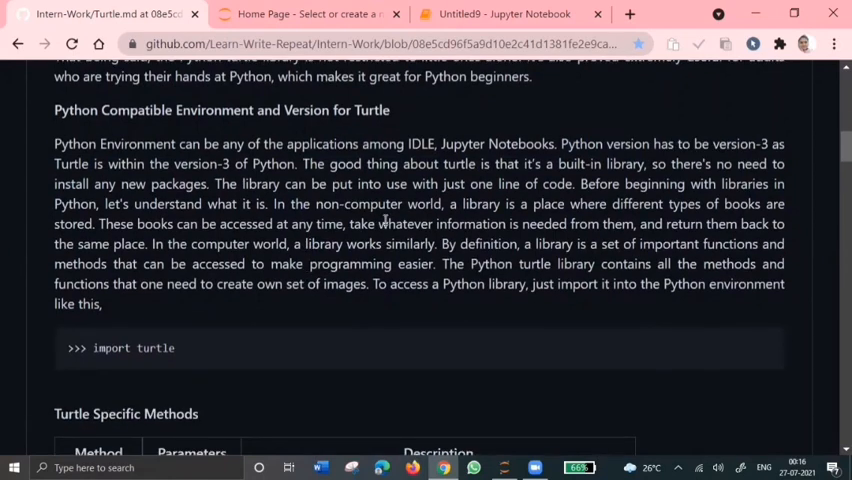
mouse_move(140, 160)
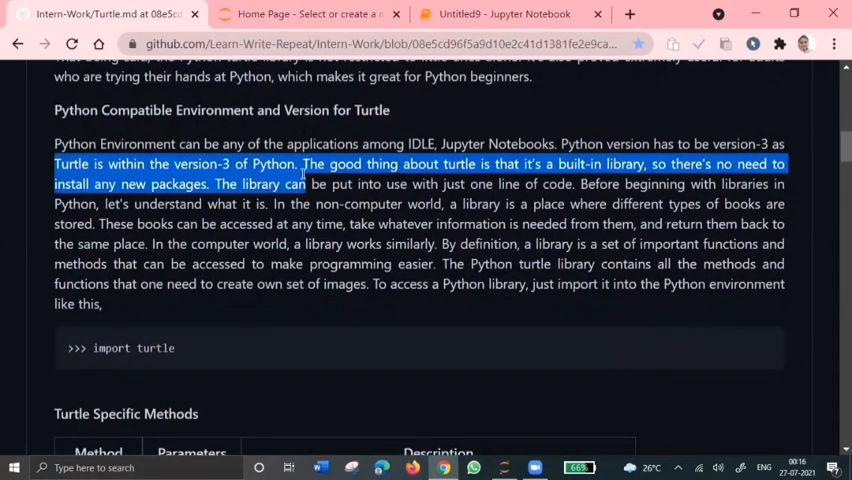
click(324, 307)
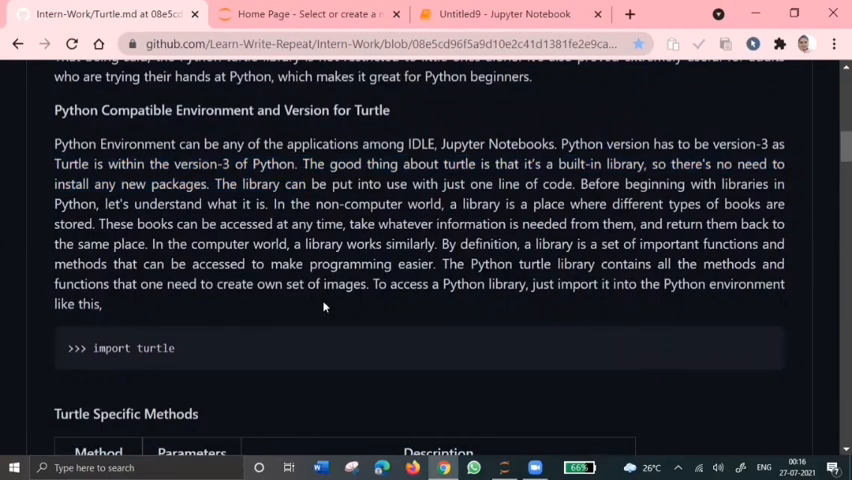
mouse_move(135, 184)
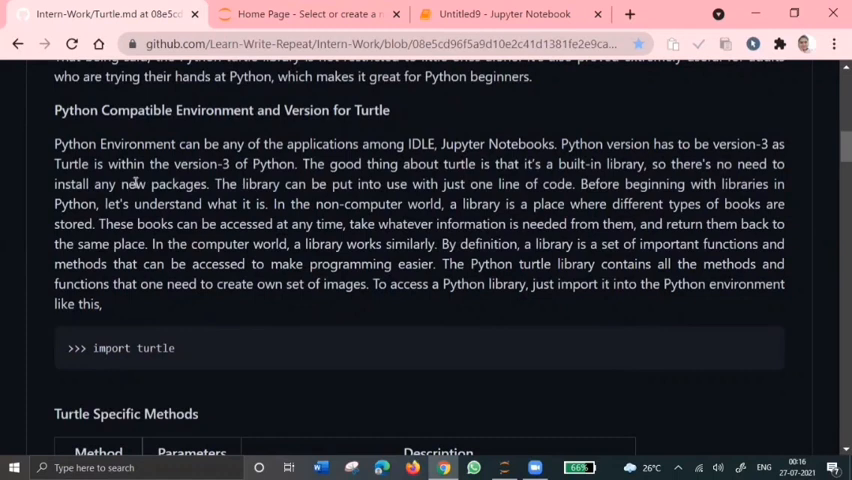
mouse_move(210, 338)
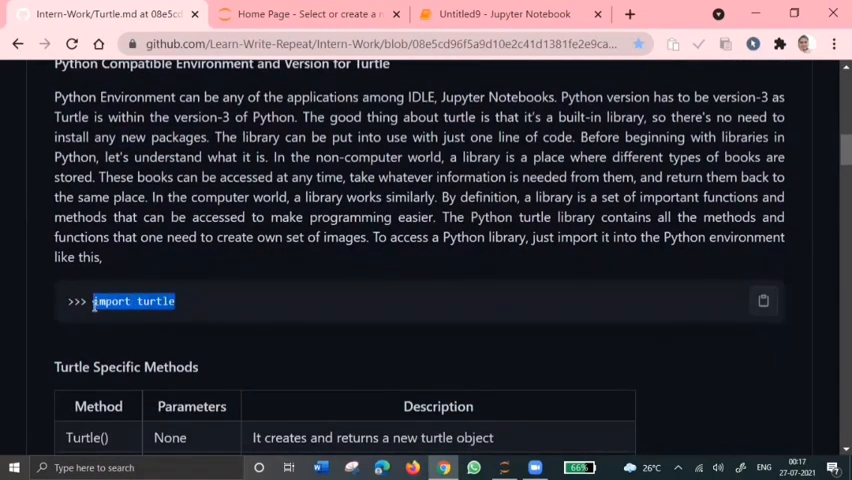
scroll(down, 3)
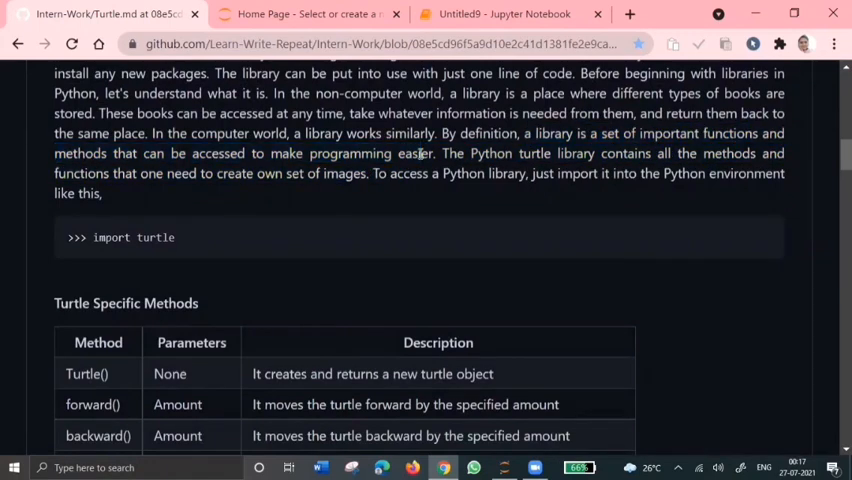
scroll(down, 3)
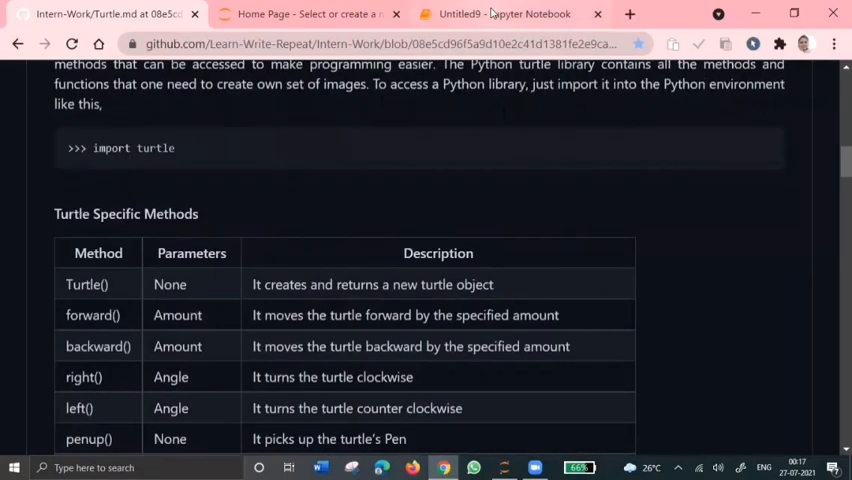
Step: Run the import turtle cell in Untitled9 and return to the guide
click(512, 14)
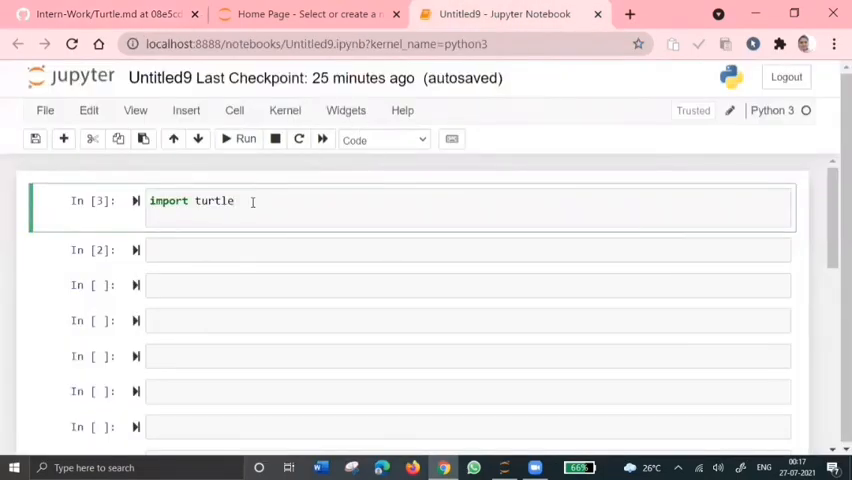
click(240, 139)
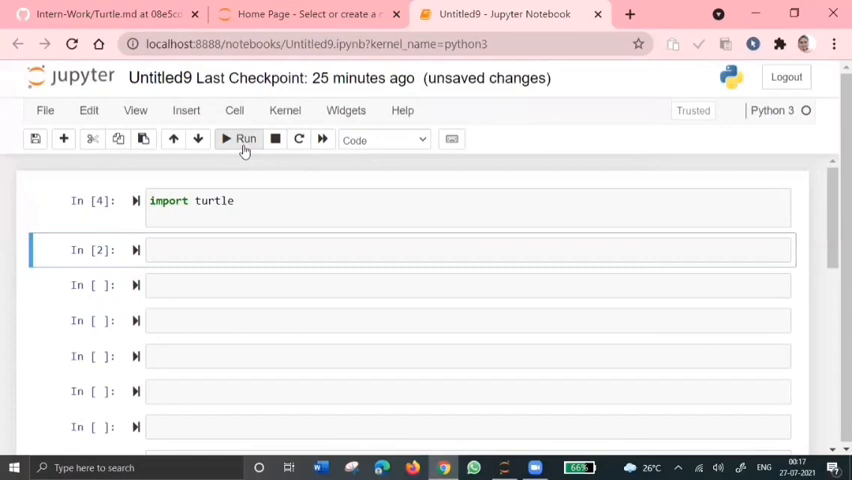
click(107, 14)
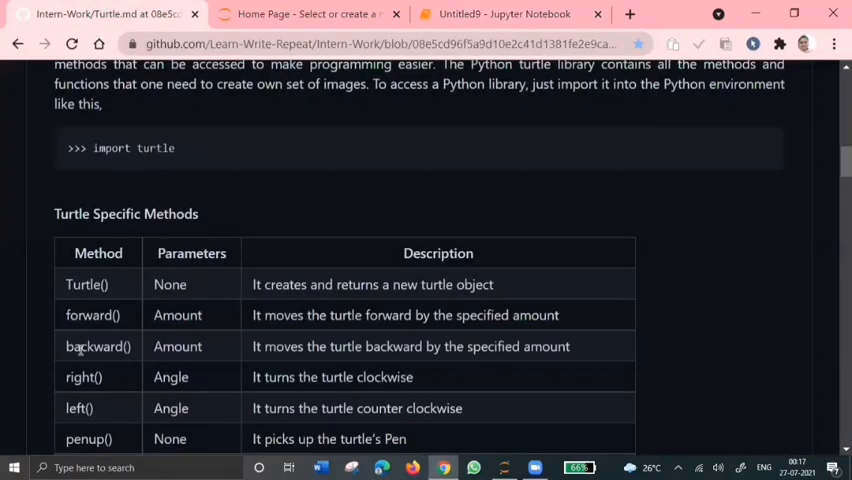
scroll(down, 3)
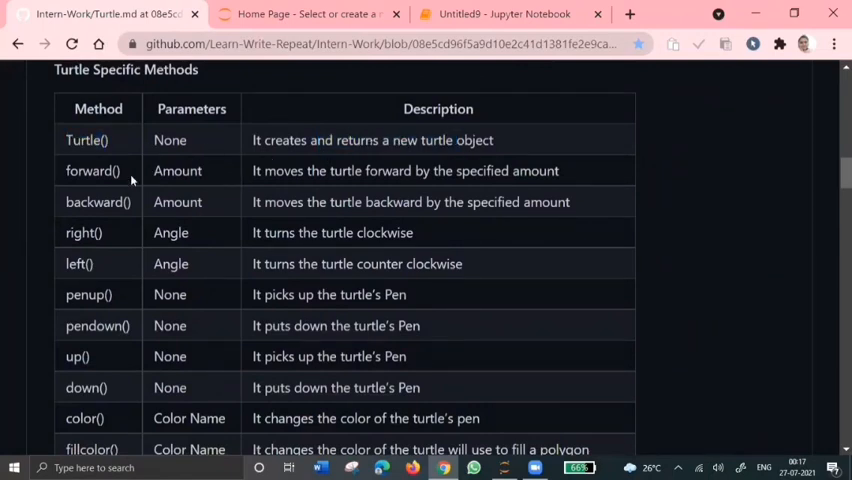
mouse_move(175, 294)
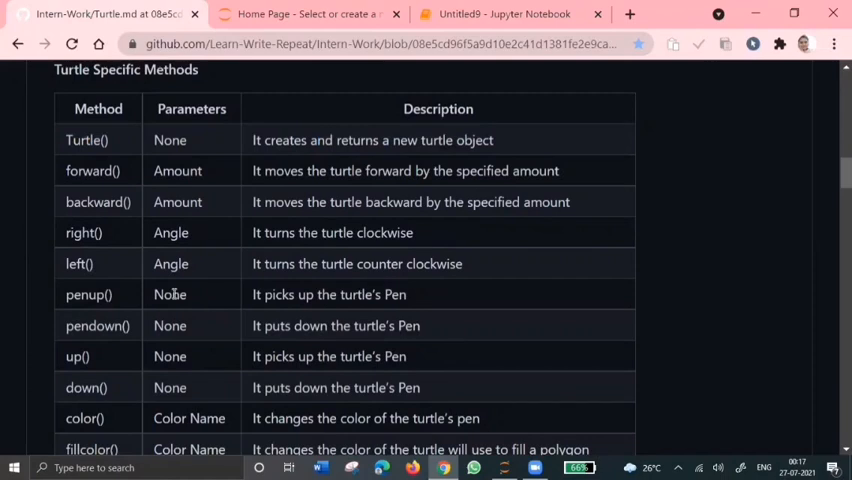
scroll(down, 3)
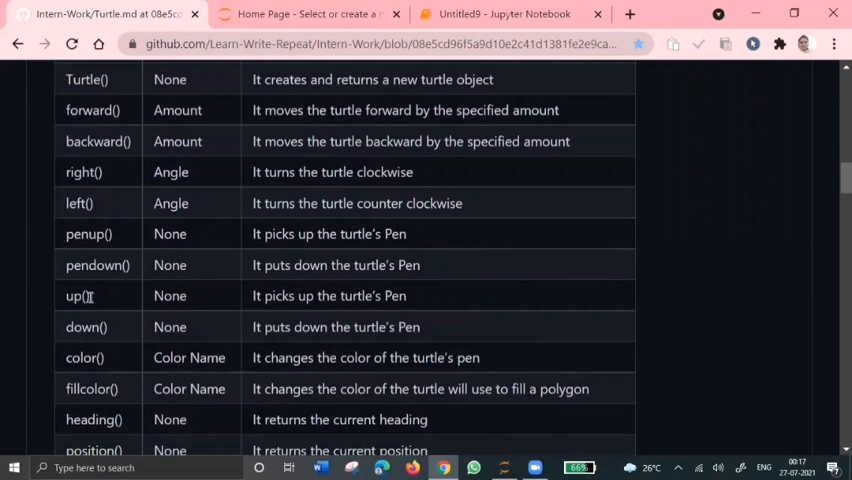
scroll(down, 3)
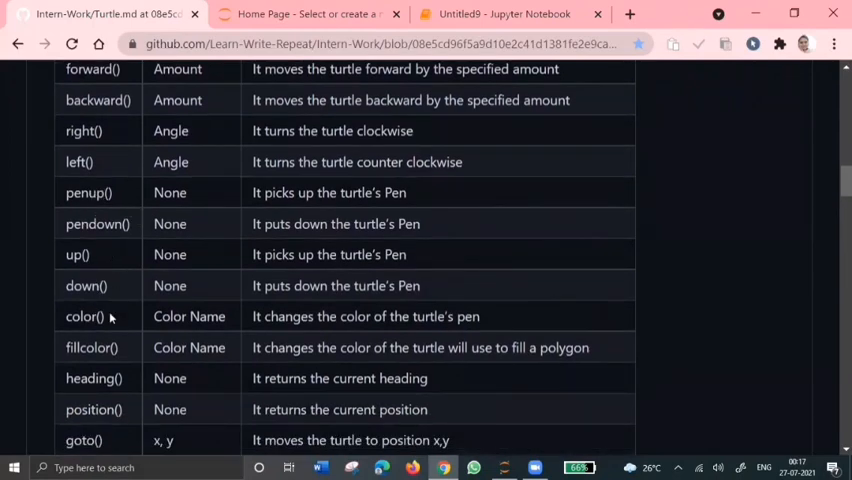
scroll(down, 3)
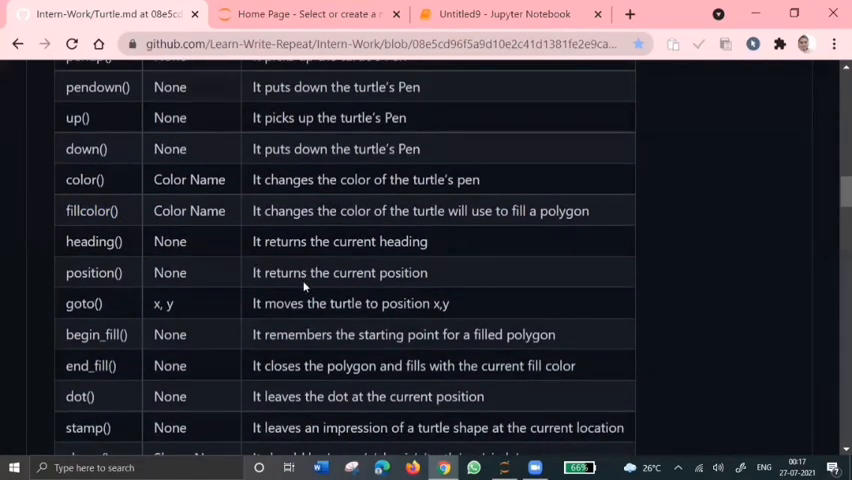
scroll(down, 3)
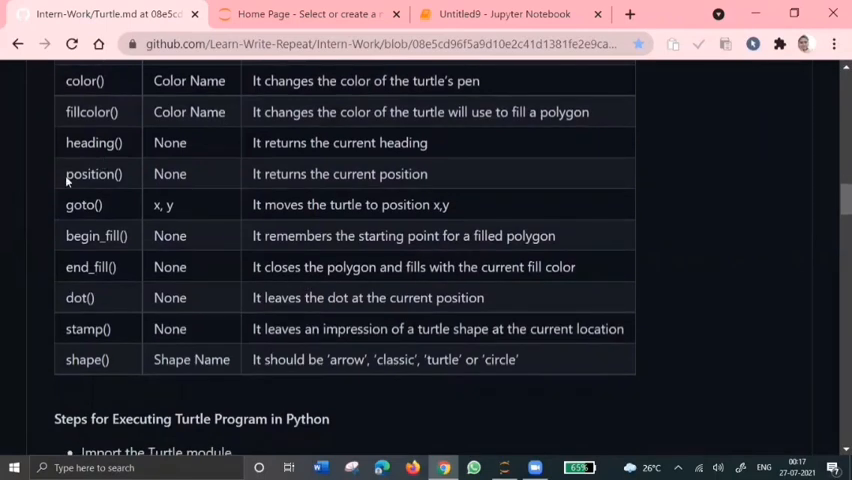
scroll(down, 3)
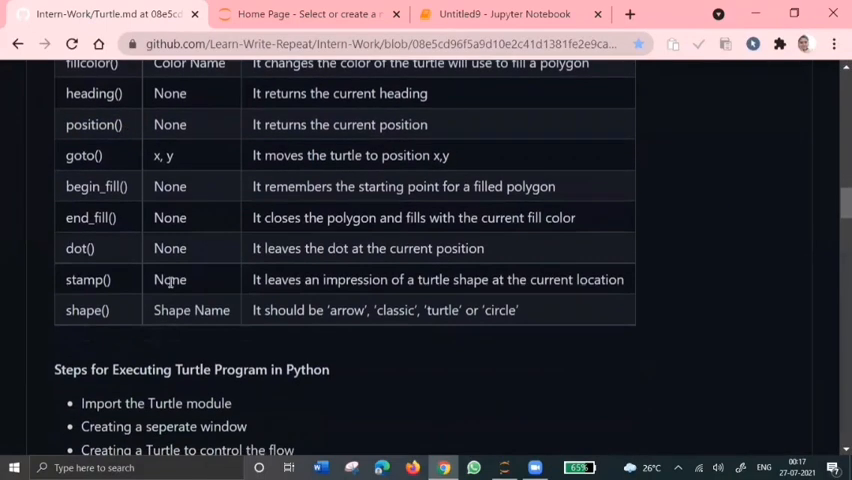
scroll(down, 3)
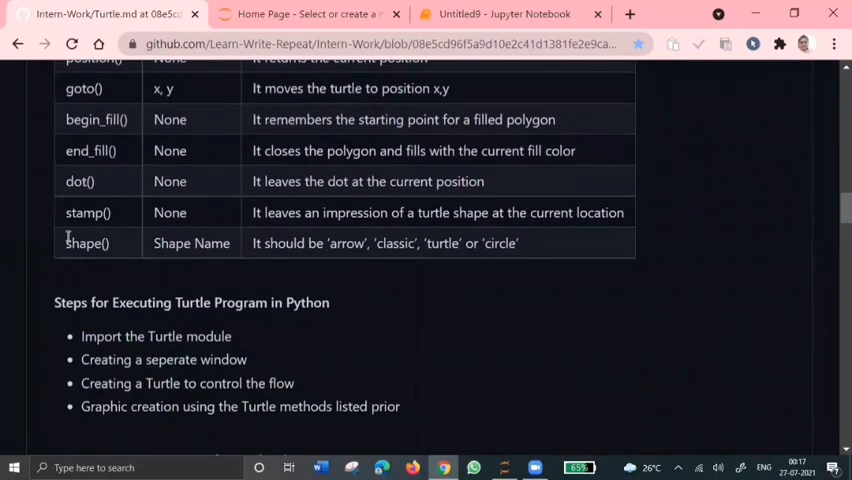
mouse_move(311, 243)
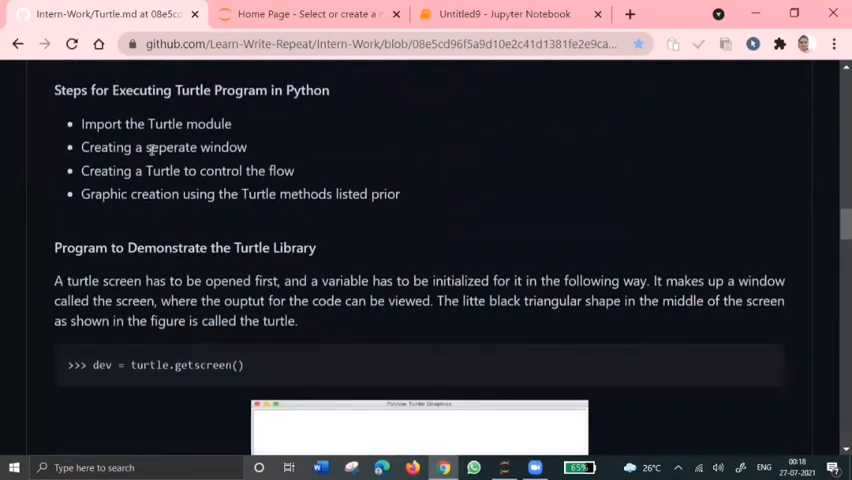
drag(54, 90, 268, 90)
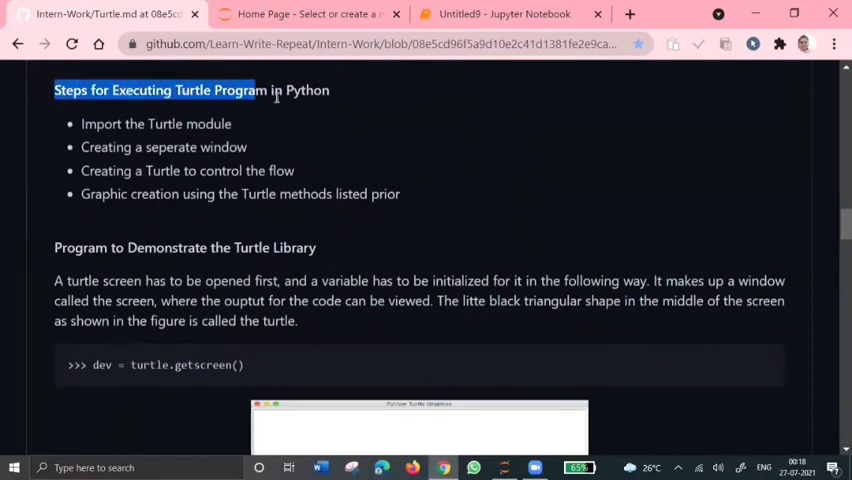
click(175, 158)
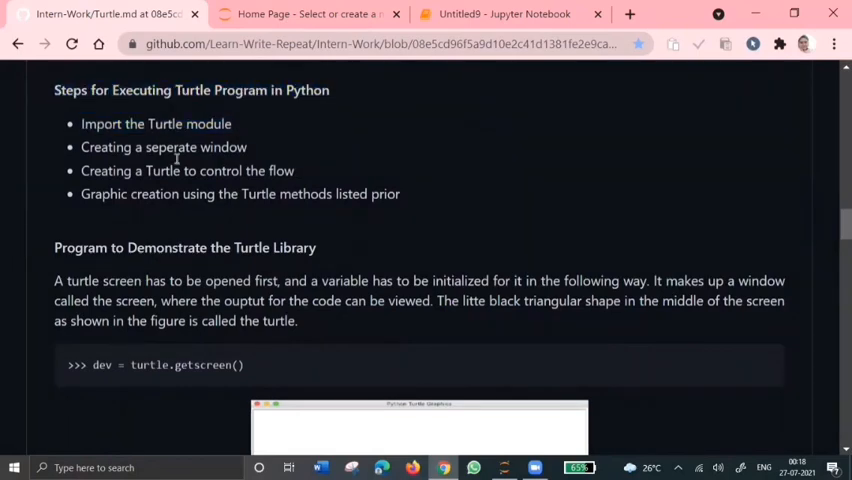
double_click(155, 123)
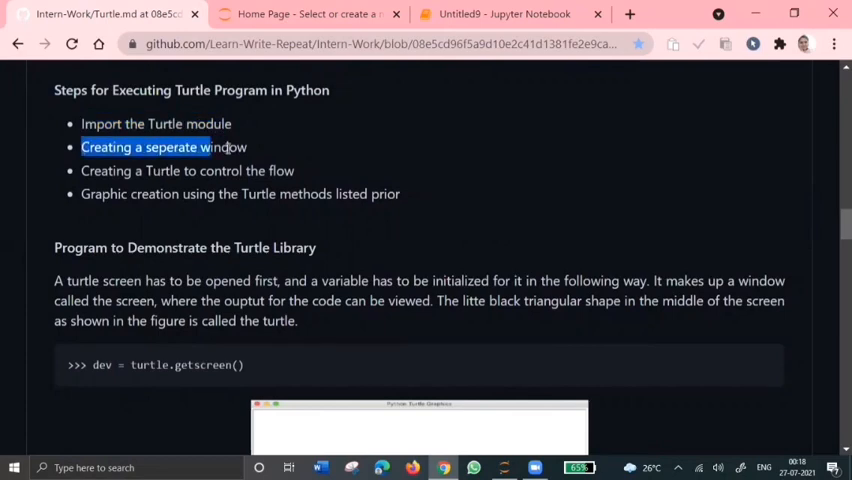
click(254, 147)
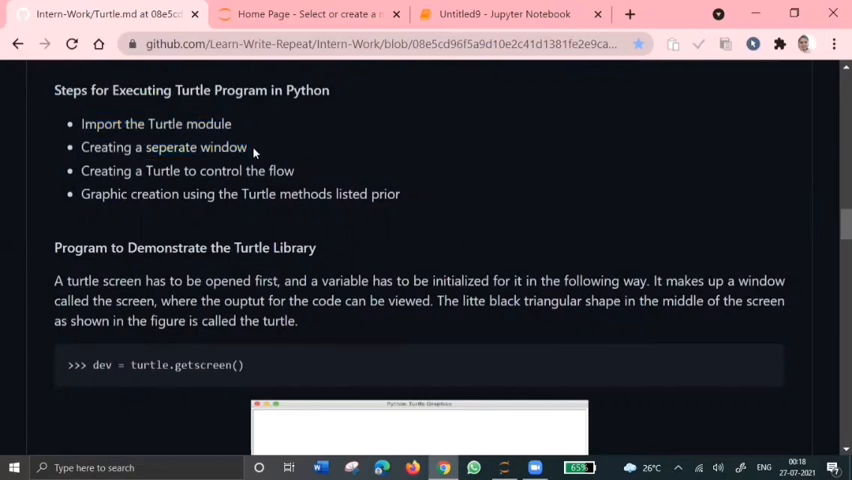
Step: Add a '# square' Markdown heading in the Untitled9 notebook
click(504, 14)
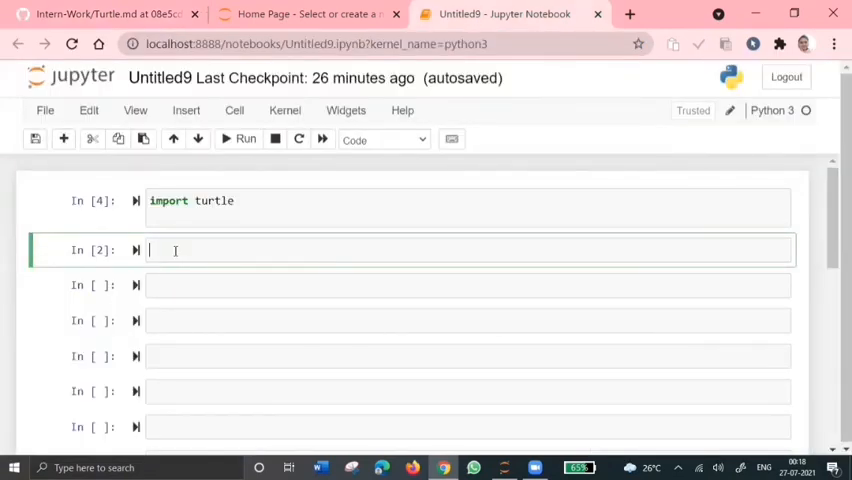
text(#square)
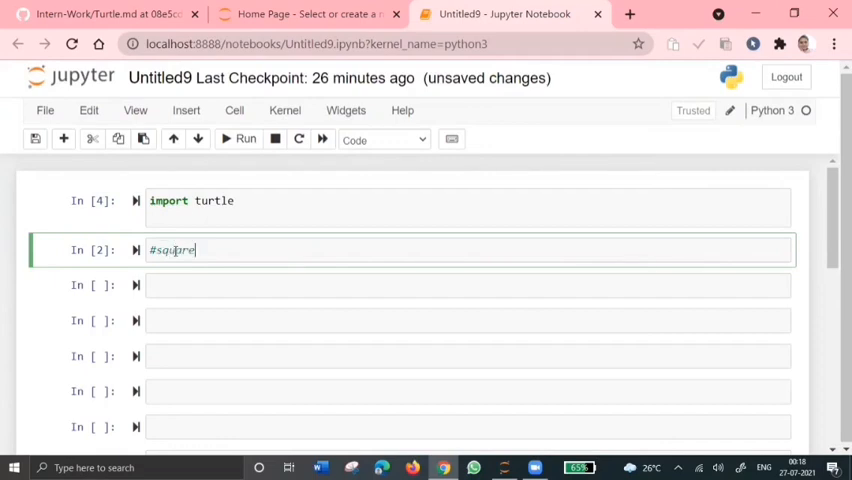
click(383, 139)
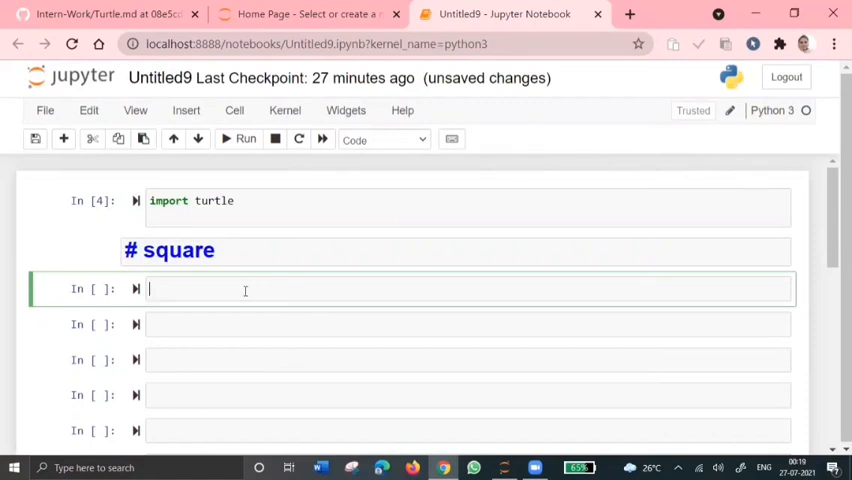
Step: Create a turtle t and start a for loop over range(4)
text(t = turtle.Turtle())
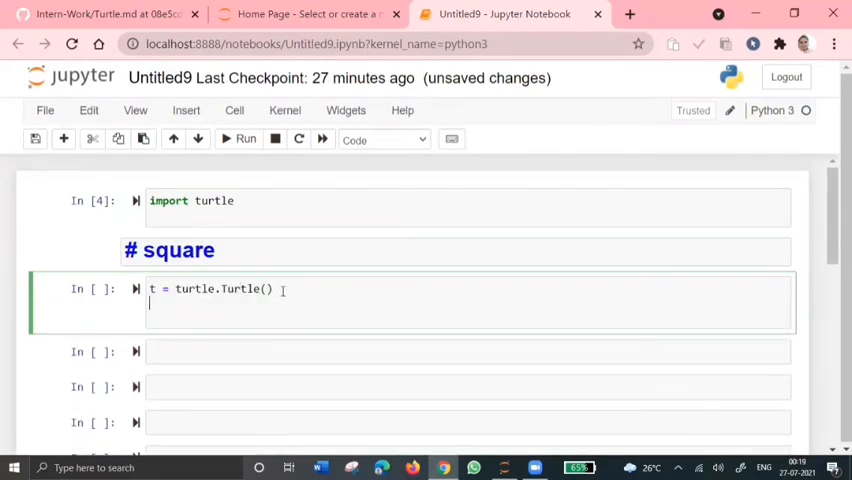
text(fo)
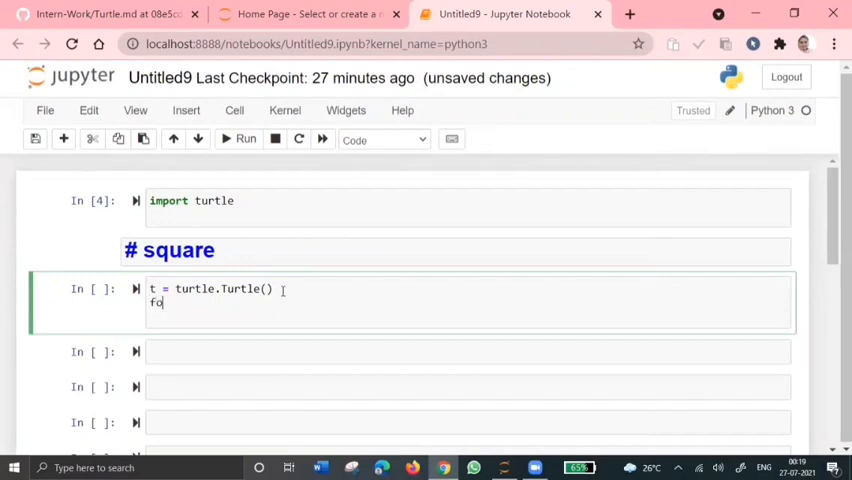
text(for i in range)
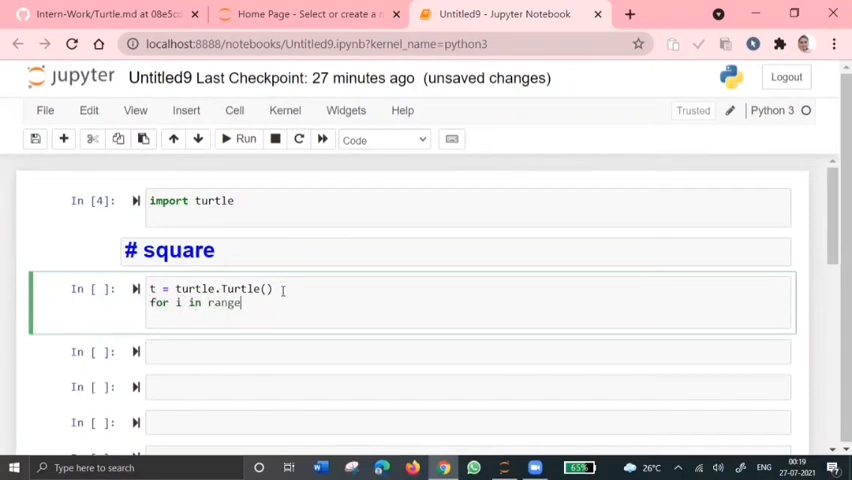
text((4):)
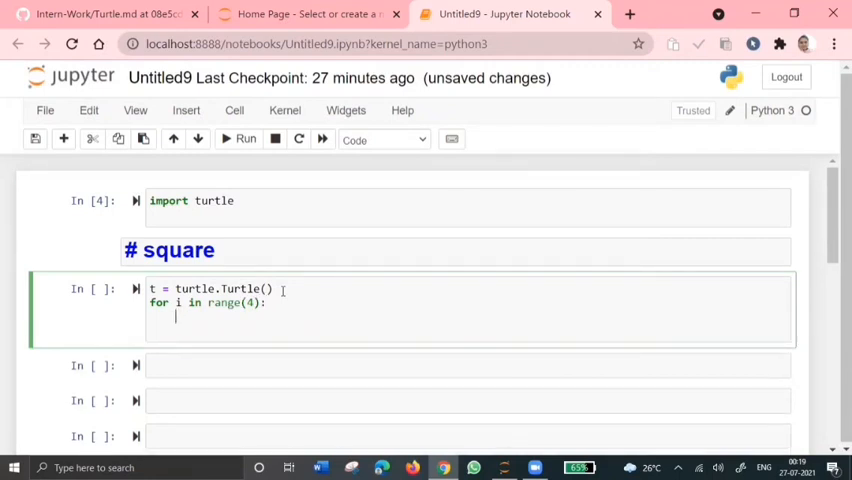
Step: Fill the loop with t.forward(50) and t.right(90), then add turtle.done()
text(t.)
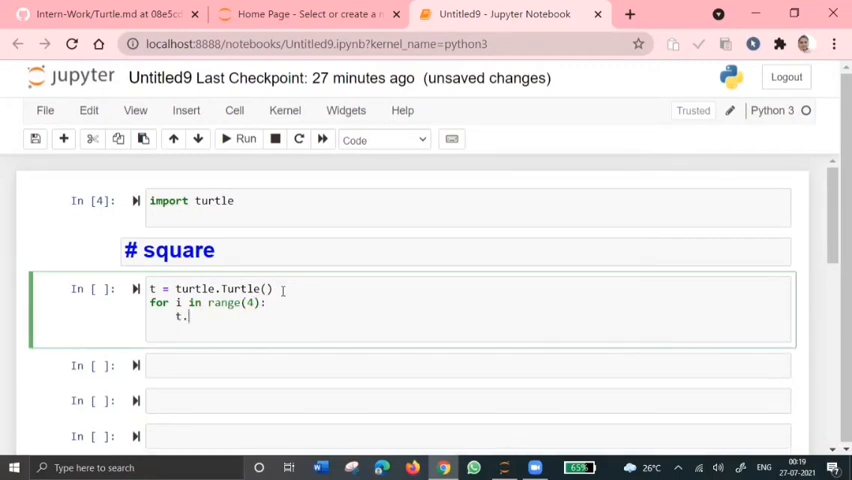
text(forrw)
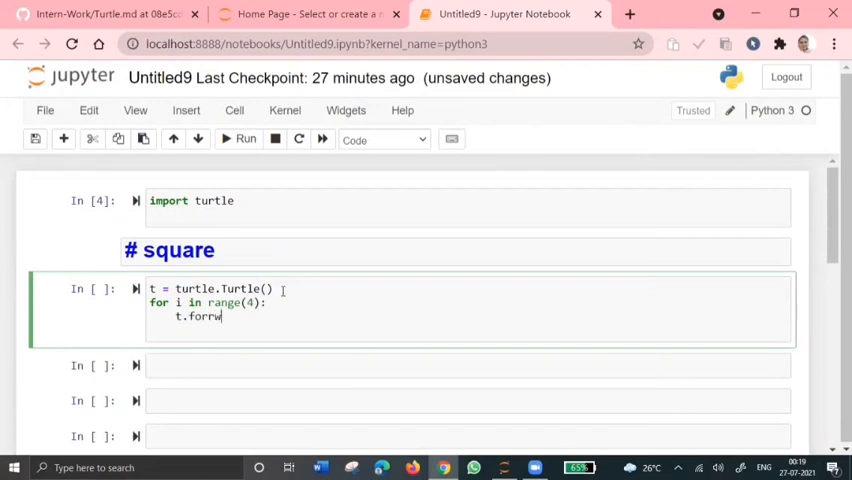
key(BackSpace)
text(ward()
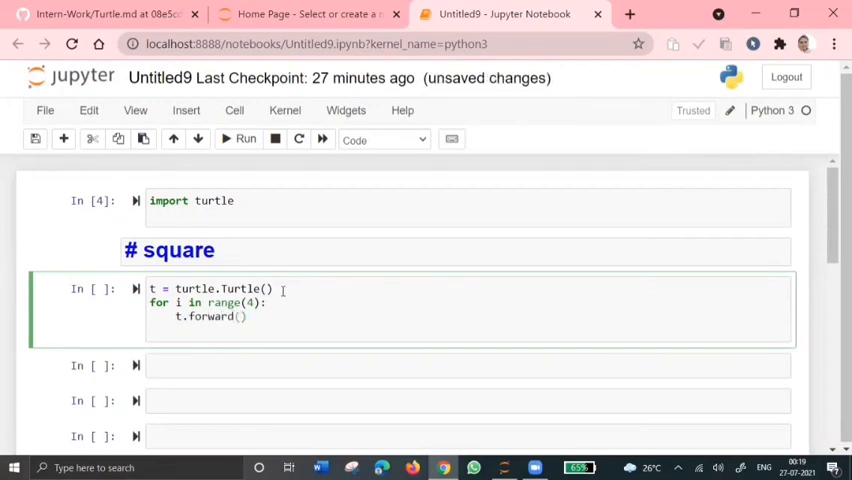
text(50)
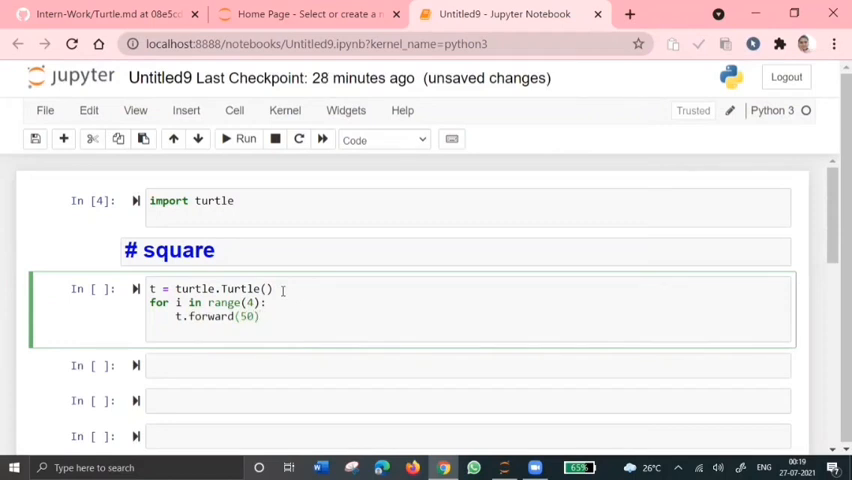
text(t.r)
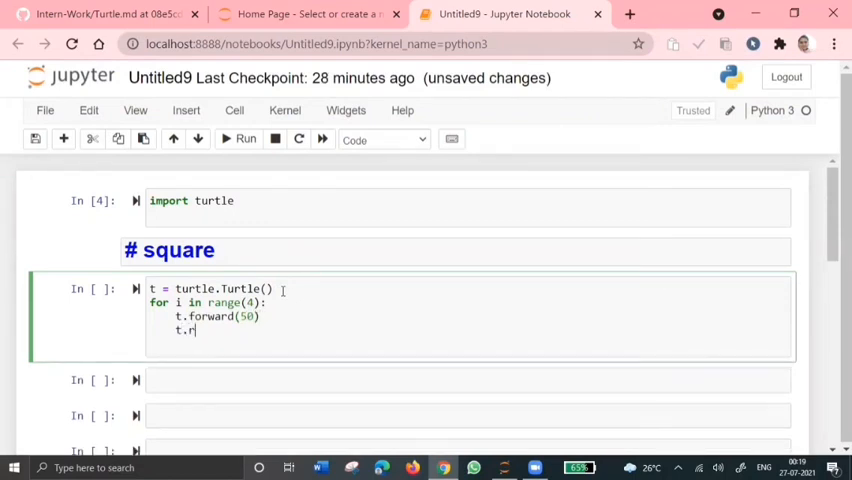
text(ight)
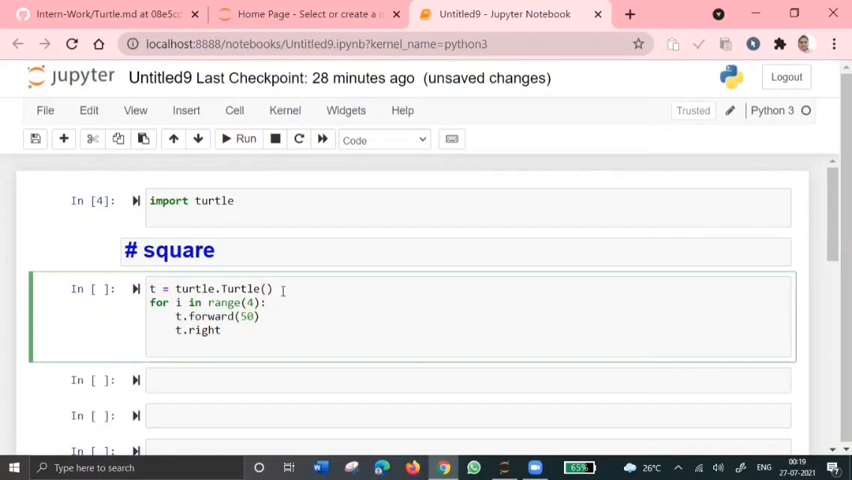
text((90))
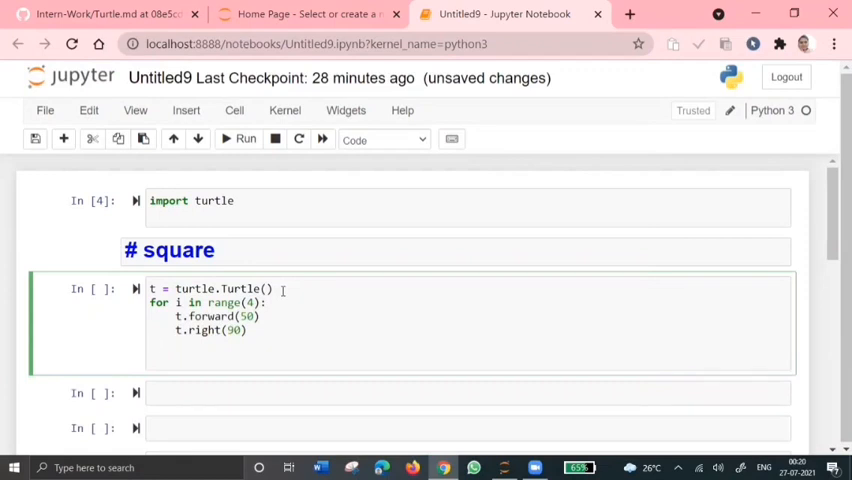
text(tut)
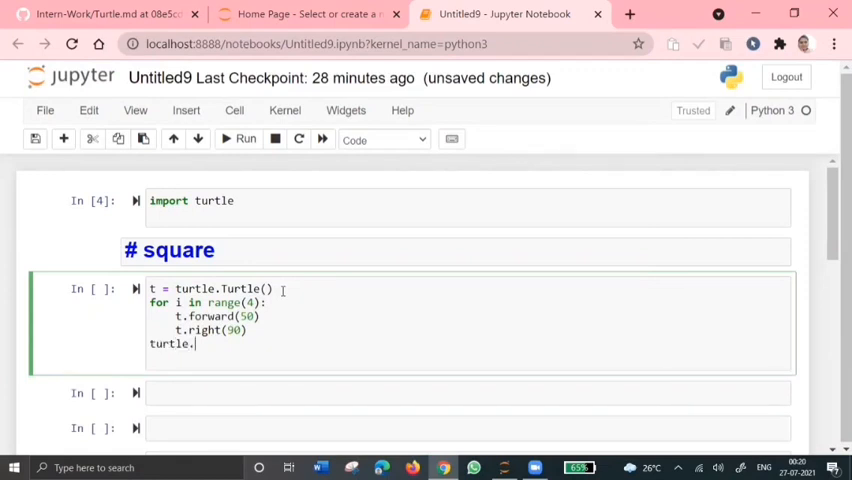
text(done())
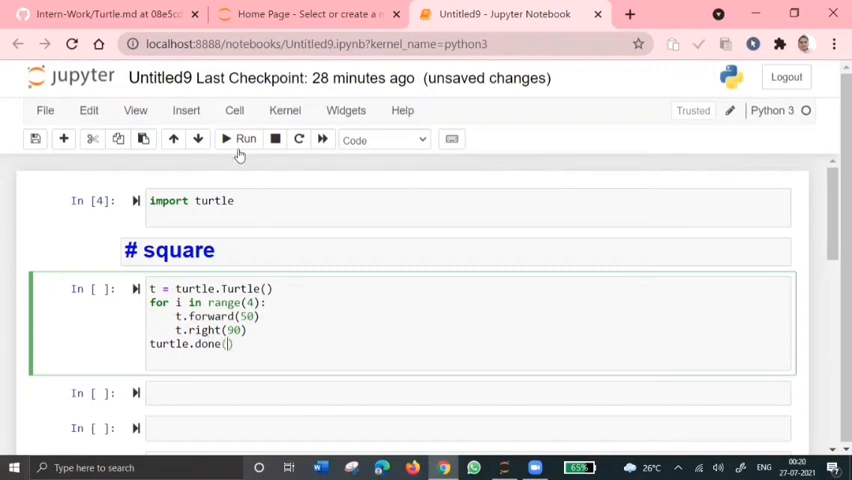
Step: Run the square cell and close the Turtle Graphics window after the square draws
click(240, 139)
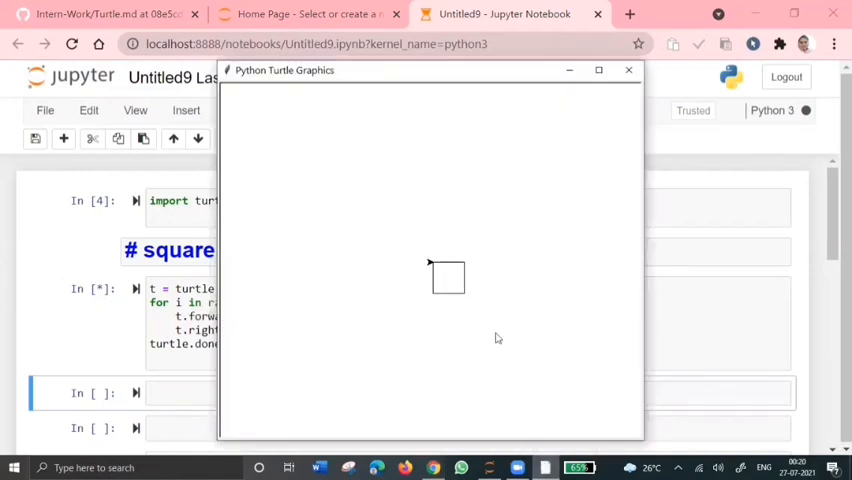
mouse_move(419, 308)
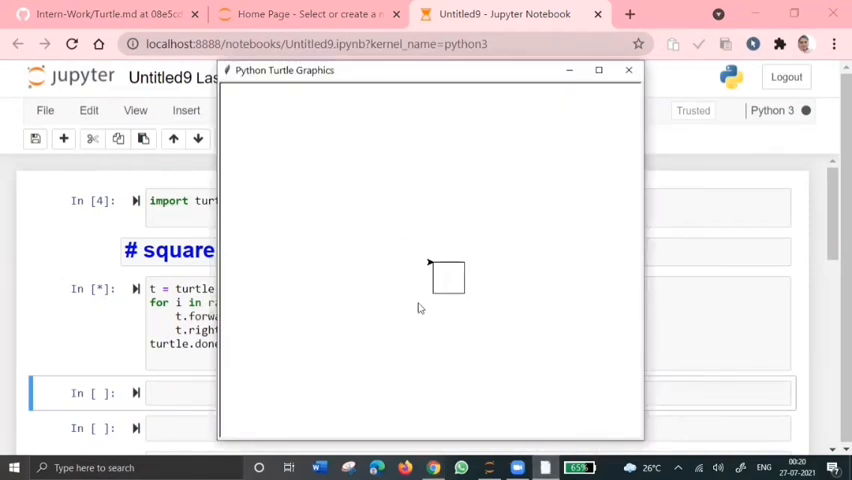
click(628, 70)
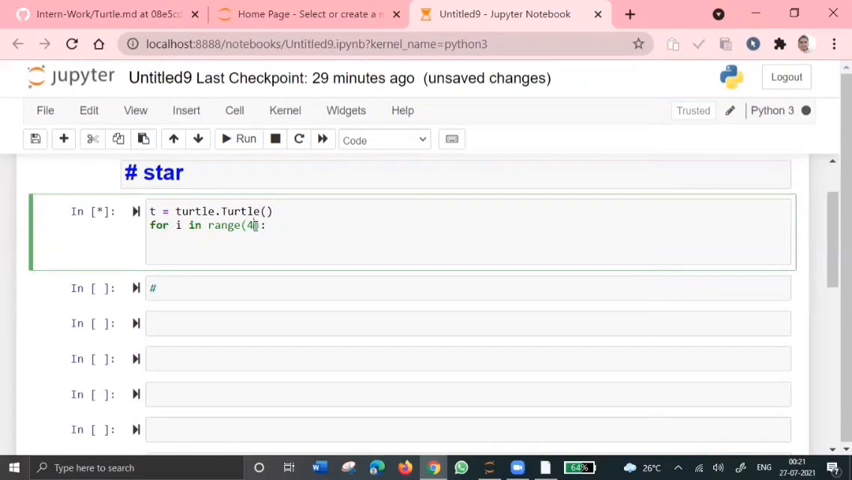
Step: Change the star loop to range(5) with t.forward(50), t.right(144), then turtle.done
text(5)
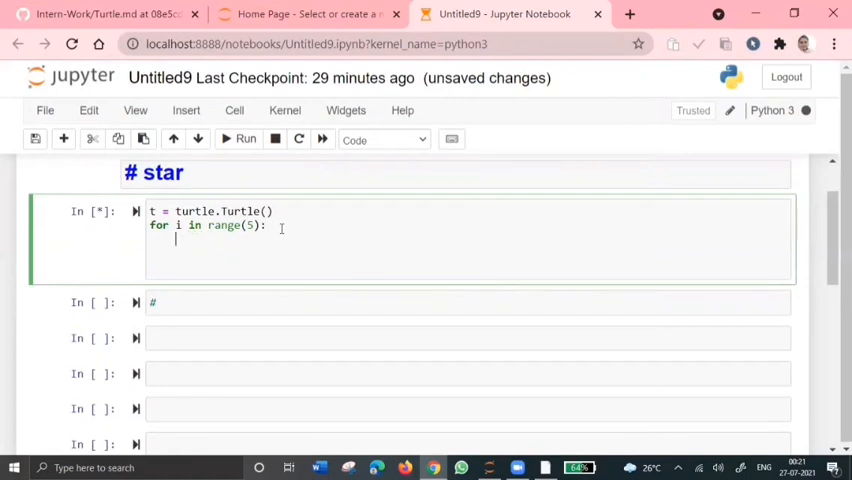
text(t.forwa)
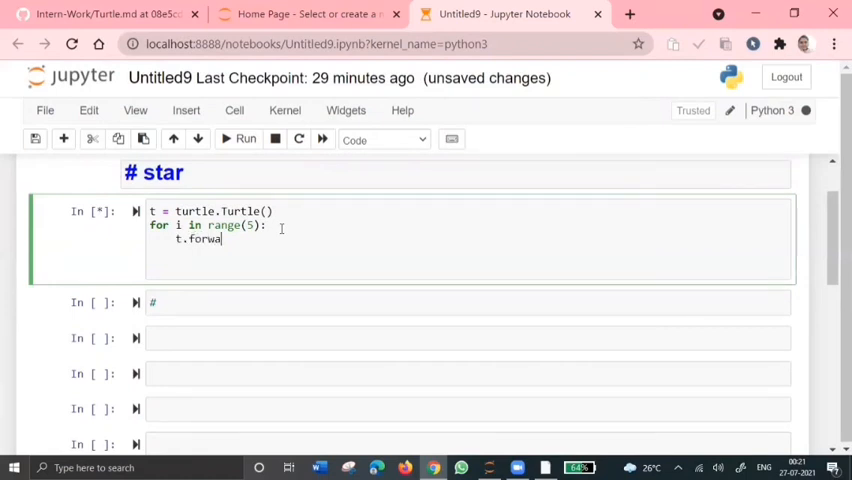
text(rd(50))
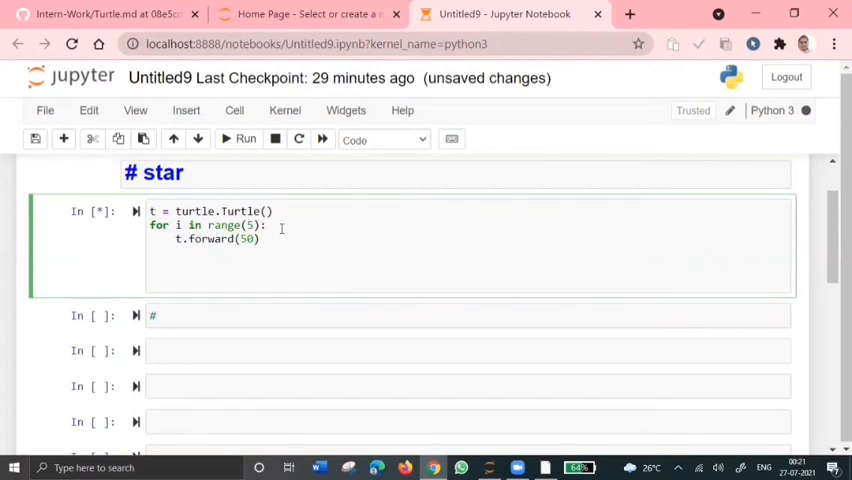
text(t.ri)
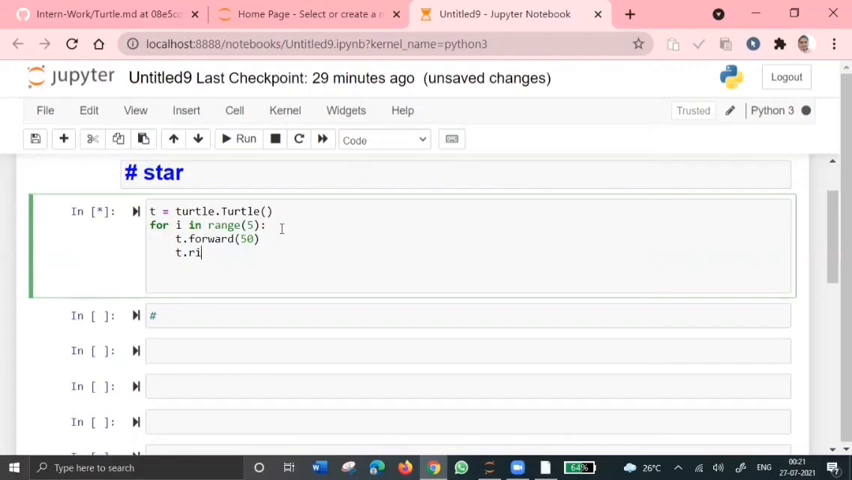
text(ght91)
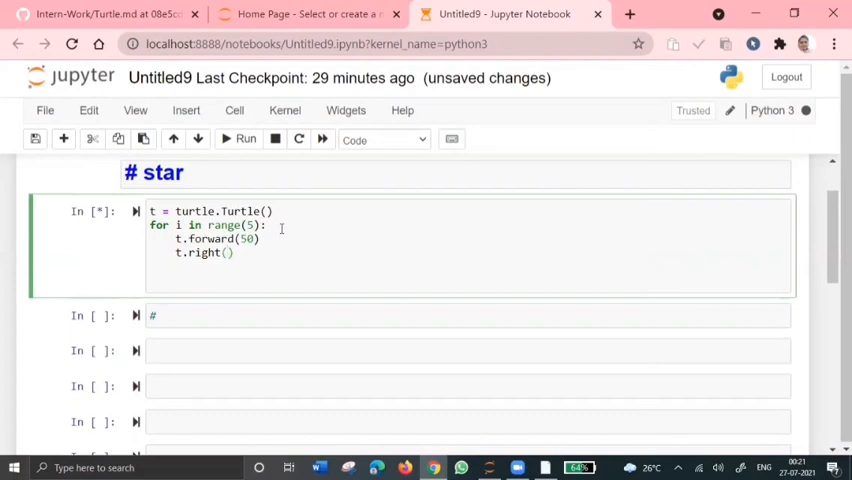
text(1)
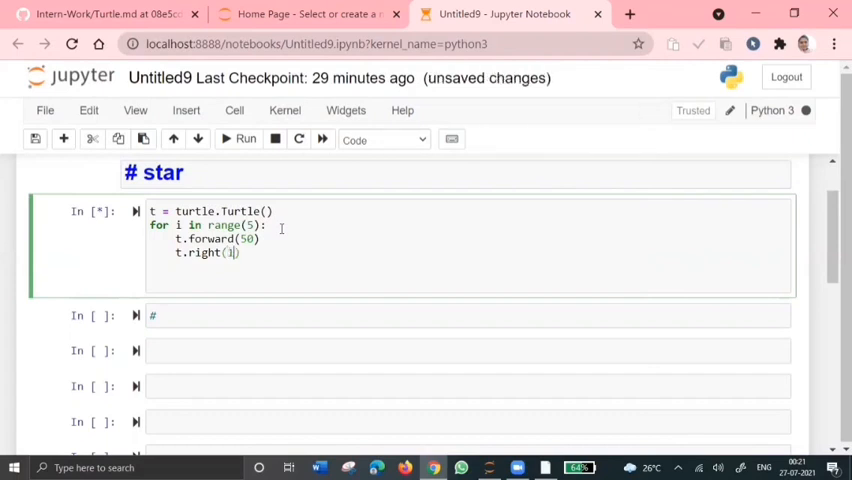
text(44)
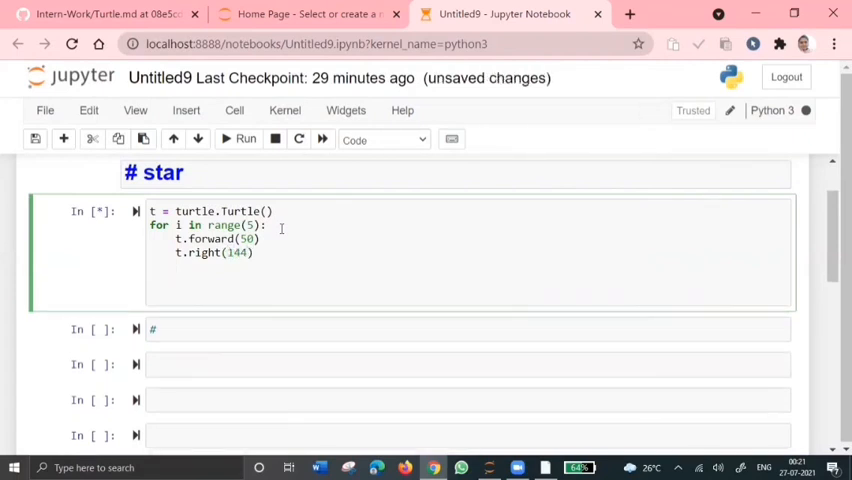
text(tur)
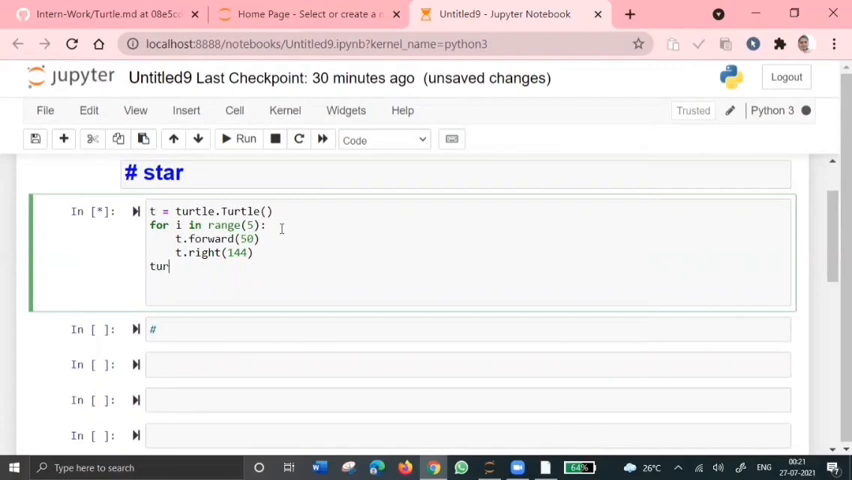
text(tle.done)
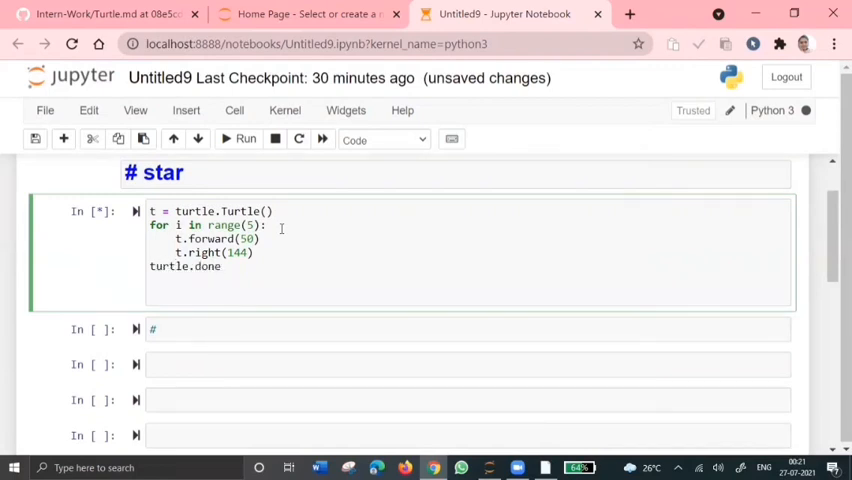
Step: Run the star cell to draw a five-pointed star, then close its window
click(245, 139)
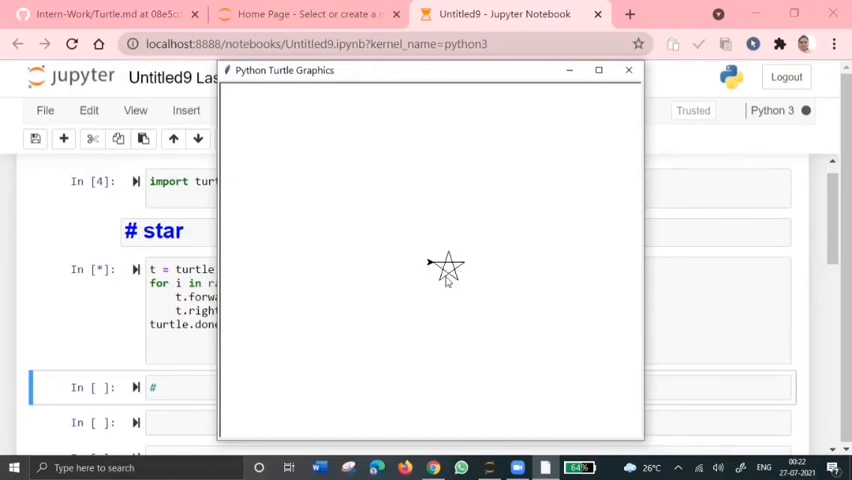
mouse_move(479, 278)
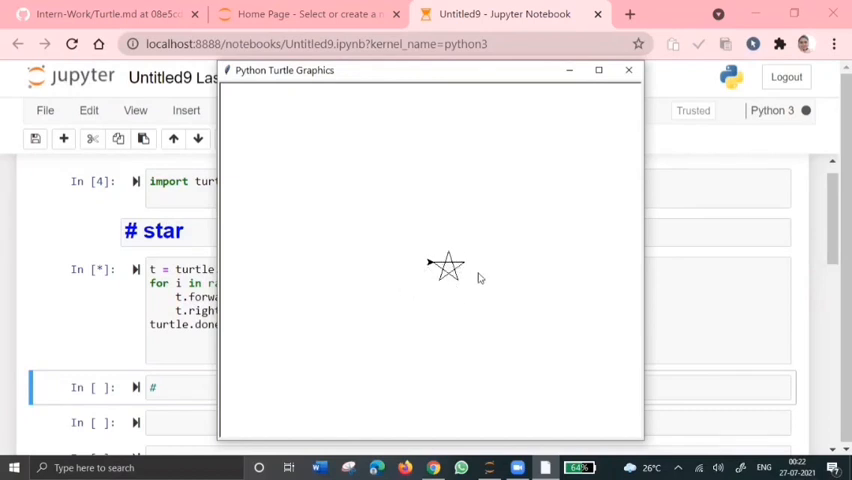
mouse_move(298, 235)
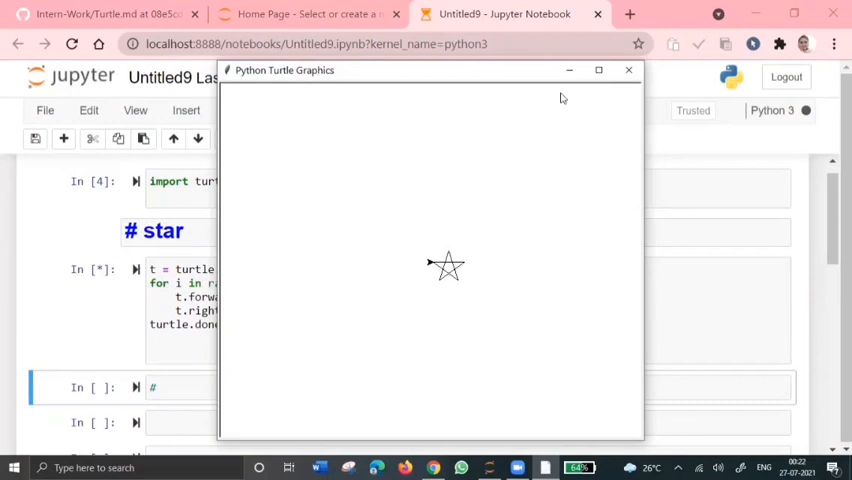
click(629, 70)
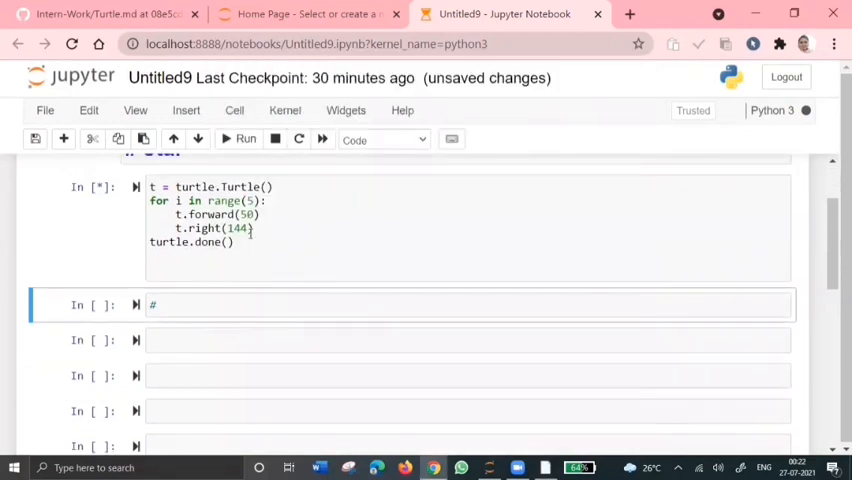
Step: Replace the word 'star' in the heading with 'polygon'
click(250, 214)
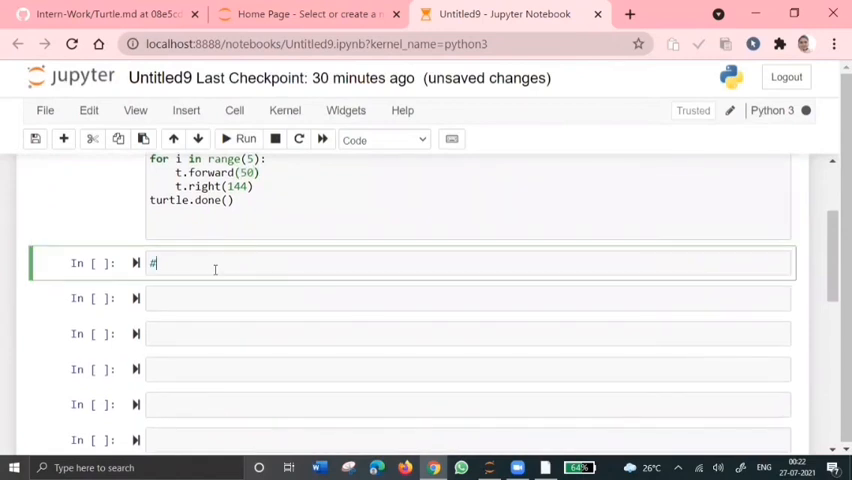
text(s)
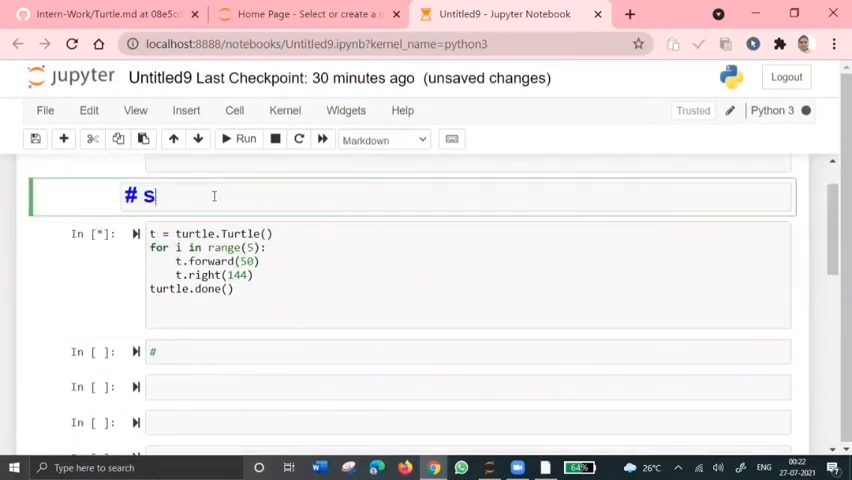
text(po)
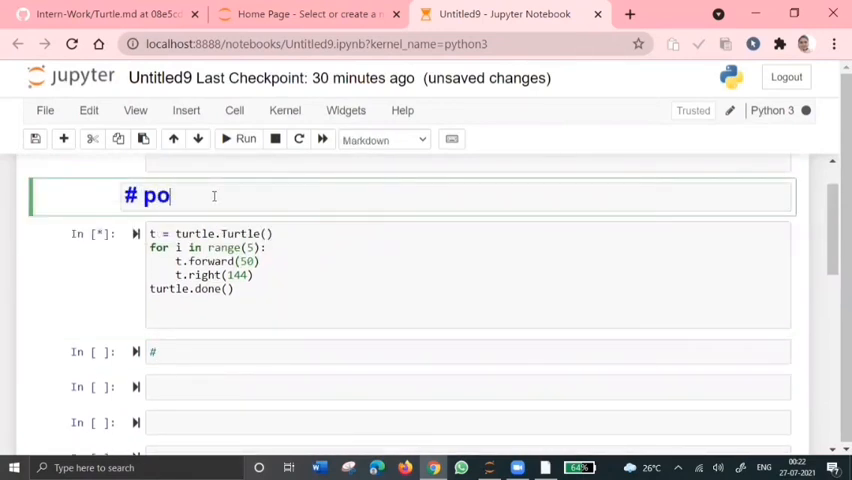
text(lygon)
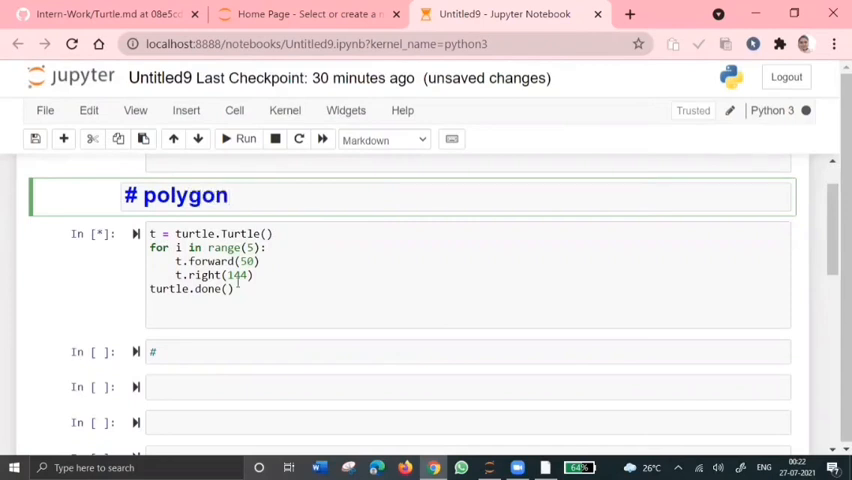
scroll(up, 3)
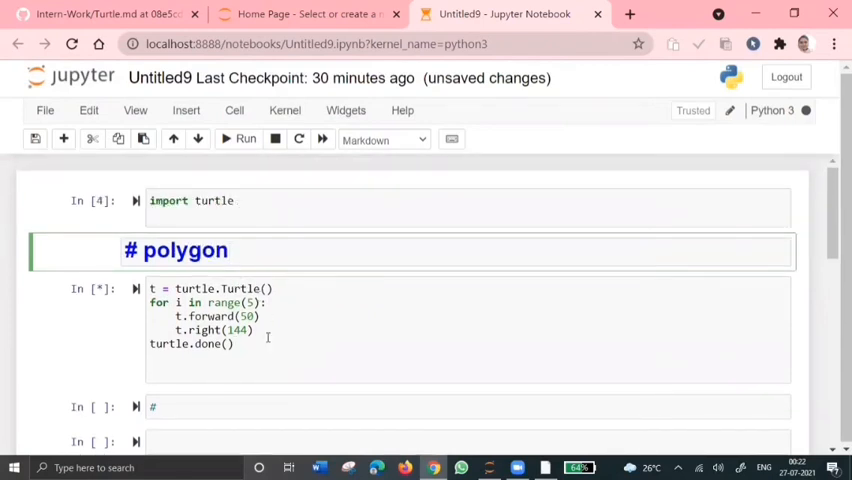
Step: Define the polygon turtle with num_sides = 6, side_length 70 and angle = 360/num_sides
click(228, 250)
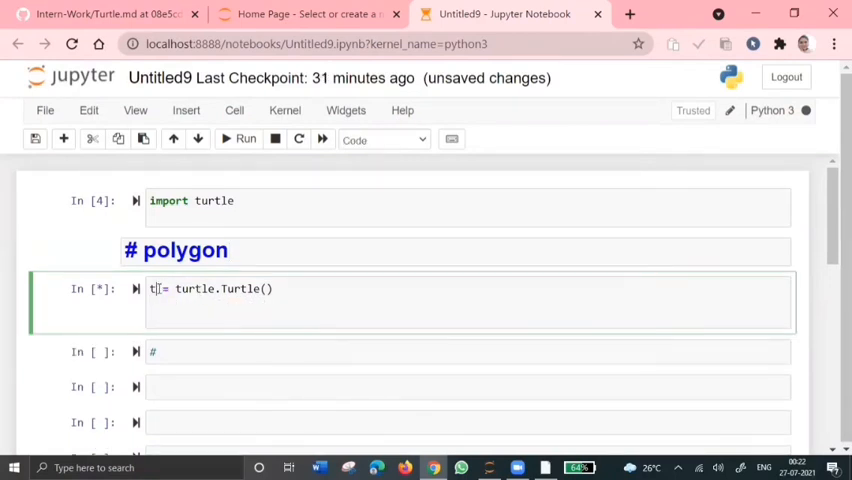
text(pol)
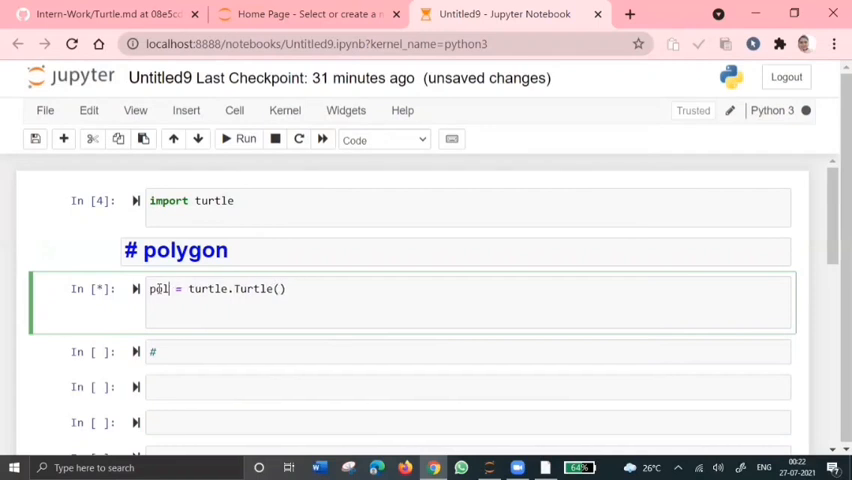
text(olygon)
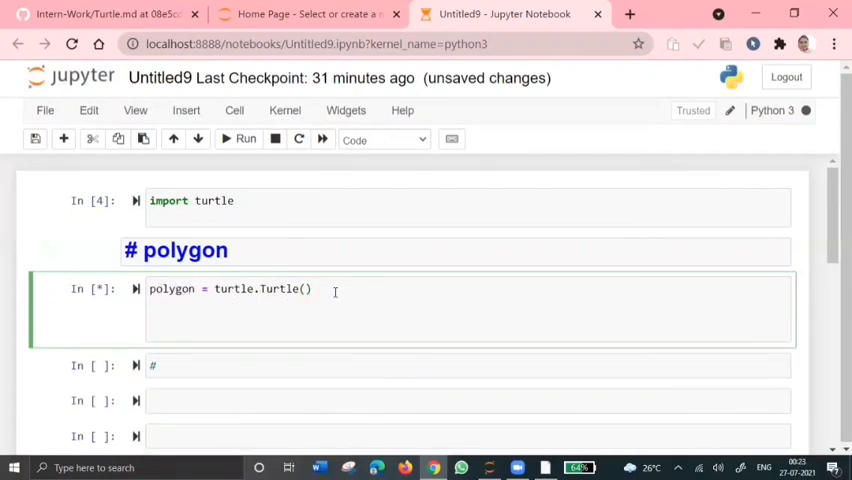
text(num_s)
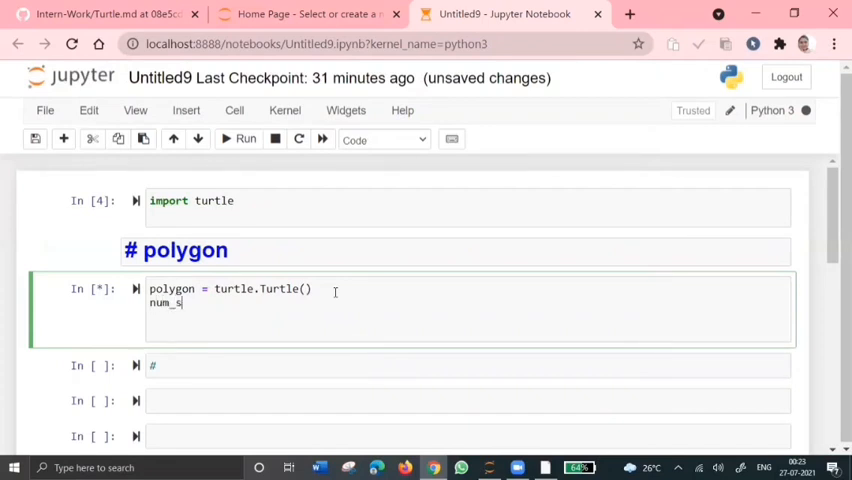
text(ides = 6)
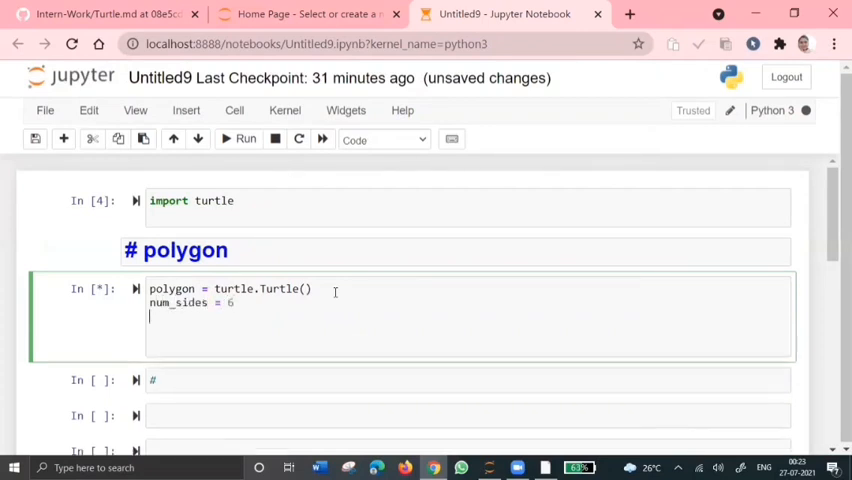
text(si)
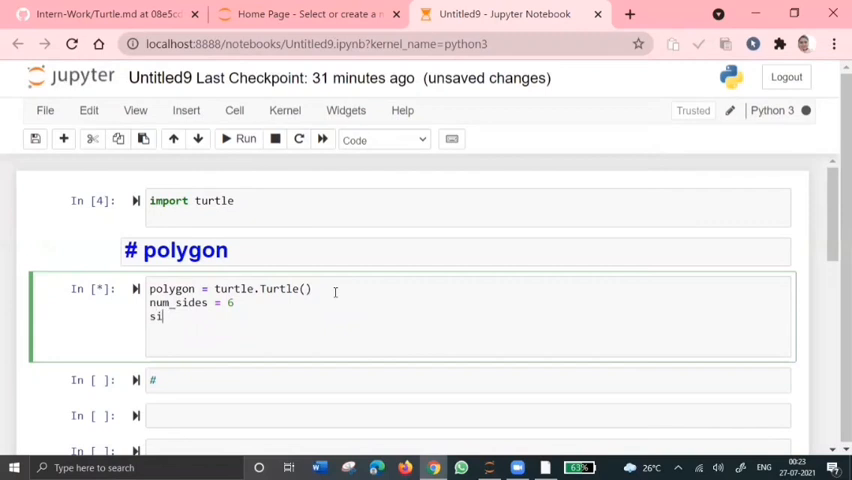
text(de_length = 7)
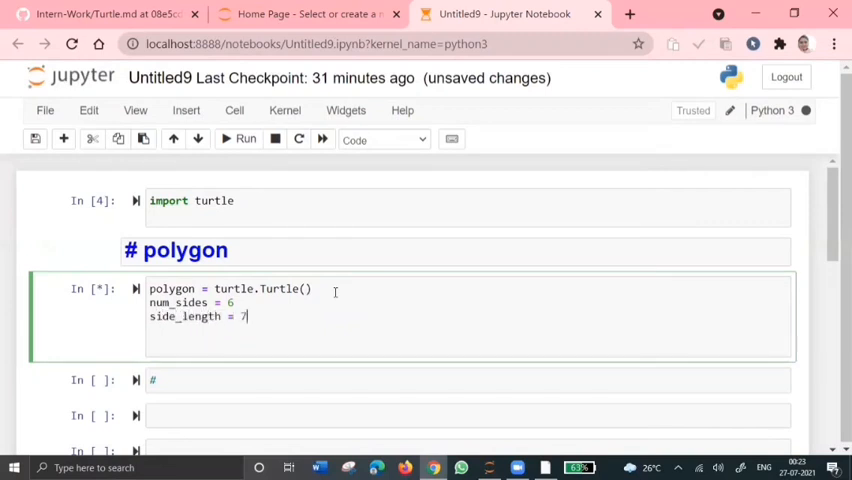
text(0)
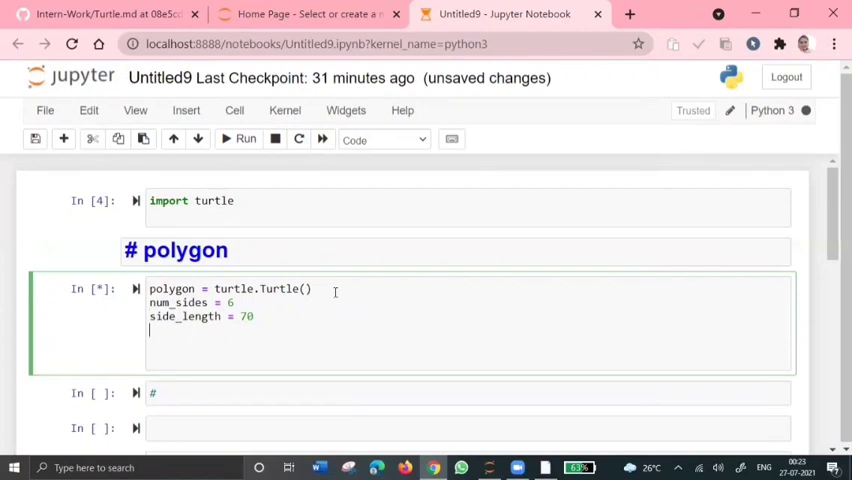
text(angle =)
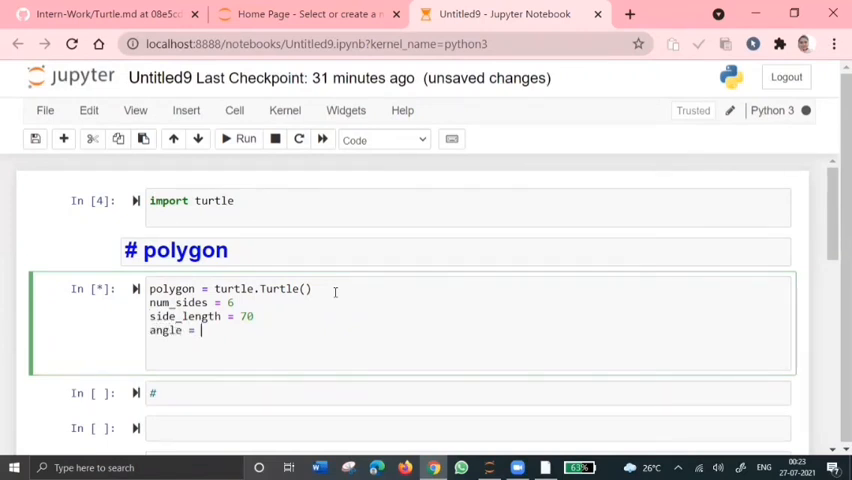
text(3)
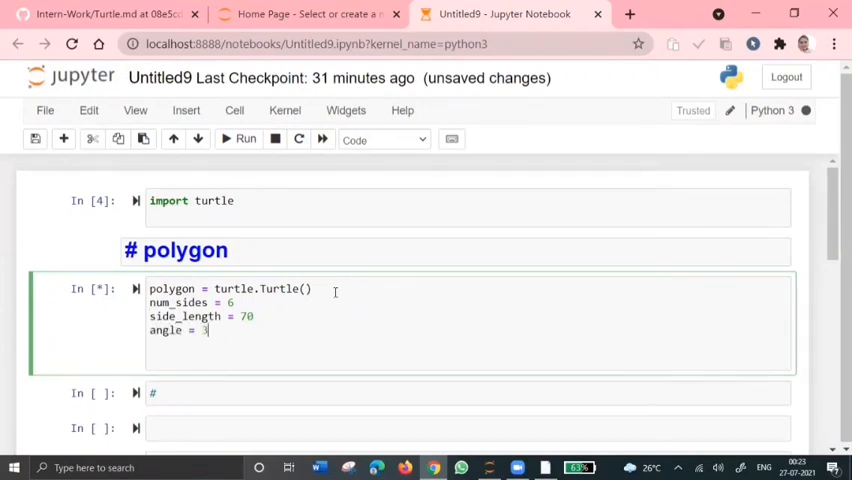
text(60/no od)
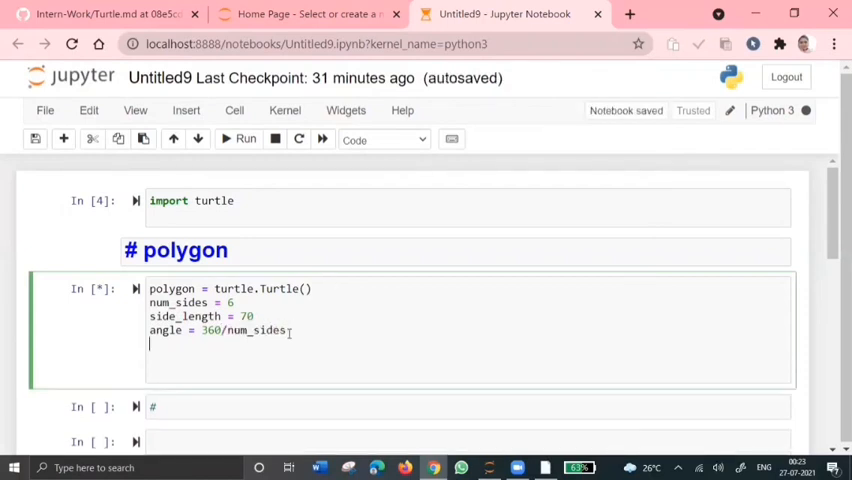
Step: Loop num_sides times with polygon.forward(side_length) and polygon.right(angle), ending with turtle.done()
text(for in)
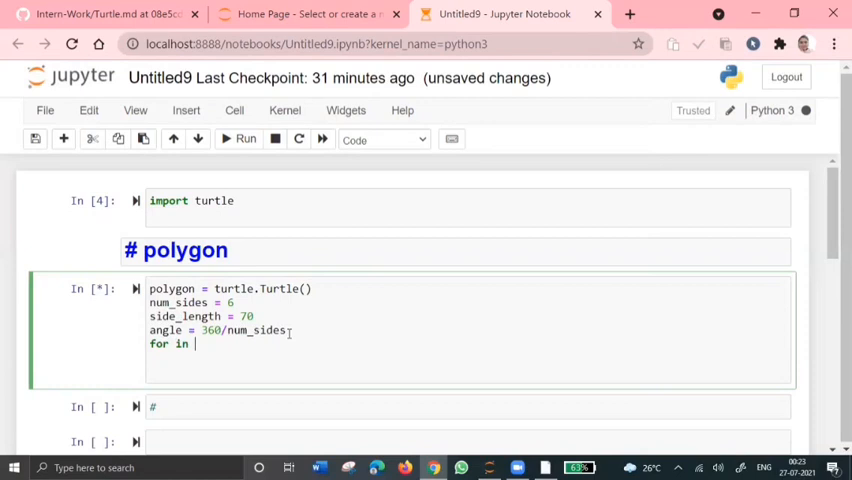
text(i in range(n)
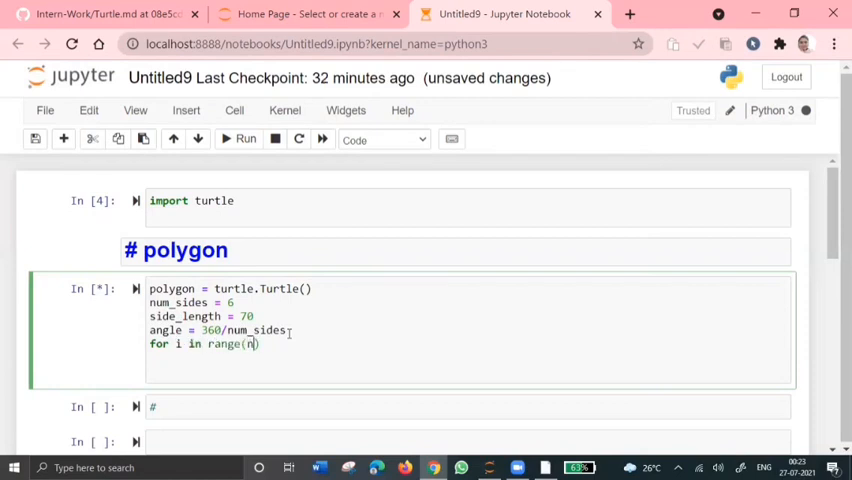
text(um_s)
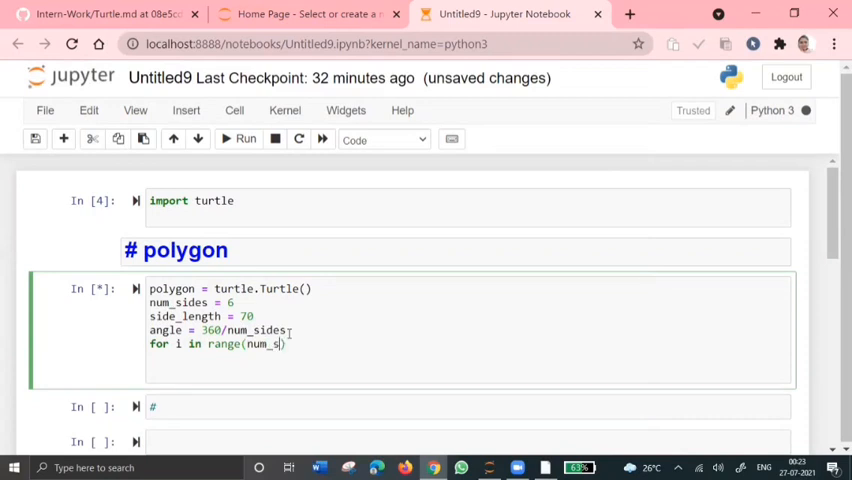
text(ides)
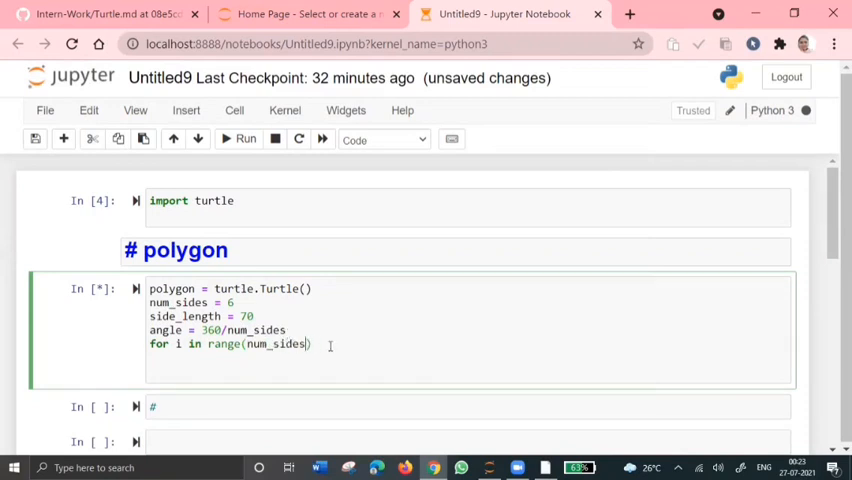
text(:)
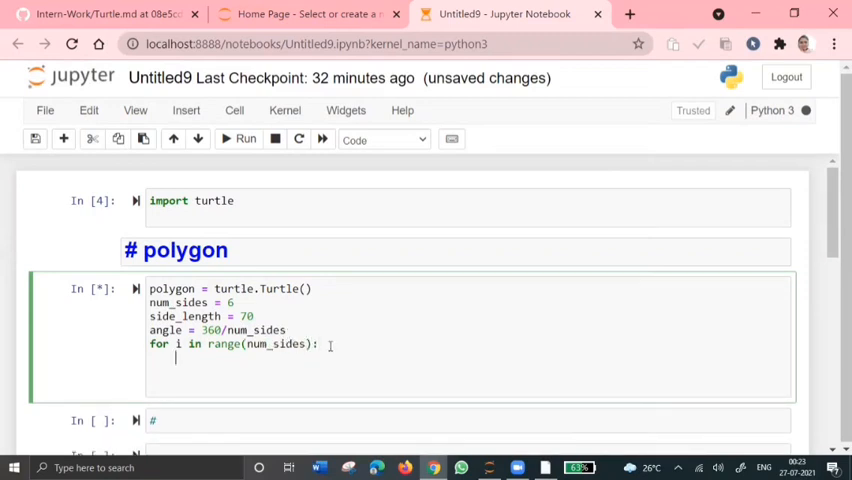
text(pol)
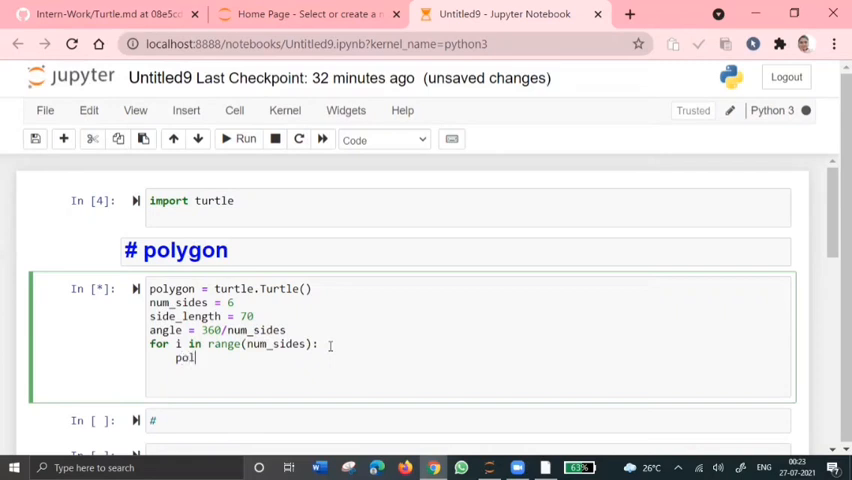
text(ygon.)
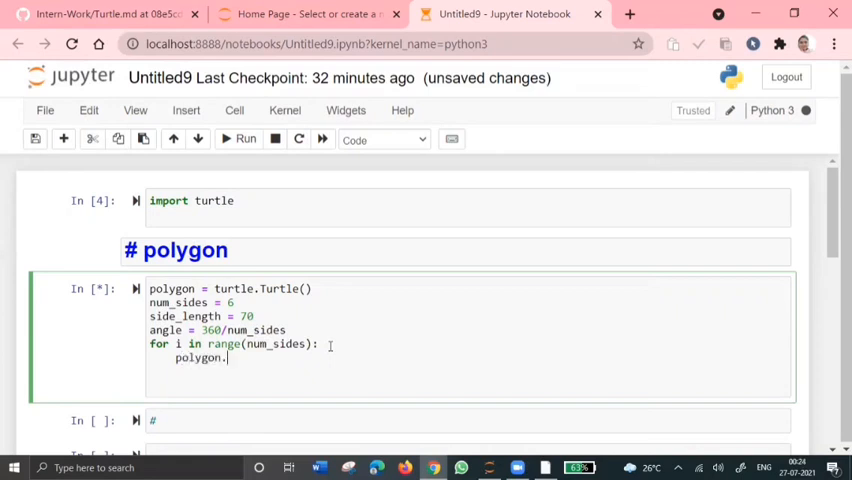
text(forward)
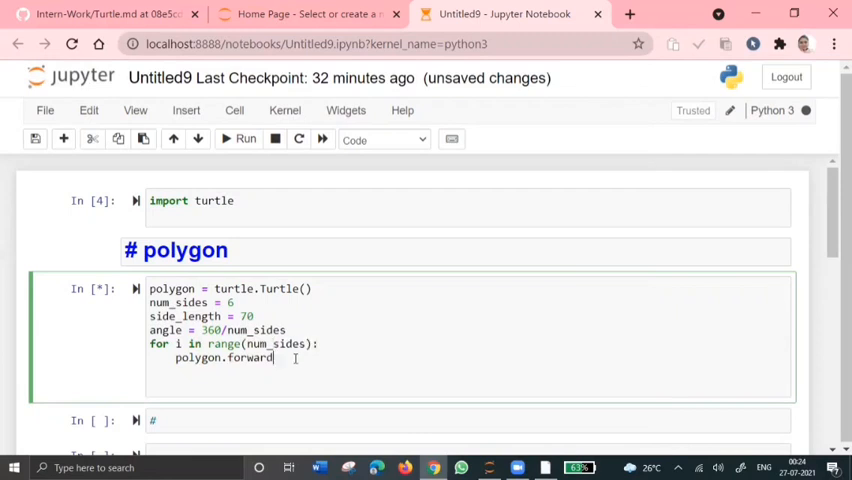
text((s)
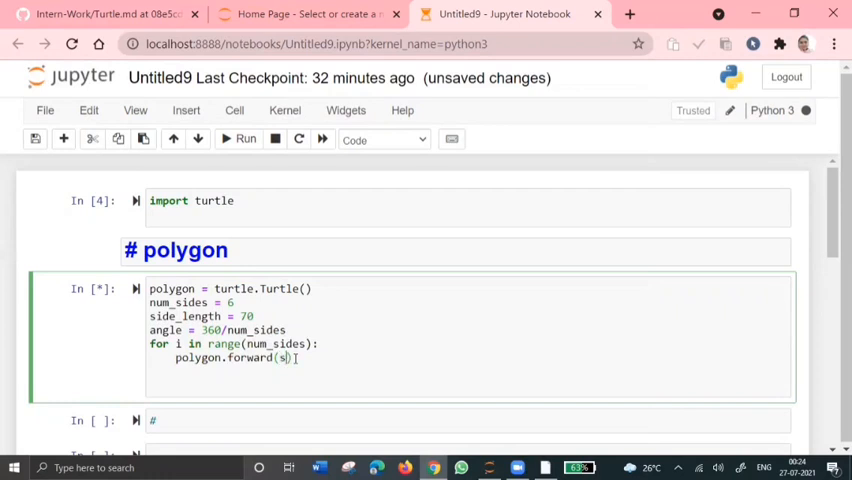
text(ide_le)
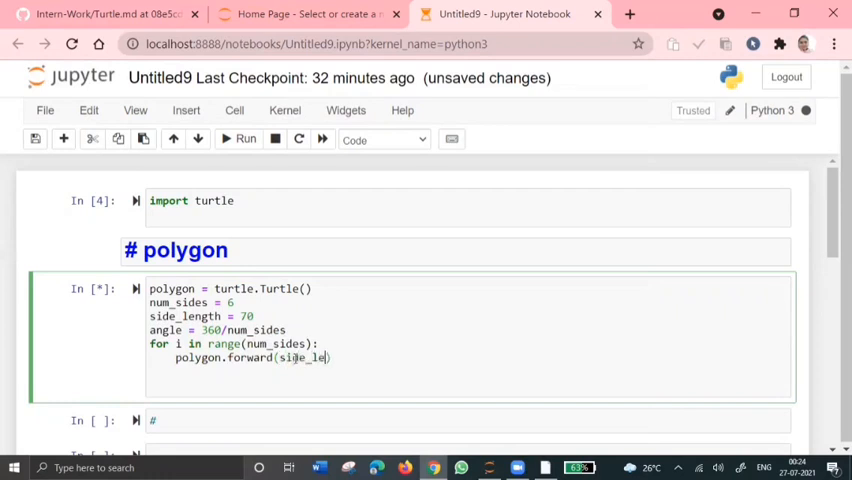
text(ngth)
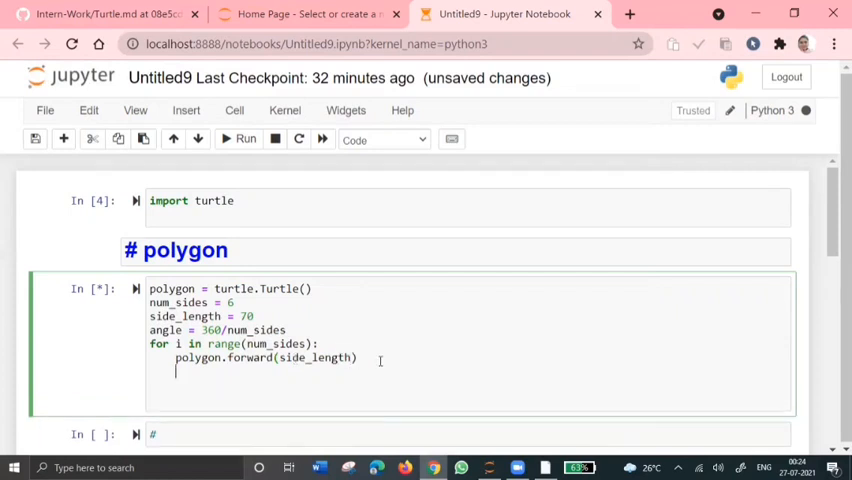
text(po)
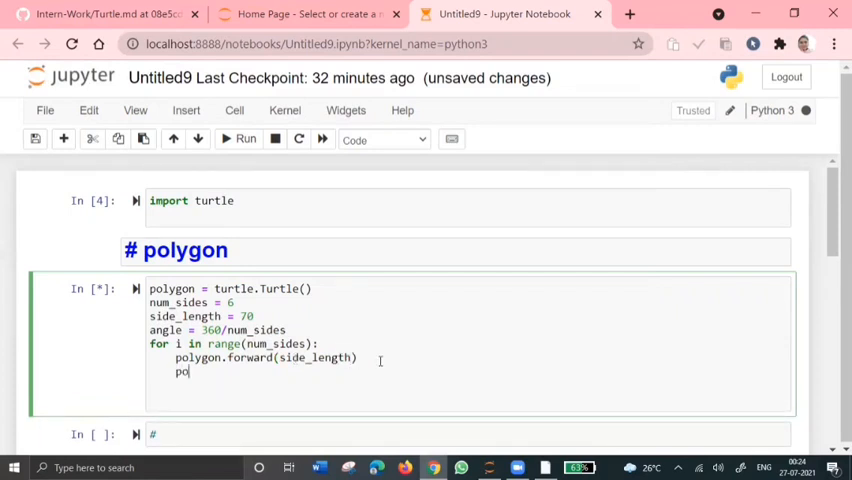
text(lygon)
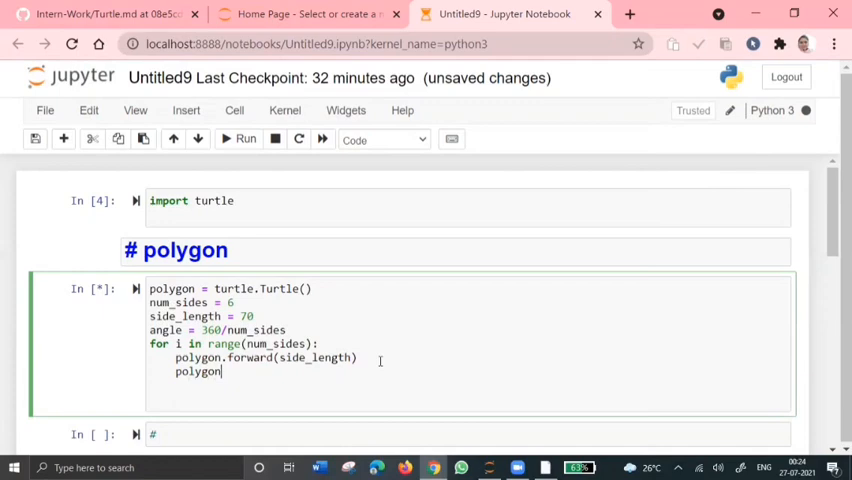
text(.right)
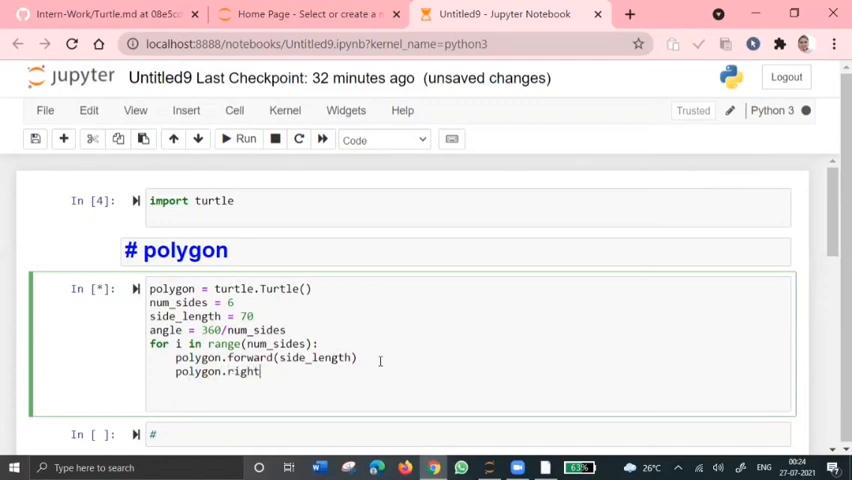
text((angke))
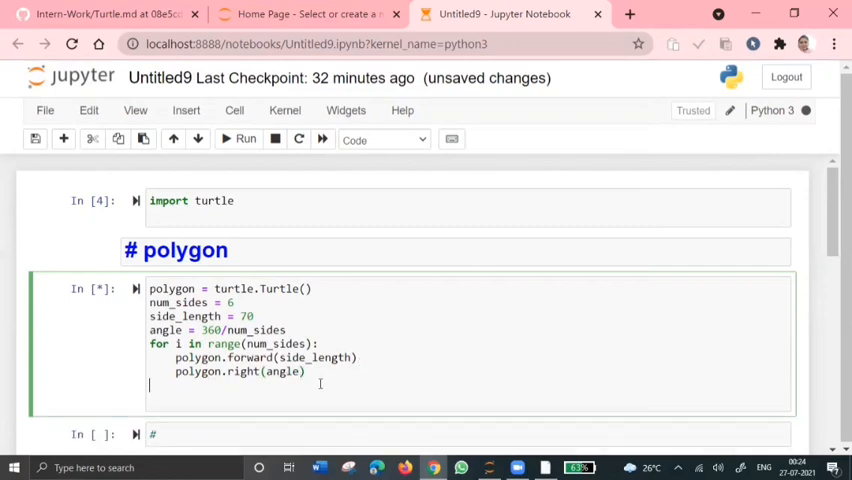
text(turtle.)
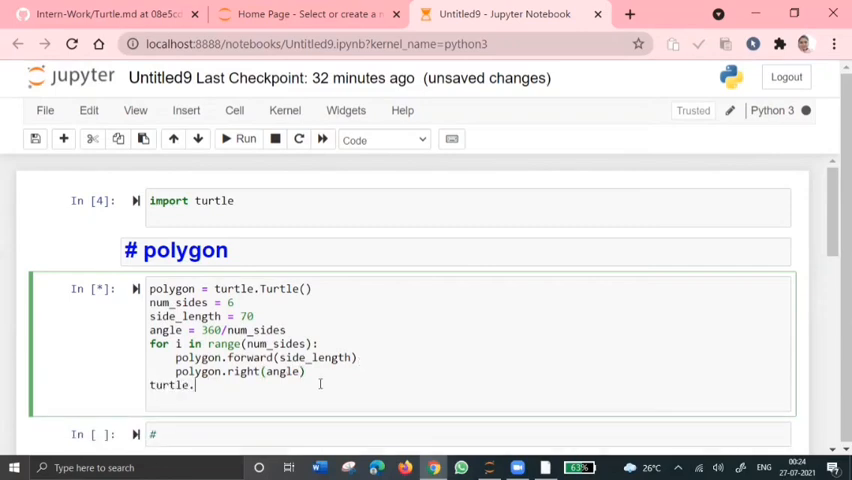
text(done())
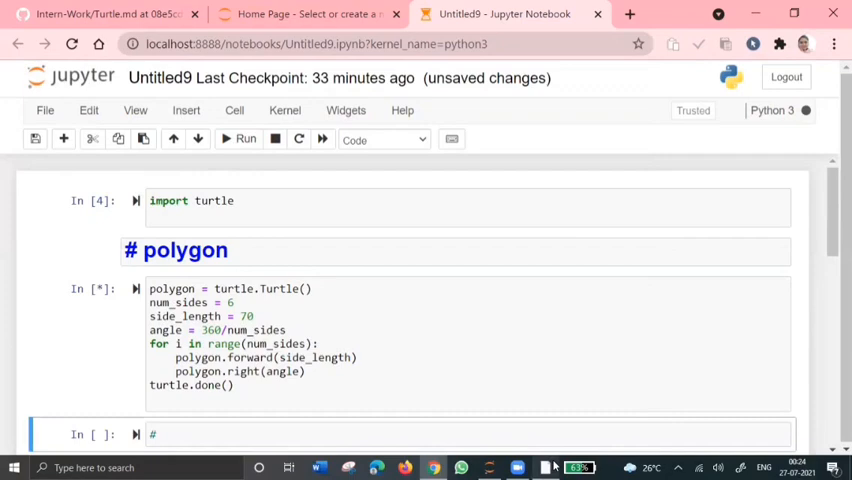
Step: Bring up the drawn hexagon, then close the Turtle Graphics window
click(245, 138)
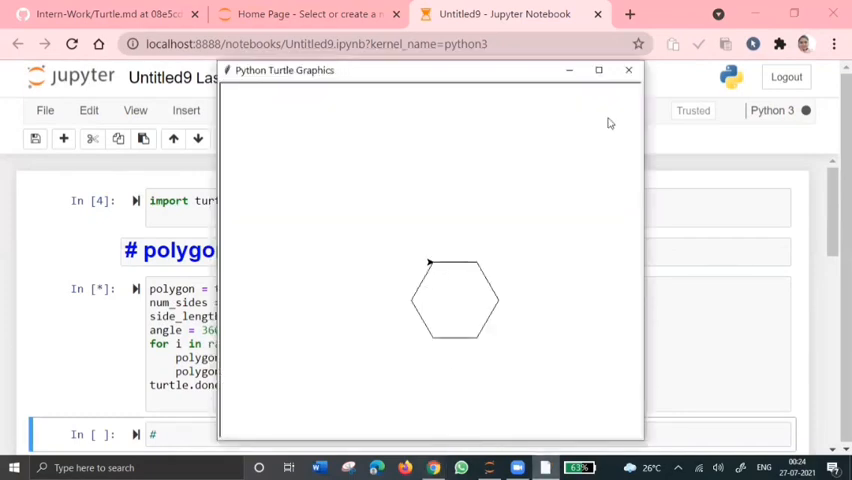
click(628, 70)
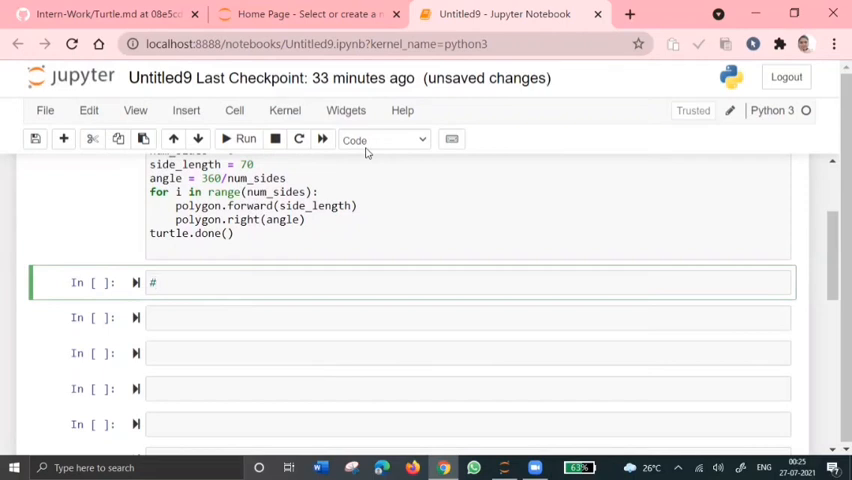
Step: Define a colors list: orange, red, pink, yellow, blue and green
click(155, 282)
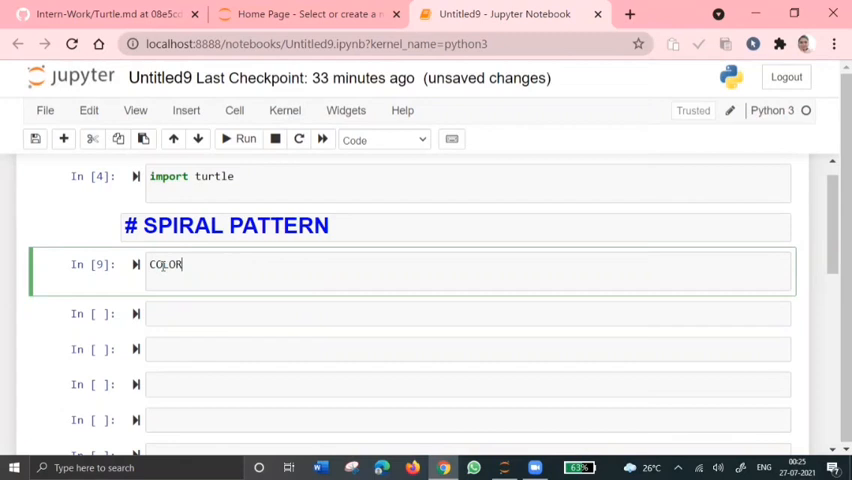
key(BackSpace)
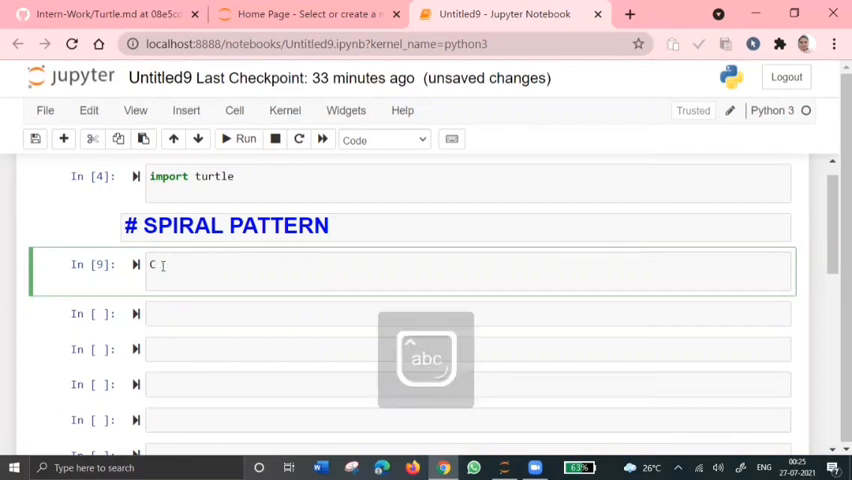
text(olors =)
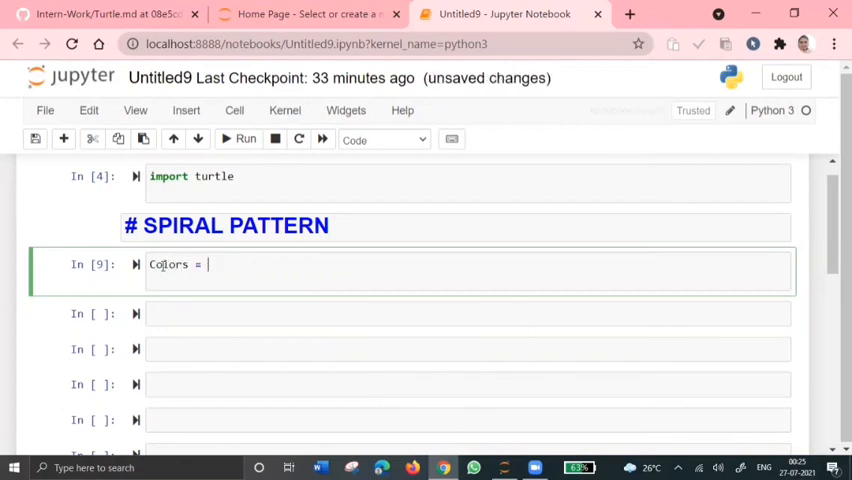
text([''])
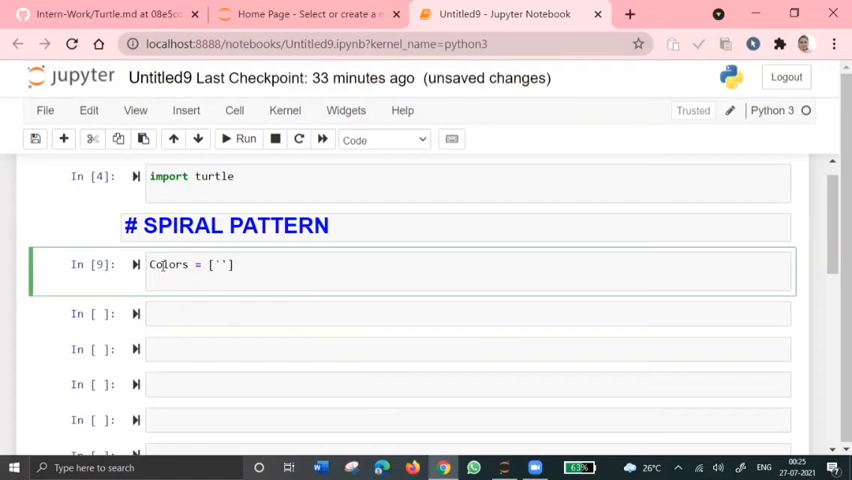
text(orange,)
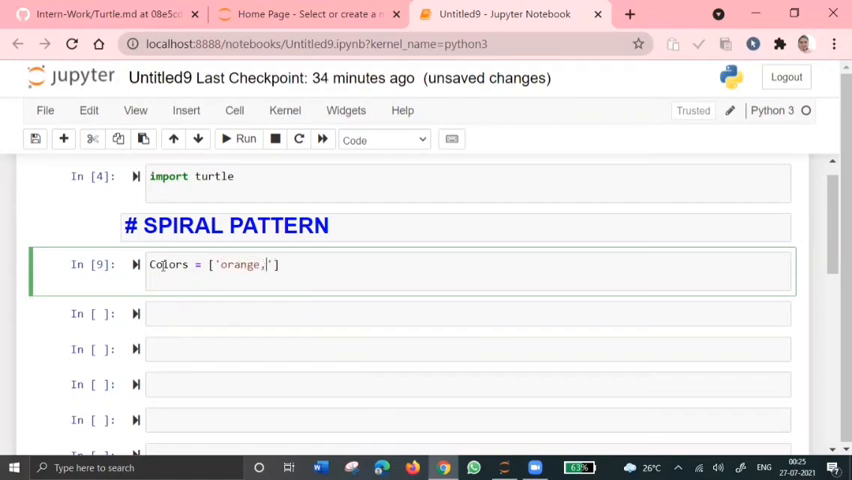
text(#)
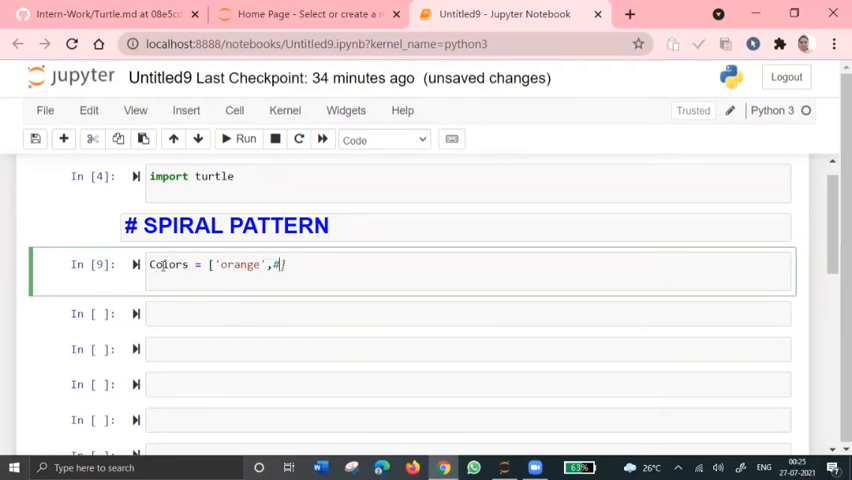
text(')
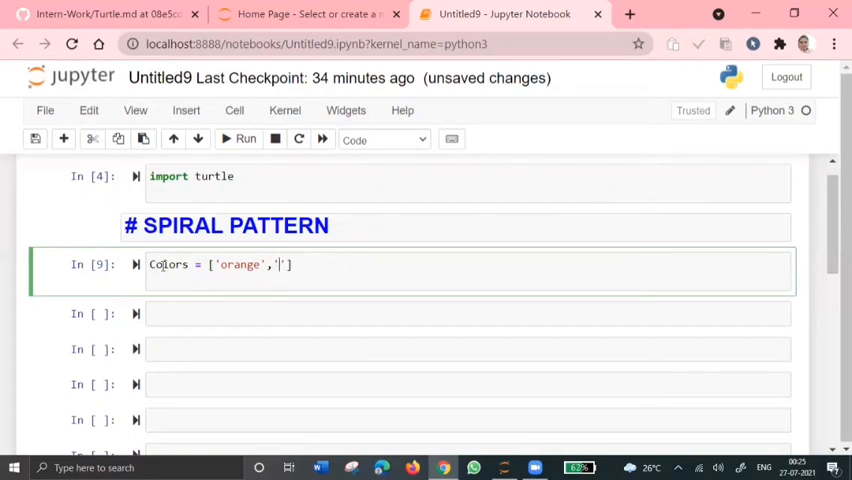
text(red','p)
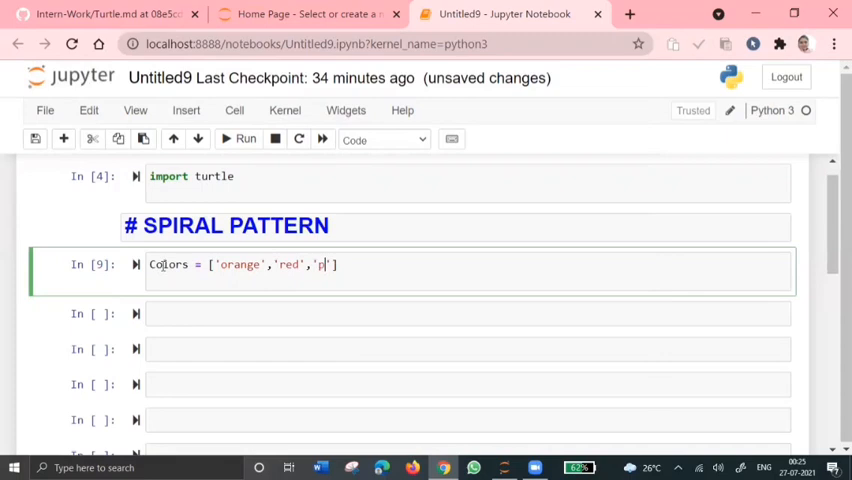
text(ink',)
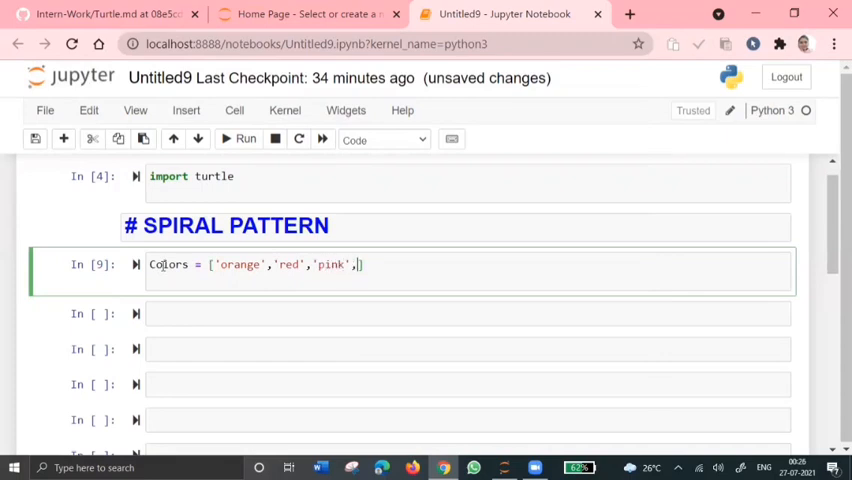
text('yellow')
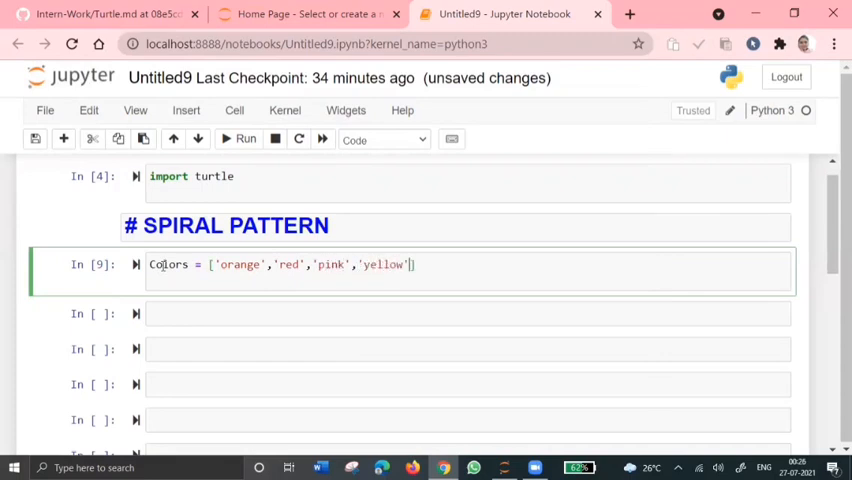
text(bl)
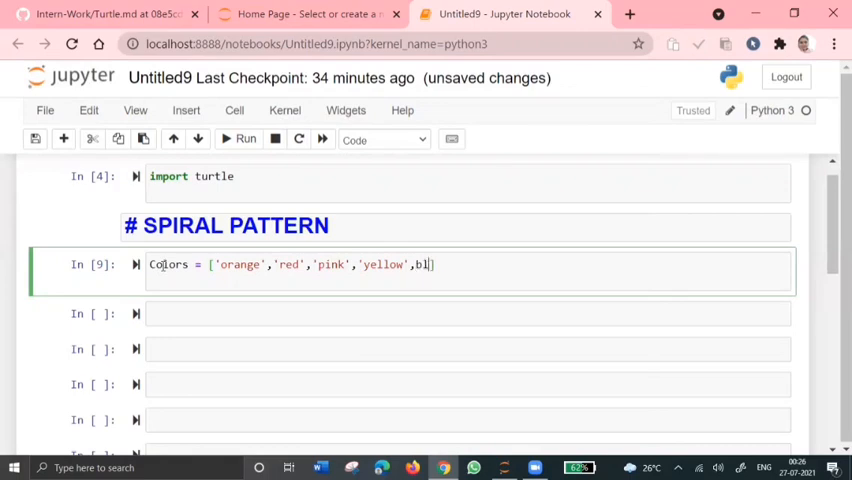
key(Backspace)
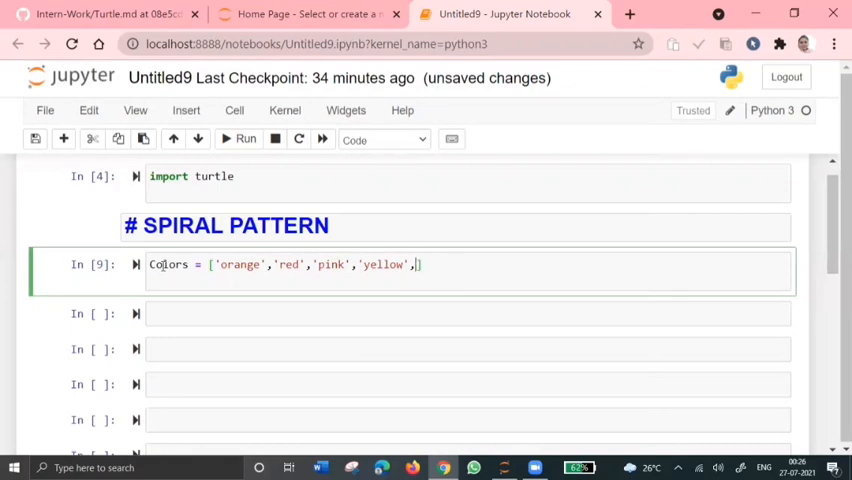
text('blue')
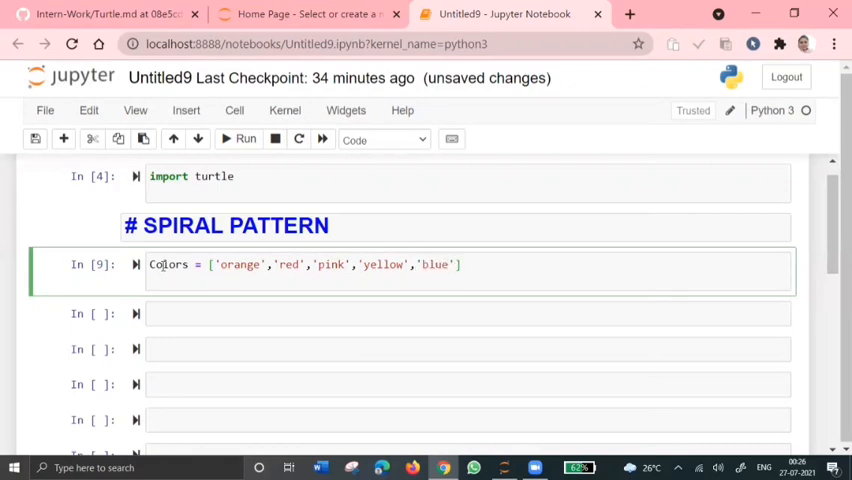
text(,'')
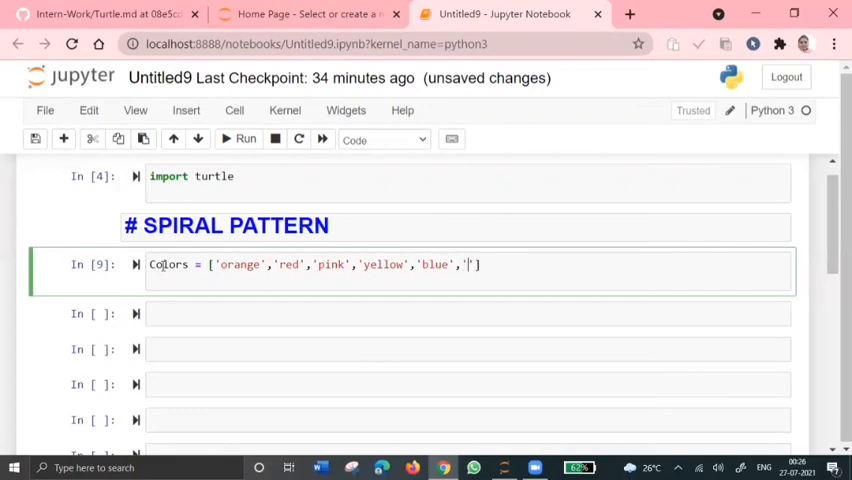
text(green')
text(for i in range()
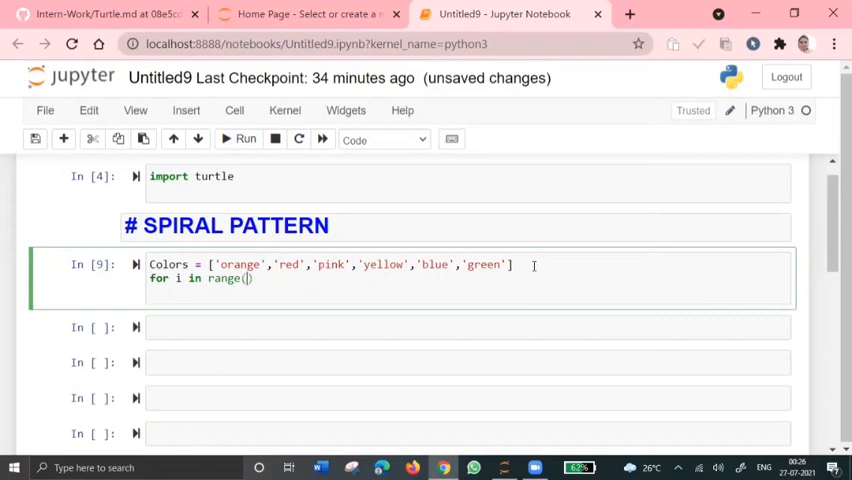
Step: Write the 360-pass loop with pencolor(colors[x%6]), width(x/5+1), forward(x) and left()
text(360)
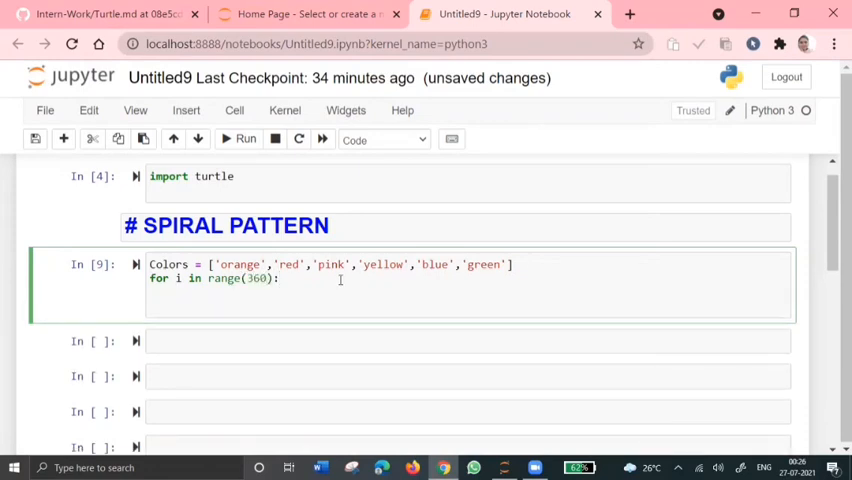
text(pe)
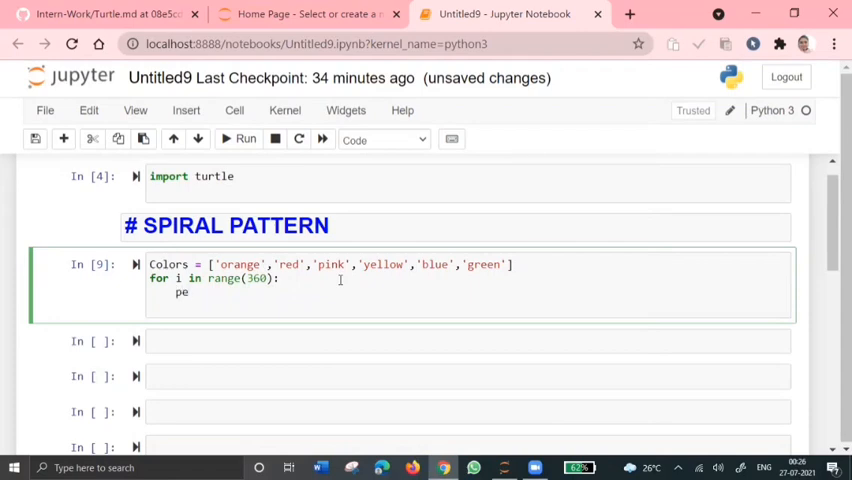
text(n)
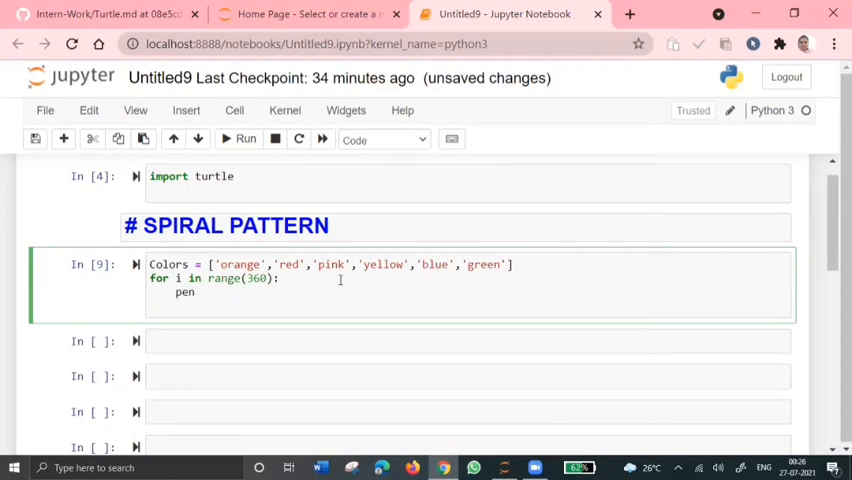
text(color)
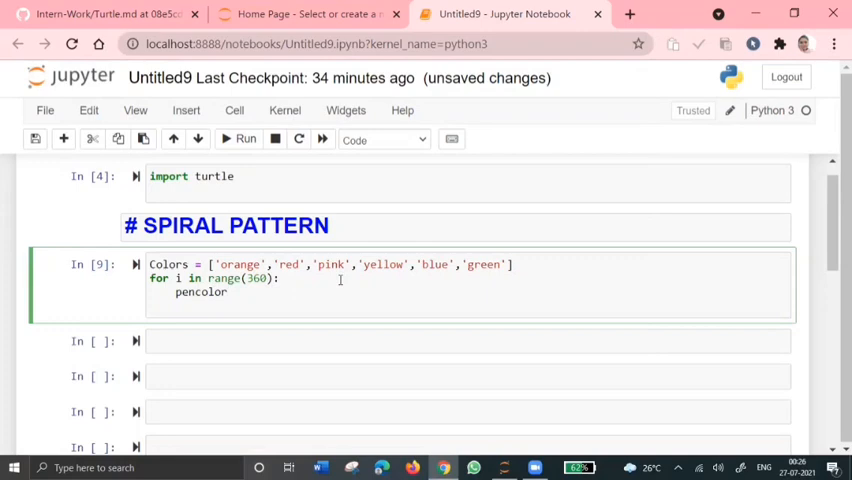
text(())
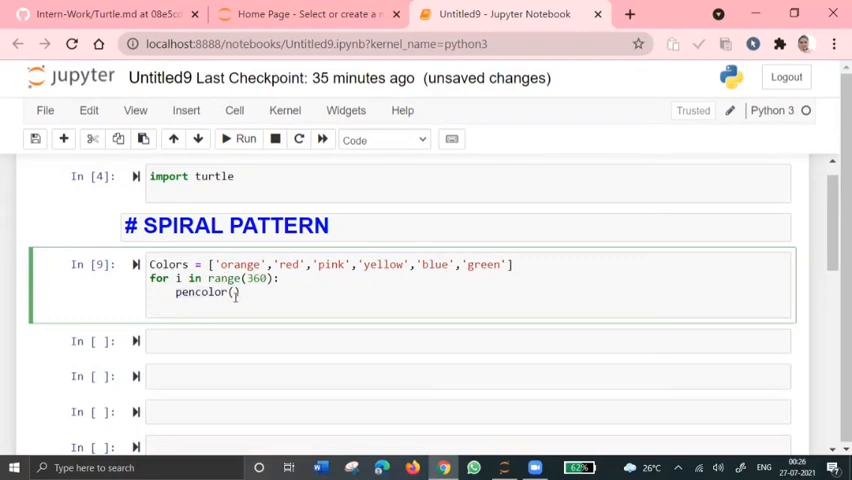
text(c)
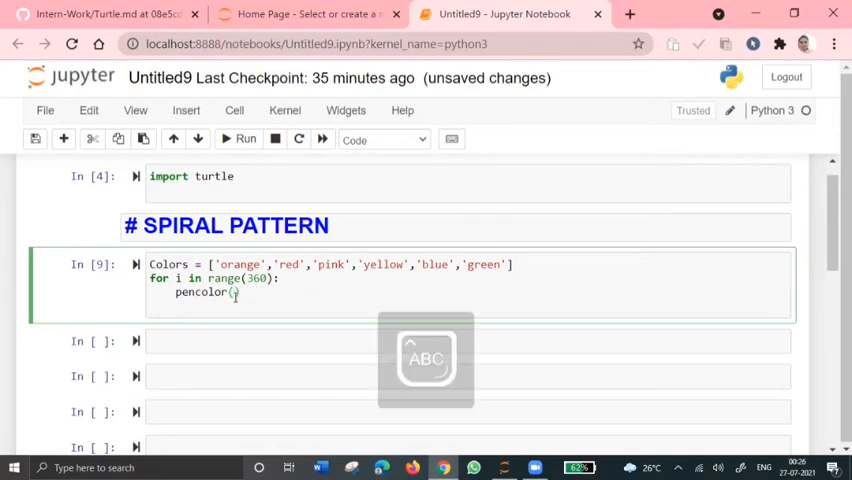
text(colors)
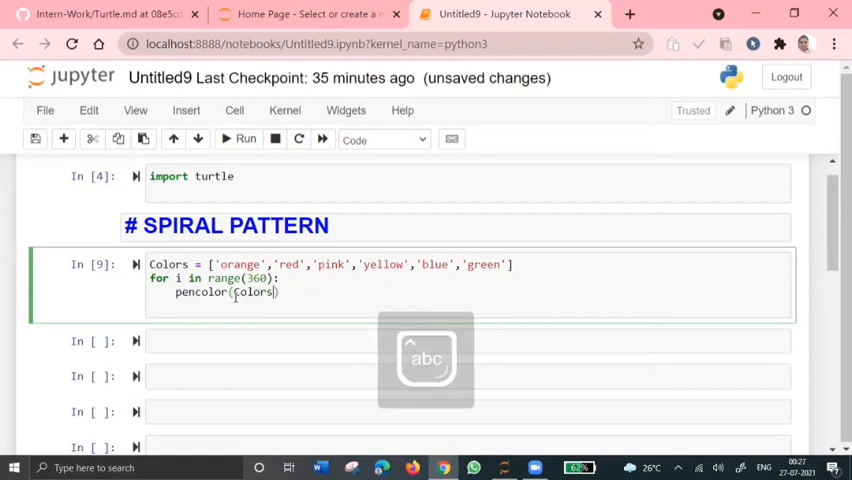
text([x])
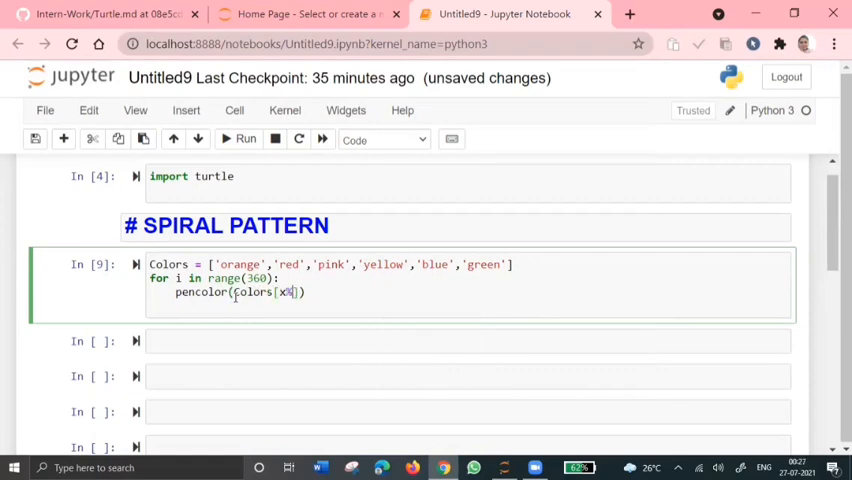
text(%6)
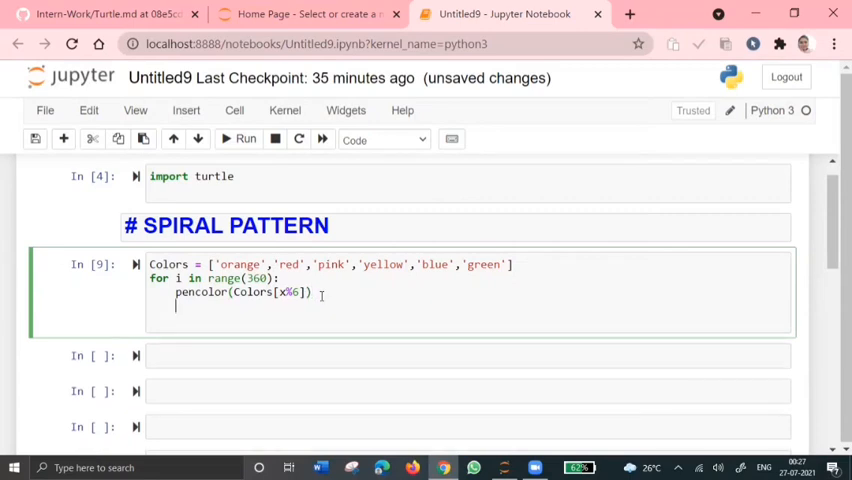
text(wi)
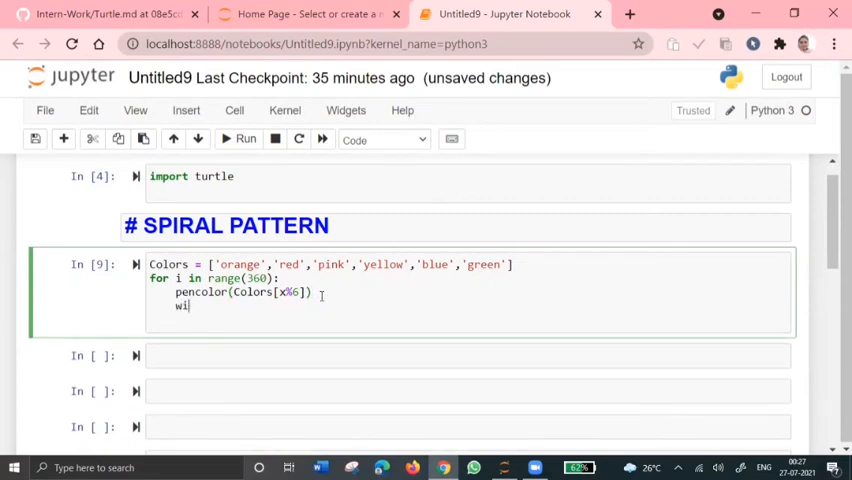
text(dth)
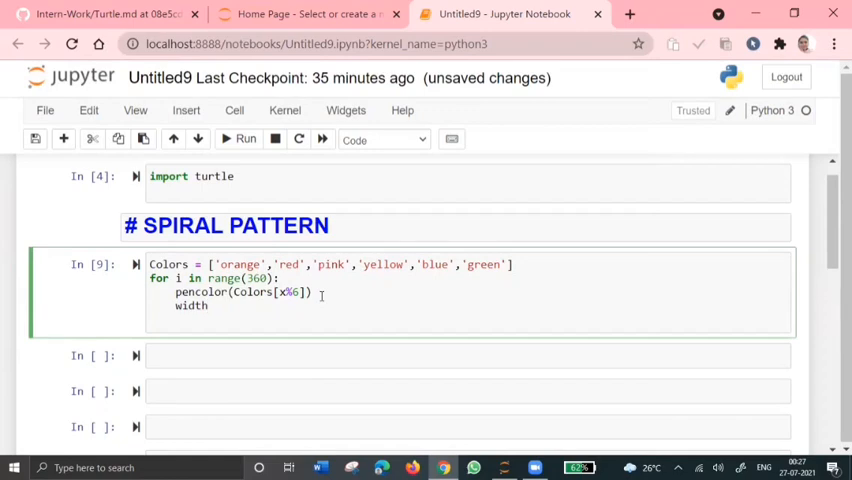
text(())
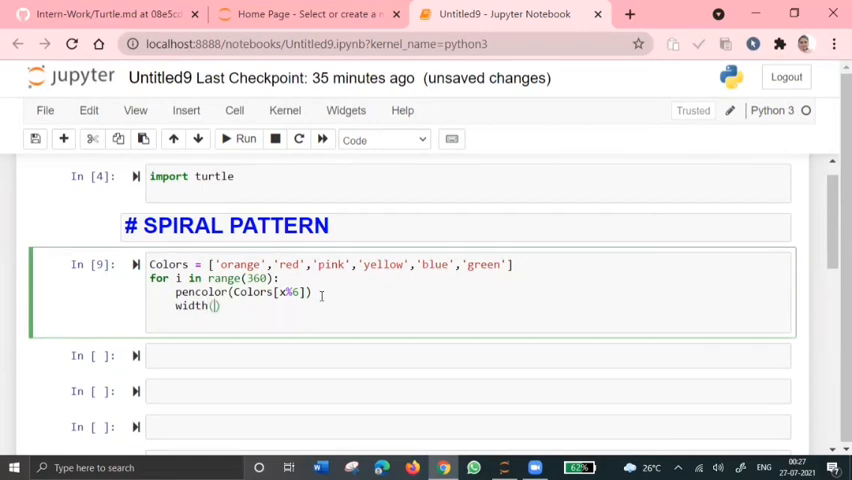
text(x)
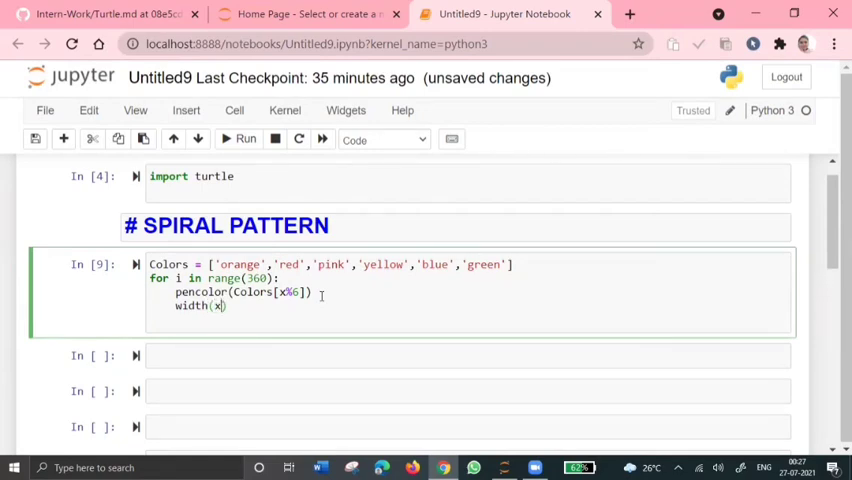
text(/5+1)
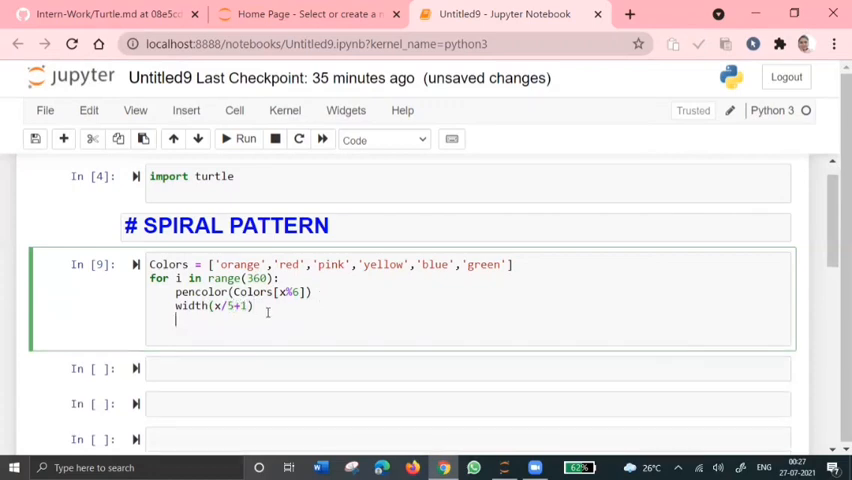
text(forwar)
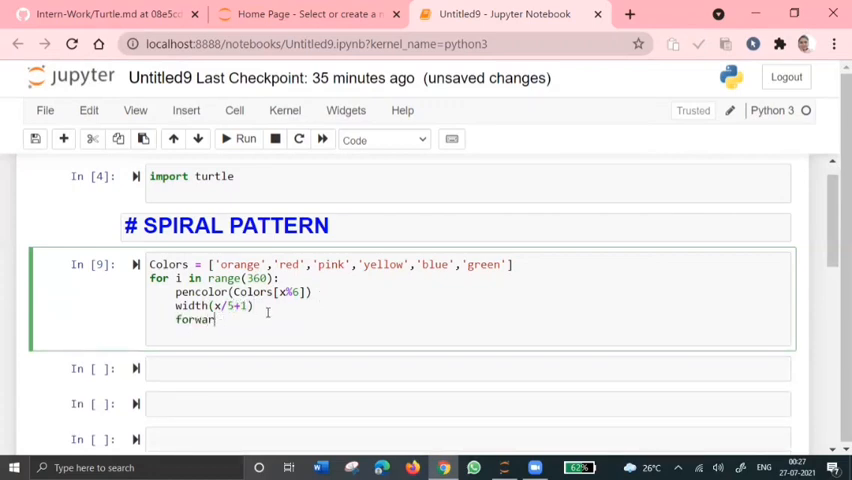
text(d(x))
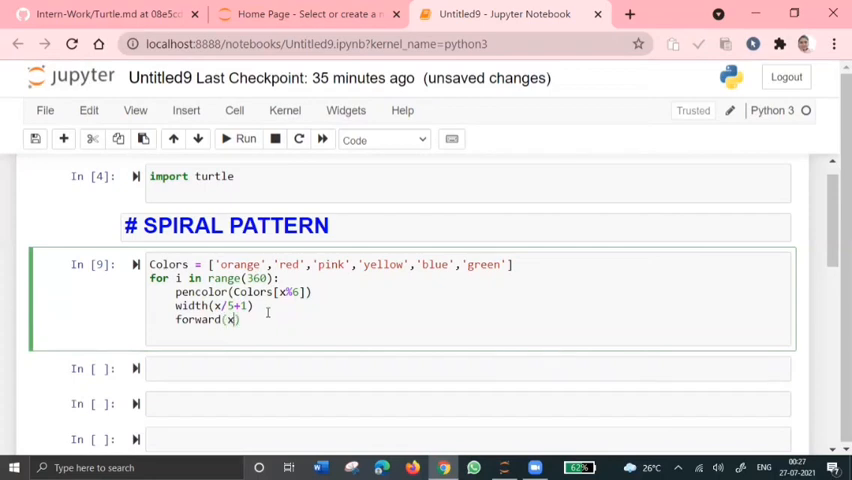
text(i)
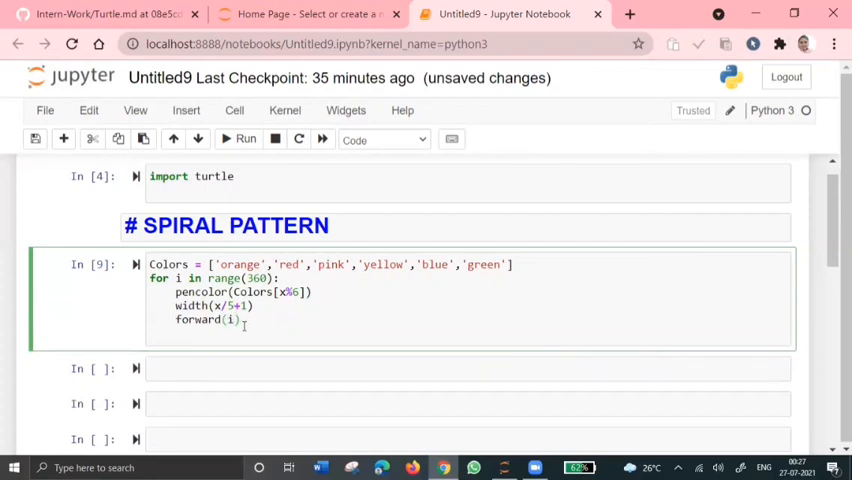
text(le)
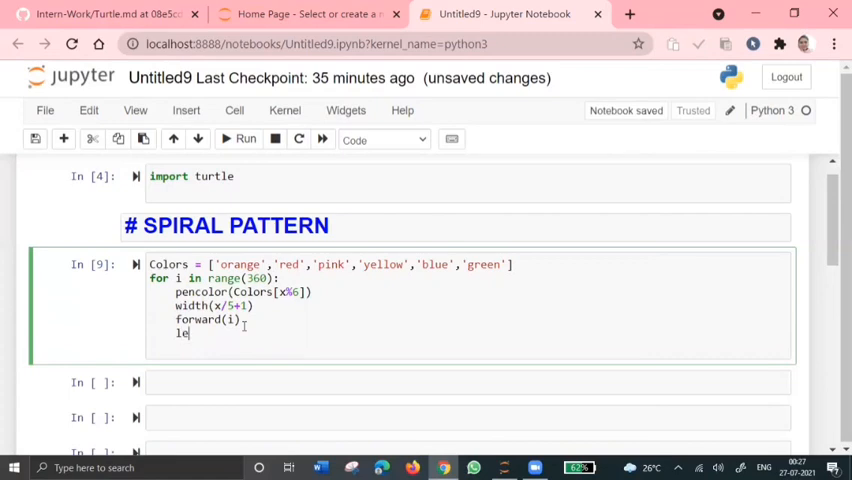
text(ft)
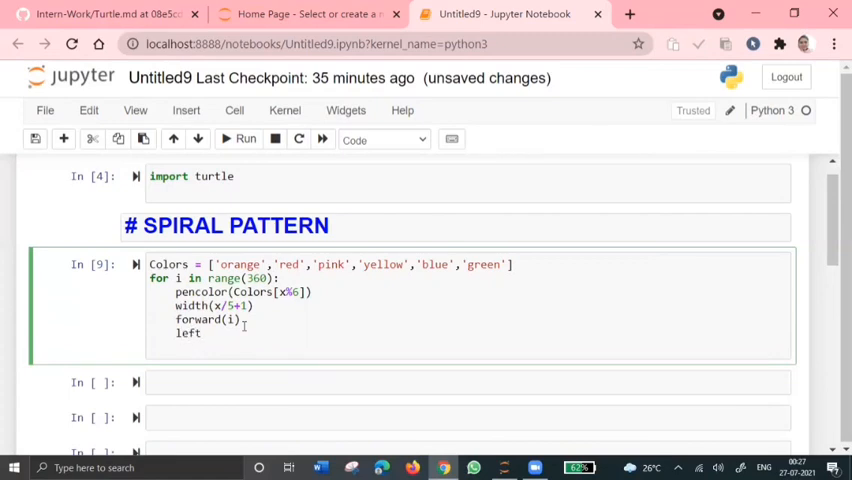
text(())
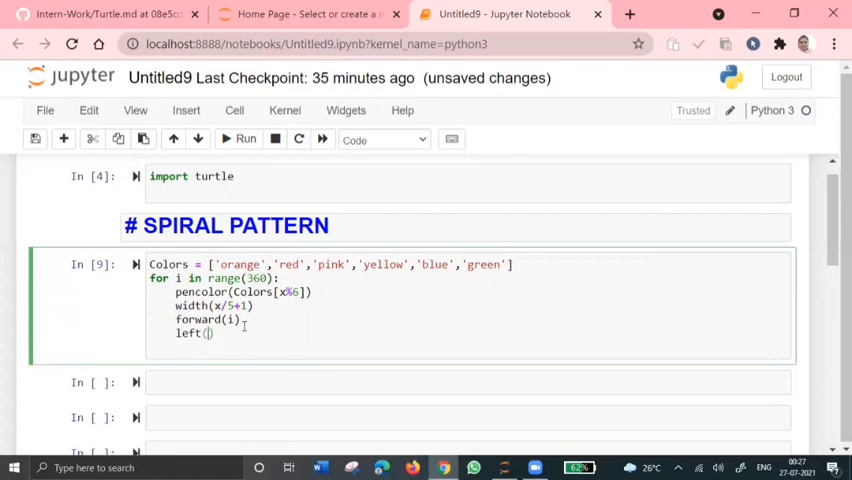
Step: Rerun the corrected spiral cell using i and left(20), then close the spiral window
click(245, 139)
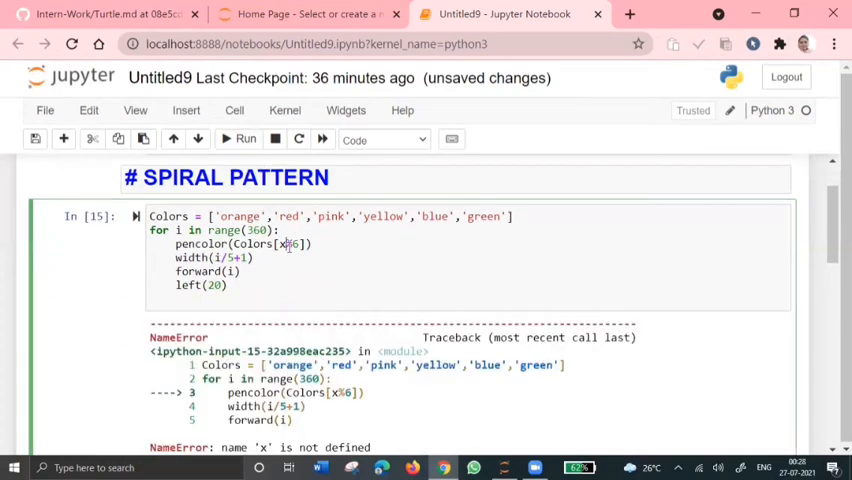
click(239, 139)
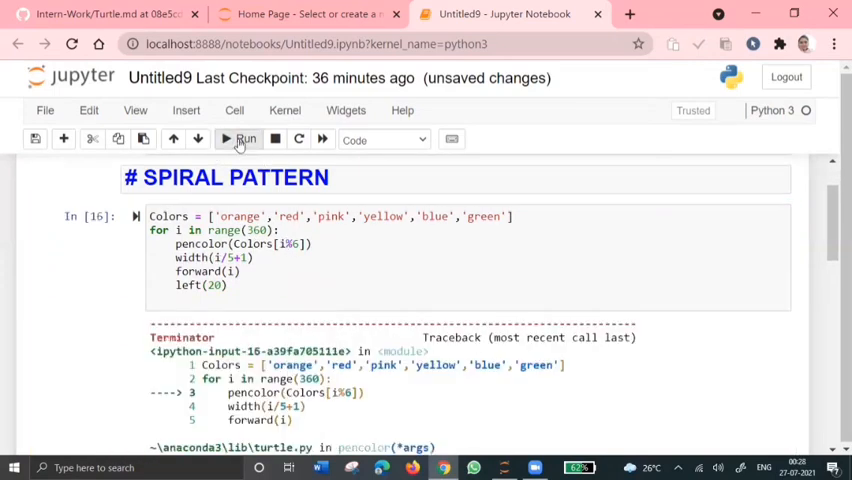
scroll(down, 3)
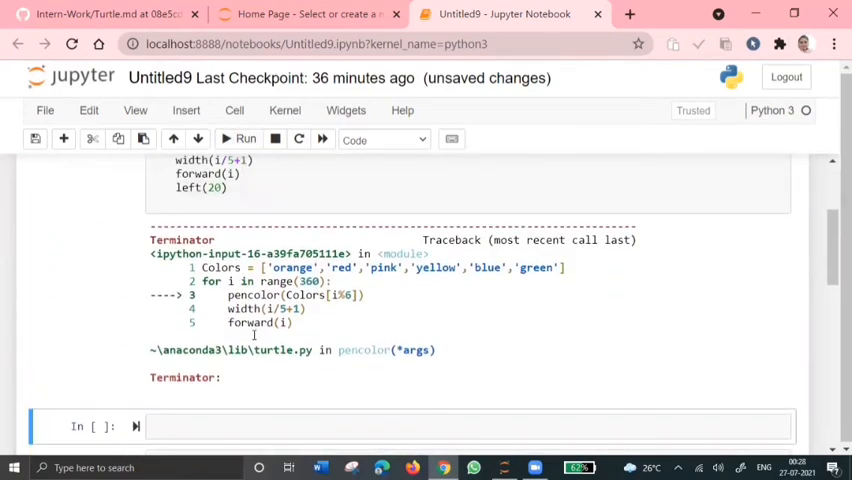
scroll(up, 3)
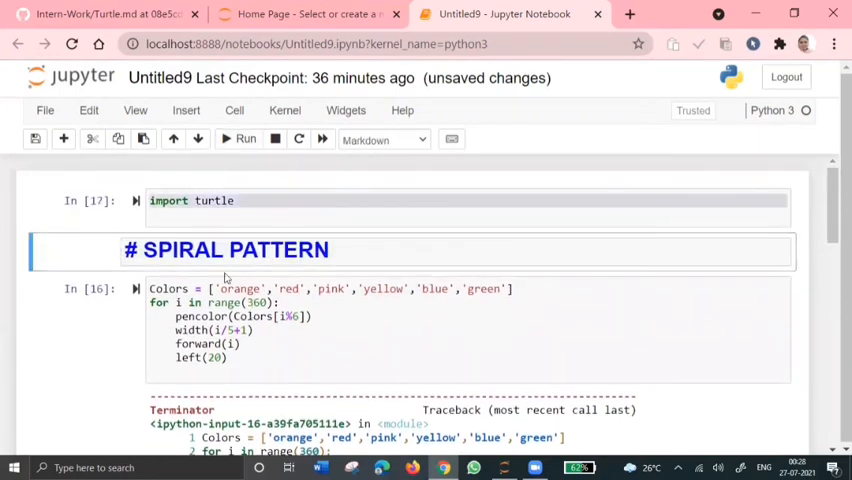
click(245, 139)
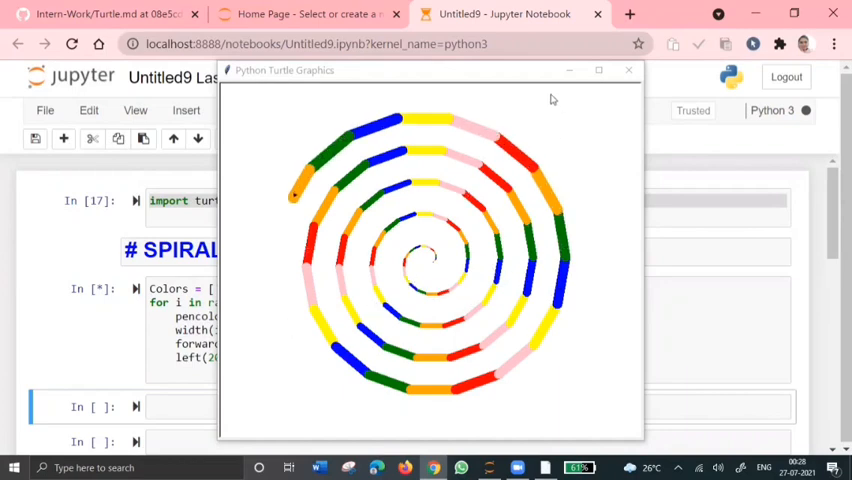
click(628, 70)
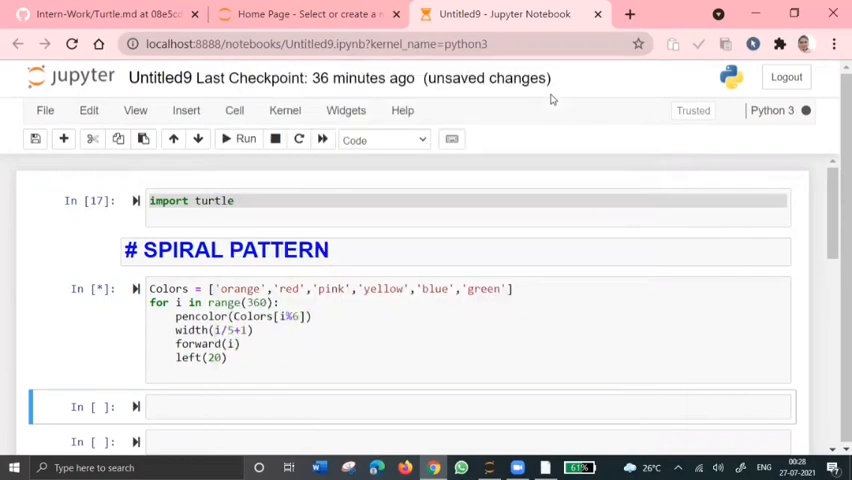
Step: Switch to the GitHub Turtle tutorial and scroll through the polygon, star and spiral examples
click(100, 14)
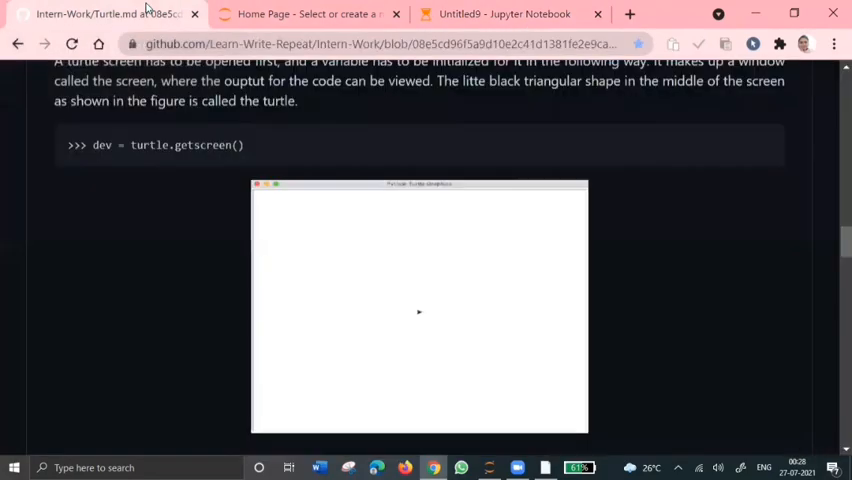
scroll(down, 3)
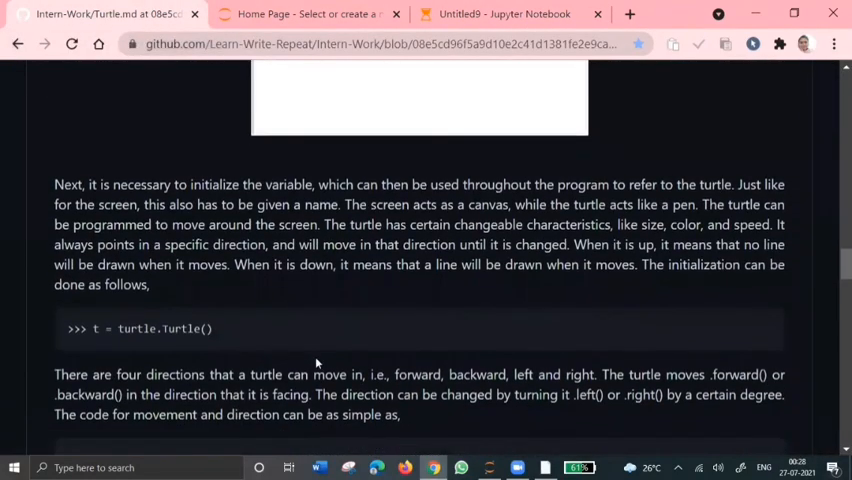
scroll(down, 3)
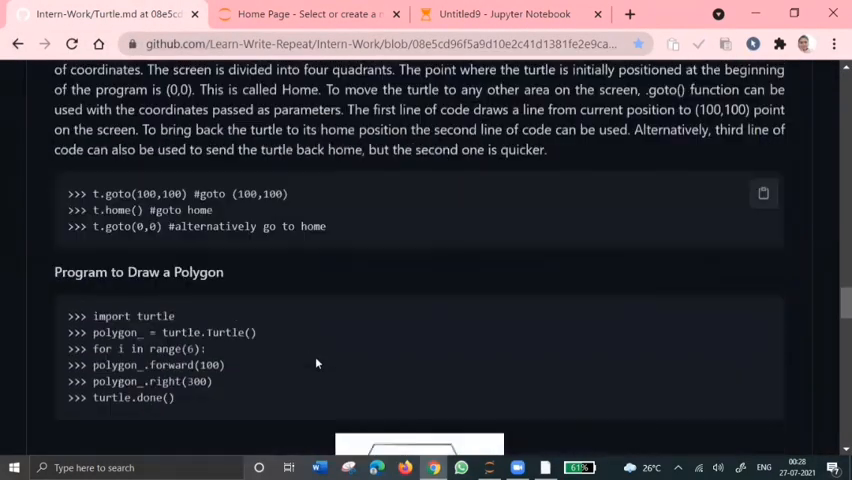
scroll(down, 3)
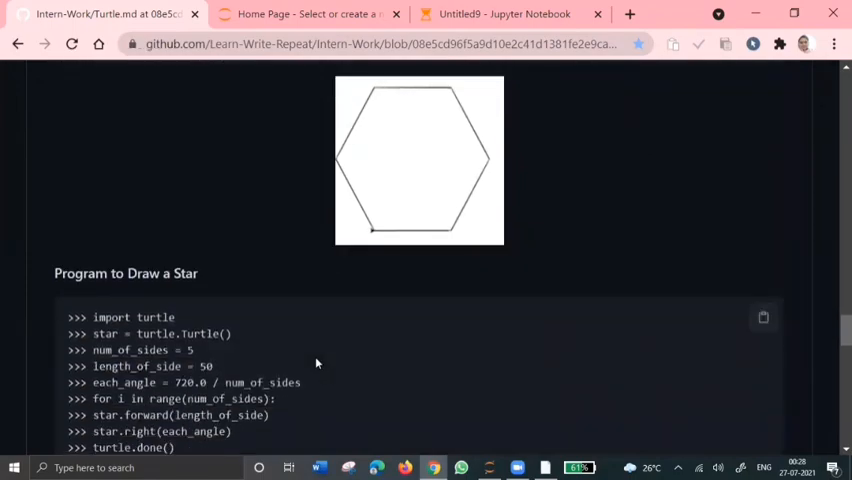
scroll(down, 3)
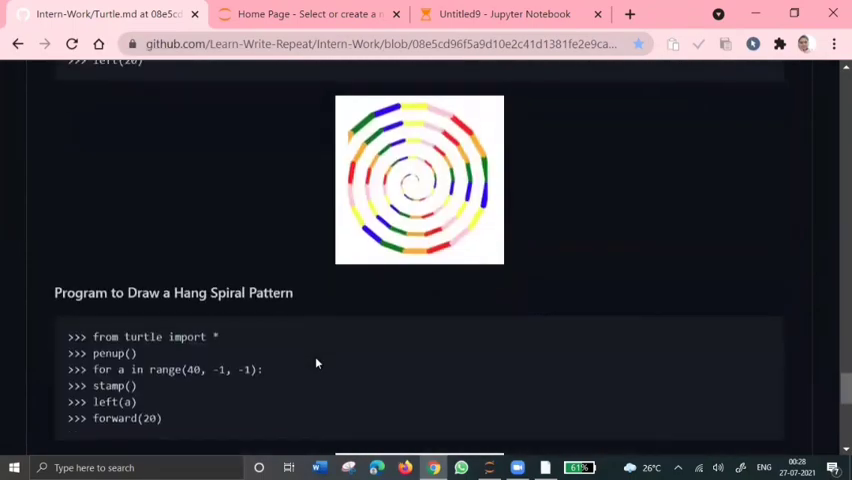
scroll(down, 3)
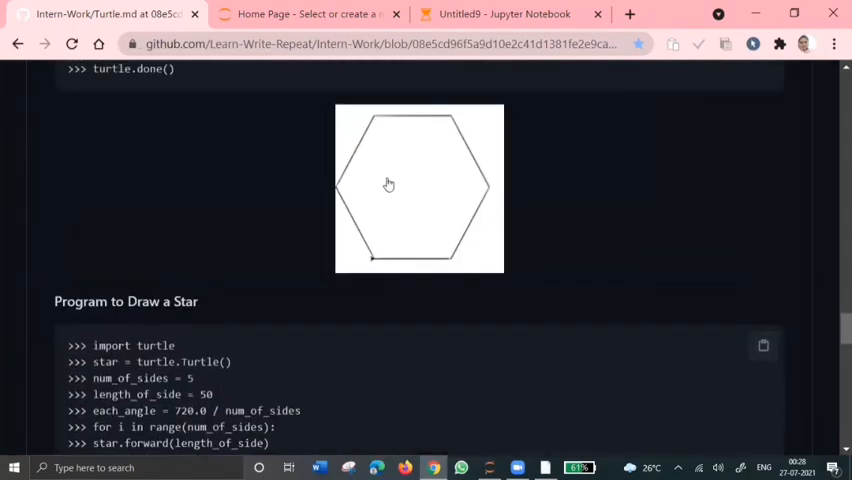
scroll(down, 3)
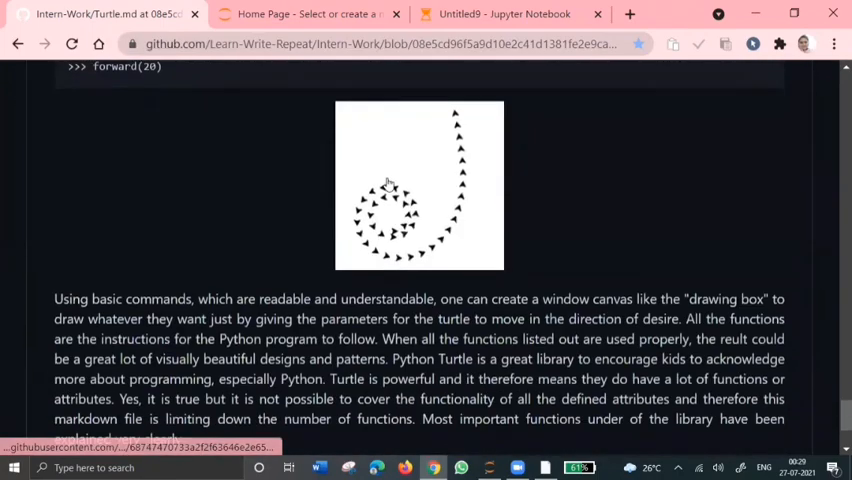
Step: Select penup() in the Hang Spiral Pattern code, then scroll to the guide's end
scroll(up, 3)
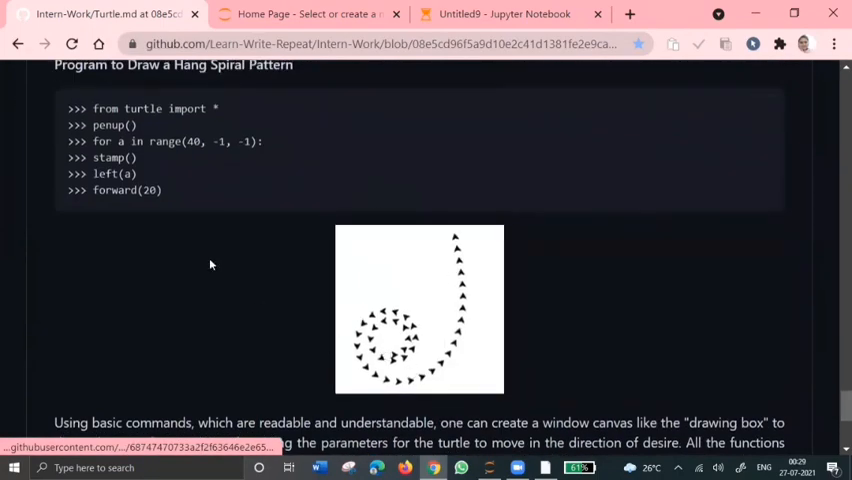
double_click(112, 125)
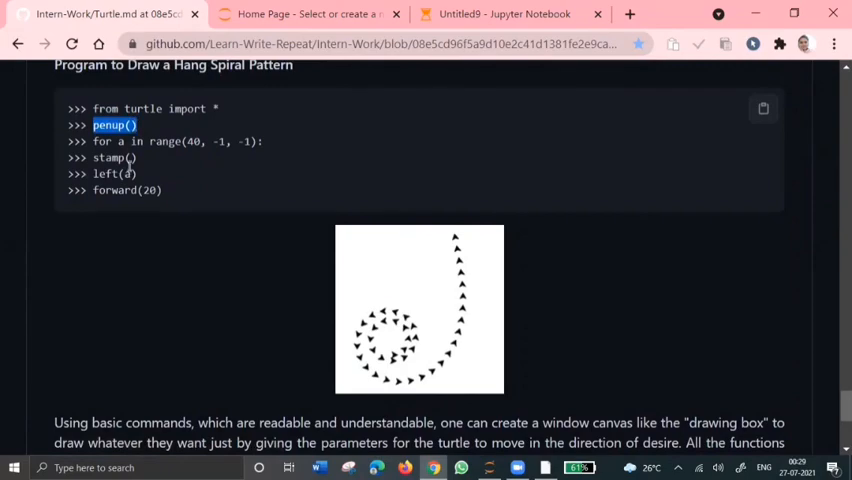
scroll(down, 3)
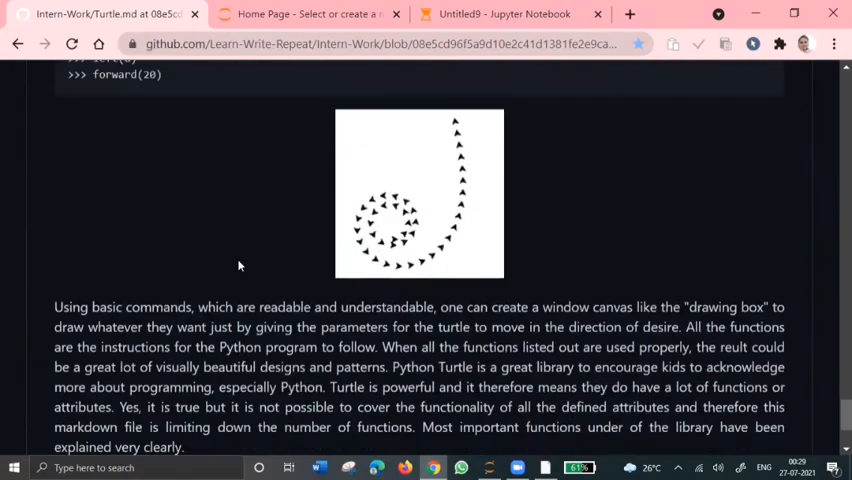
scroll(up, 3)
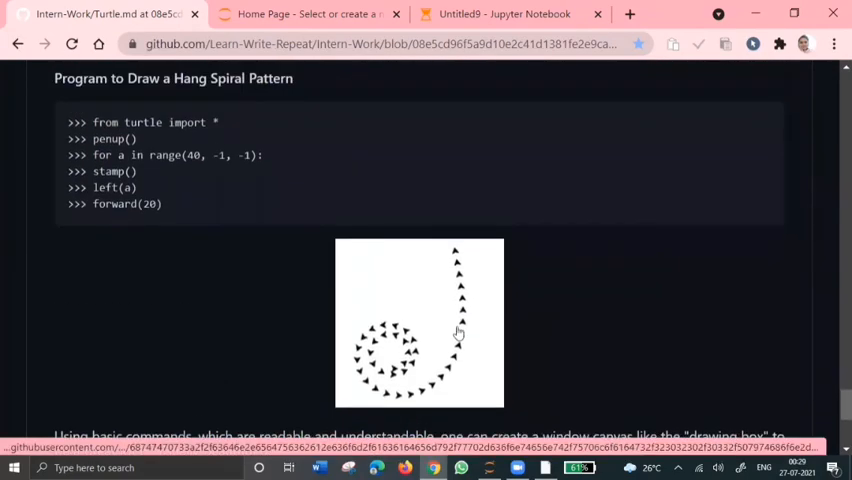
scroll(down, 3)
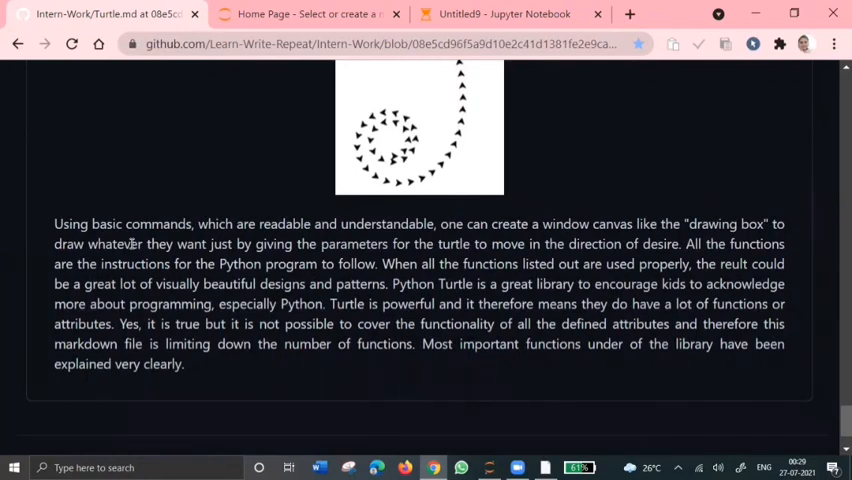
scroll(down, 3)
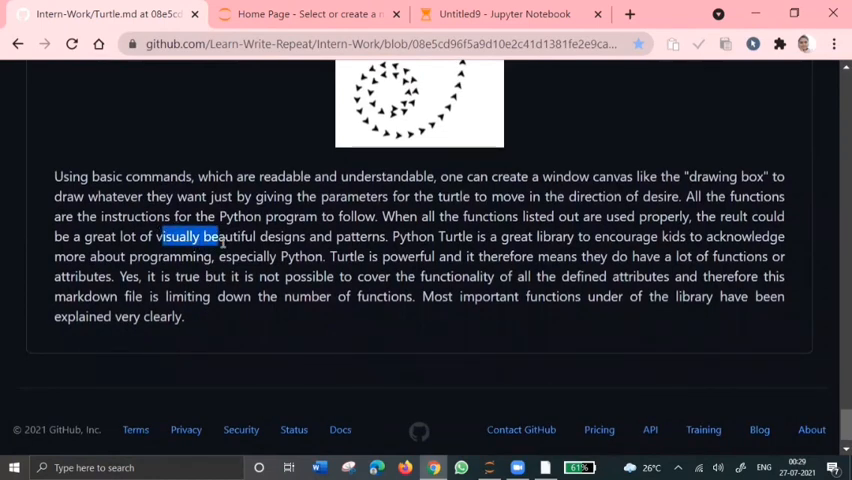
click(375, 236)
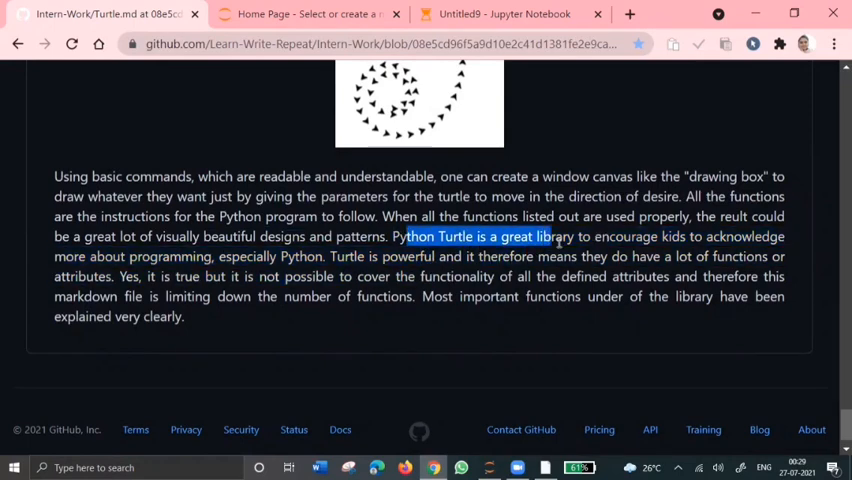
drag(560, 237, 210, 257)
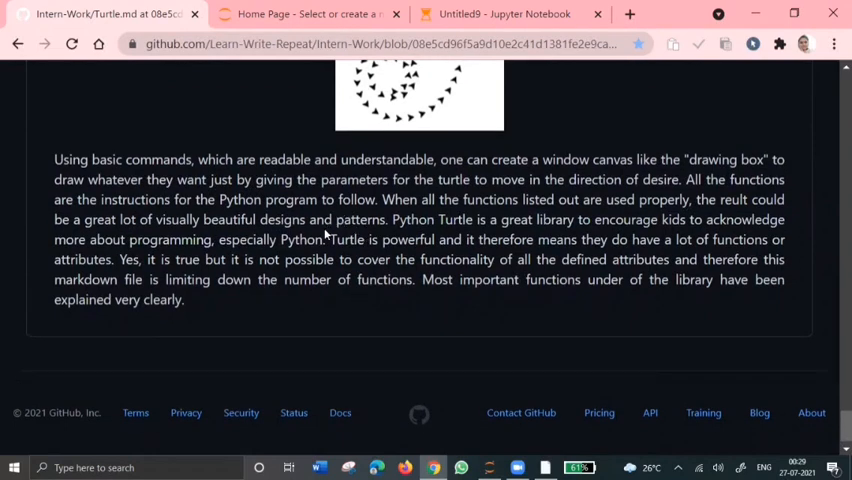
drag(383, 239, 571, 239)
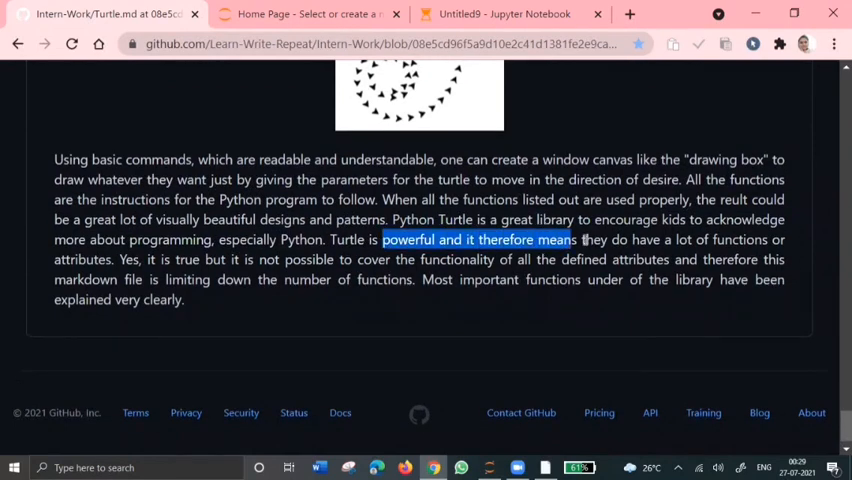
drag(580, 239, 357, 279)
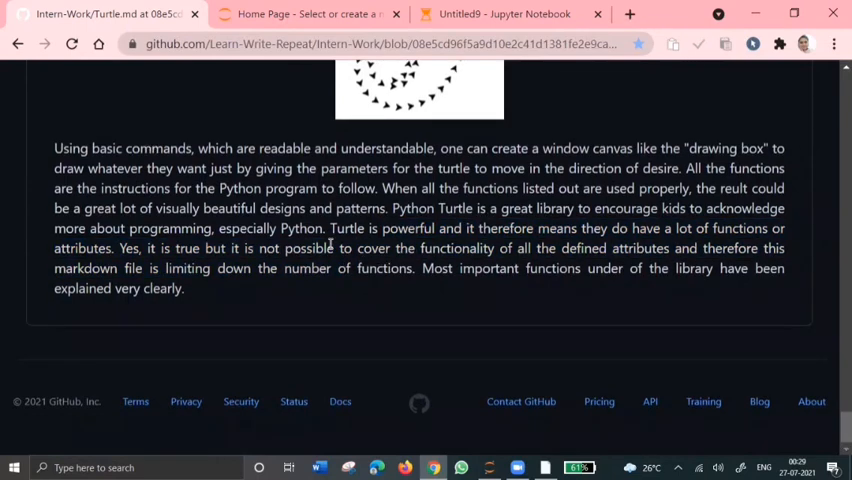
mouse_move(494, 315)
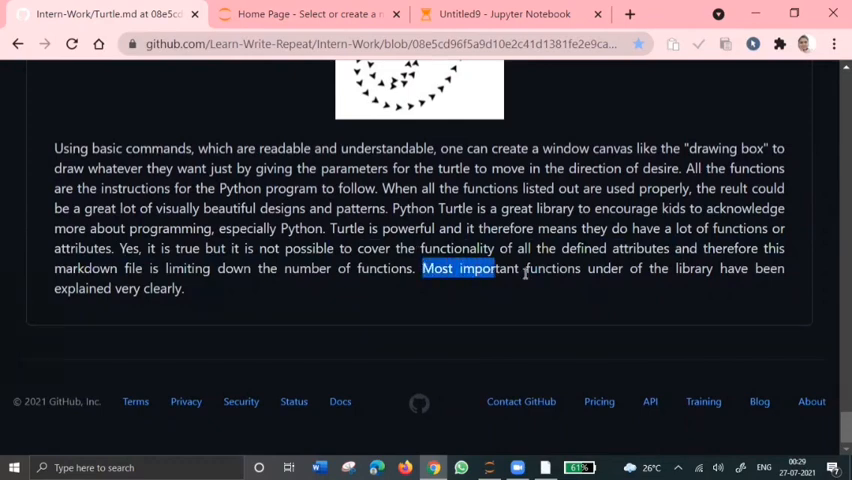
click(307, 296)
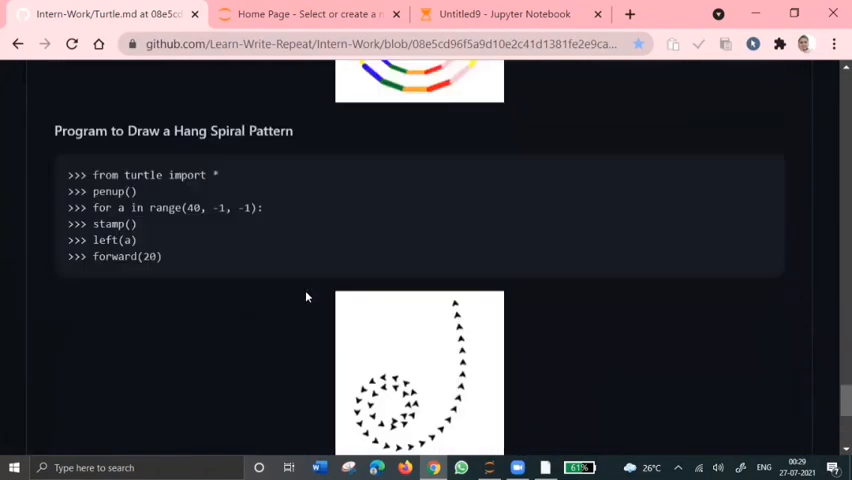
scroll(down, 3)
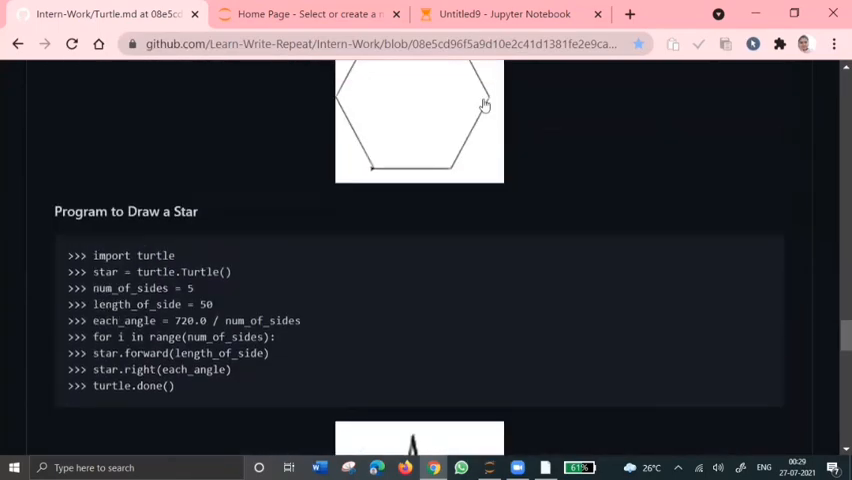